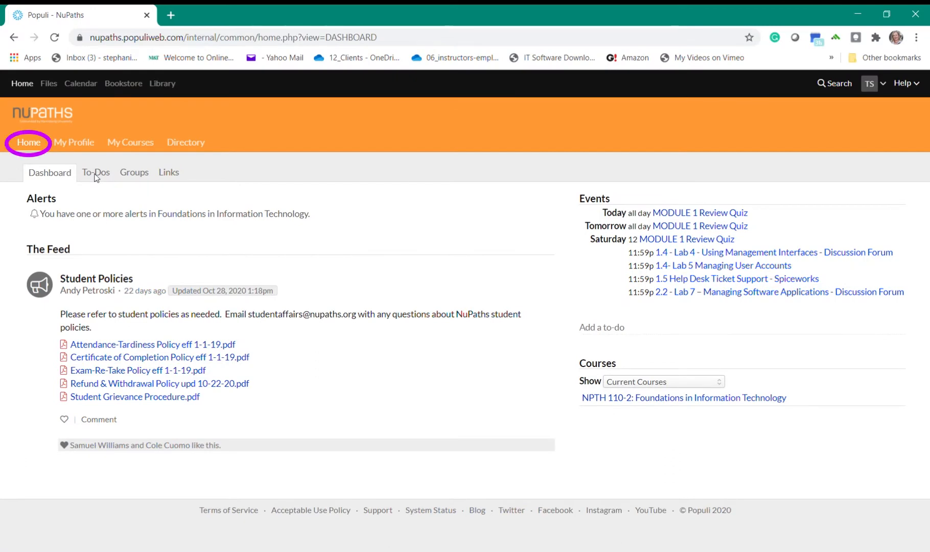
mouse_move(96, 184)
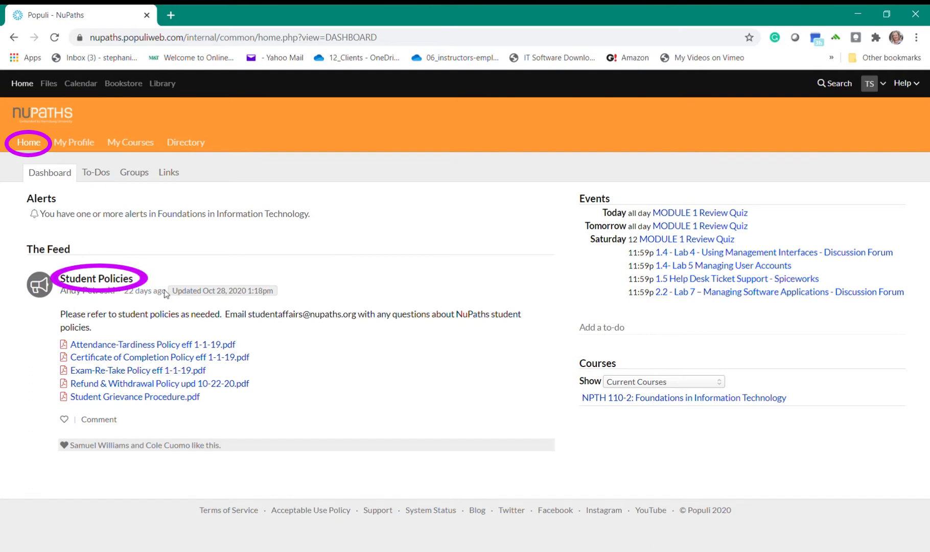
mouse_move(171, 409)
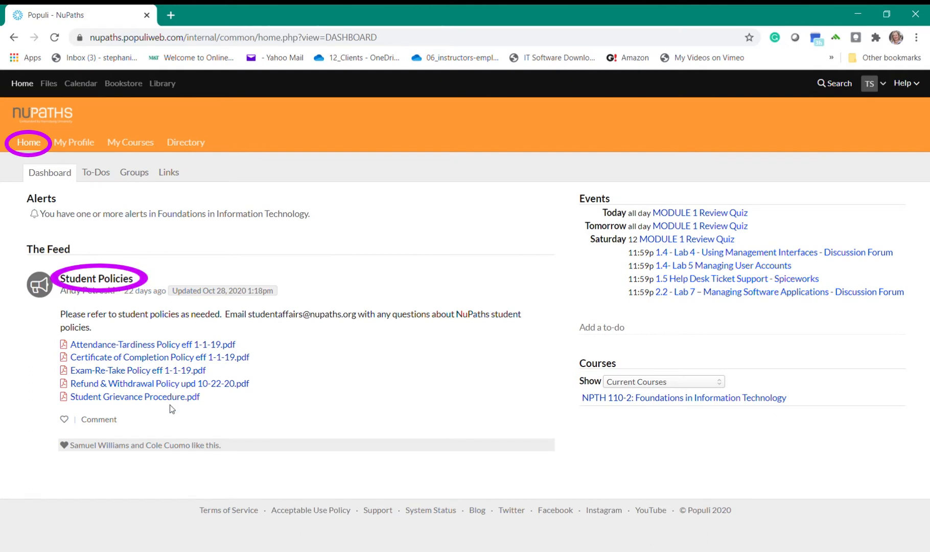
mouse_move(583, 276)
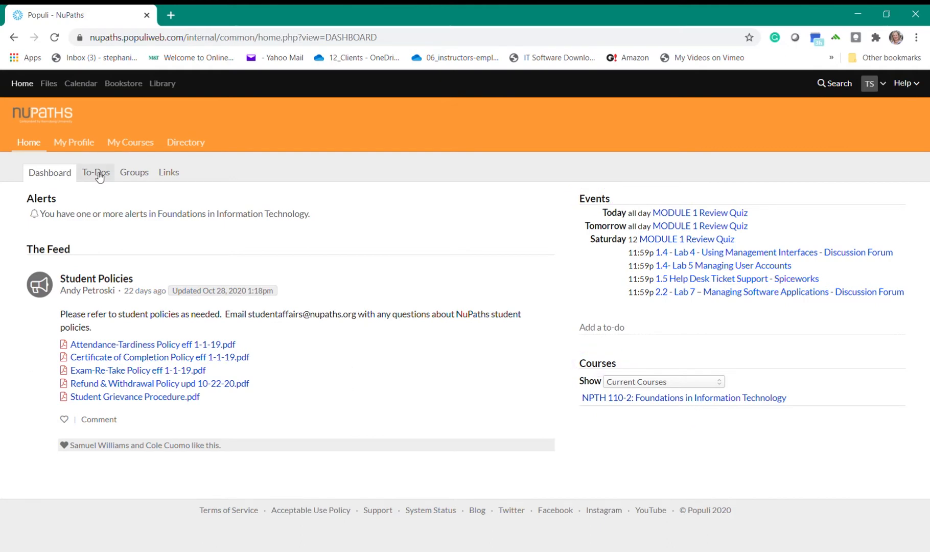
Browse the home dashboard's to-do list, groups and saved links, then return home
click(95, 172)
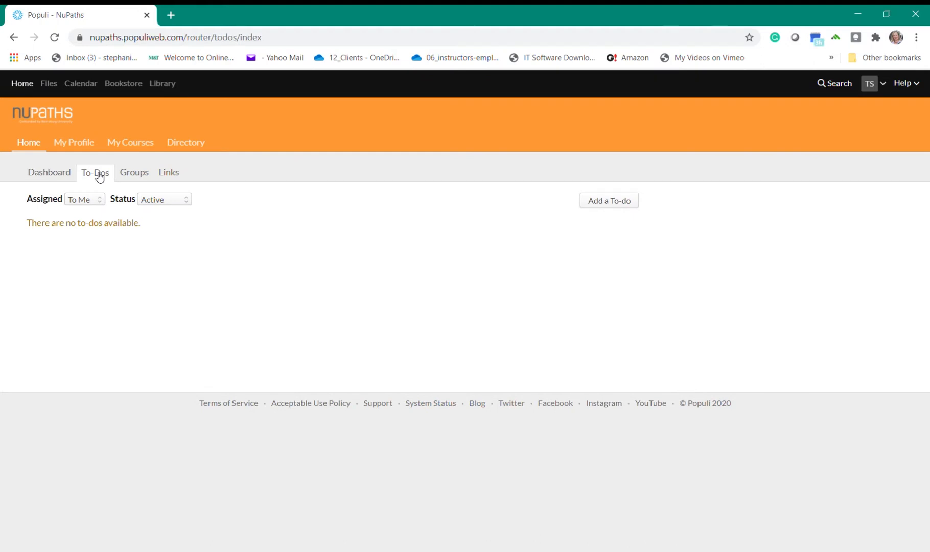
click(134, 173)
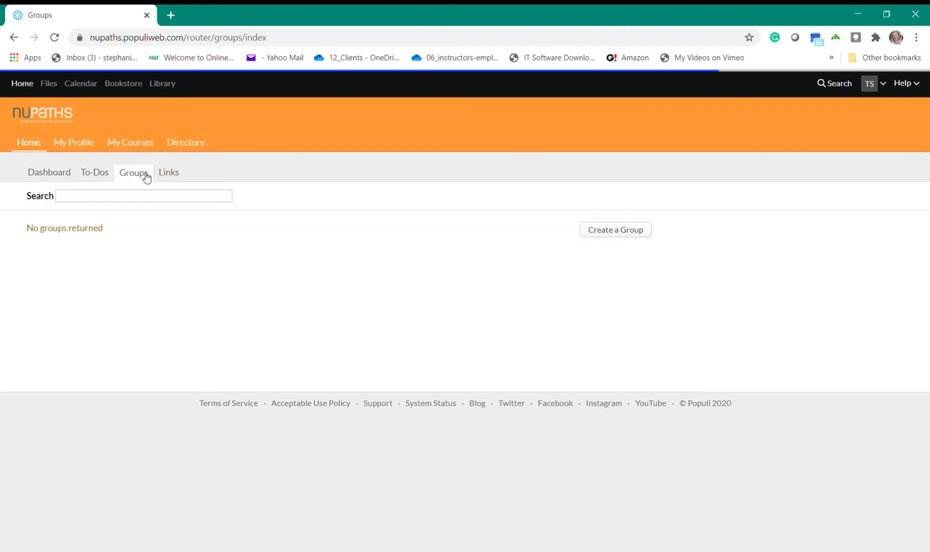
click(169, 172)
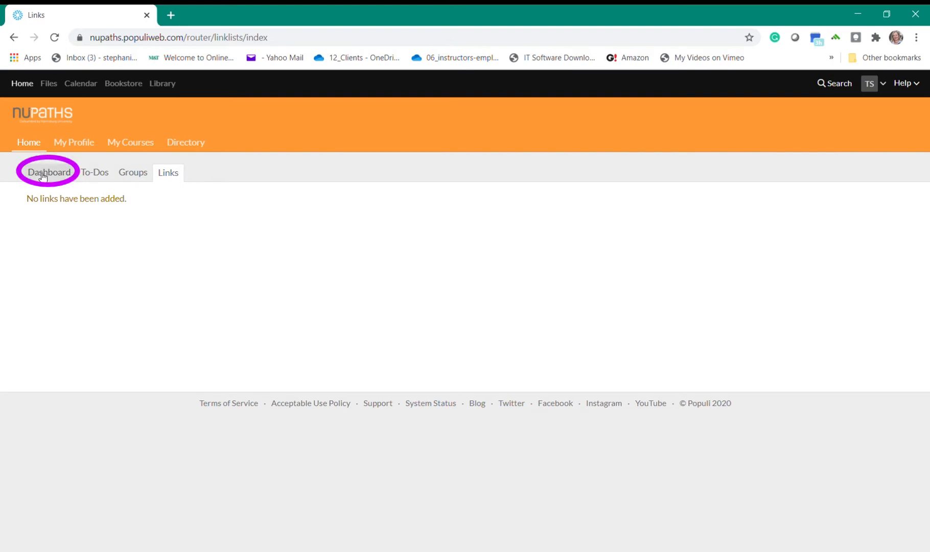
click(49, 172)
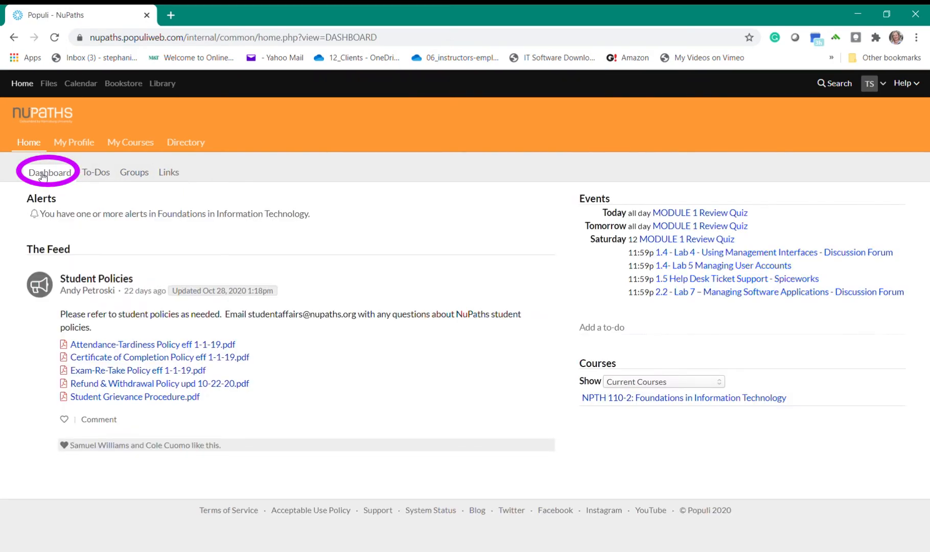
mouse_move(74, 146)
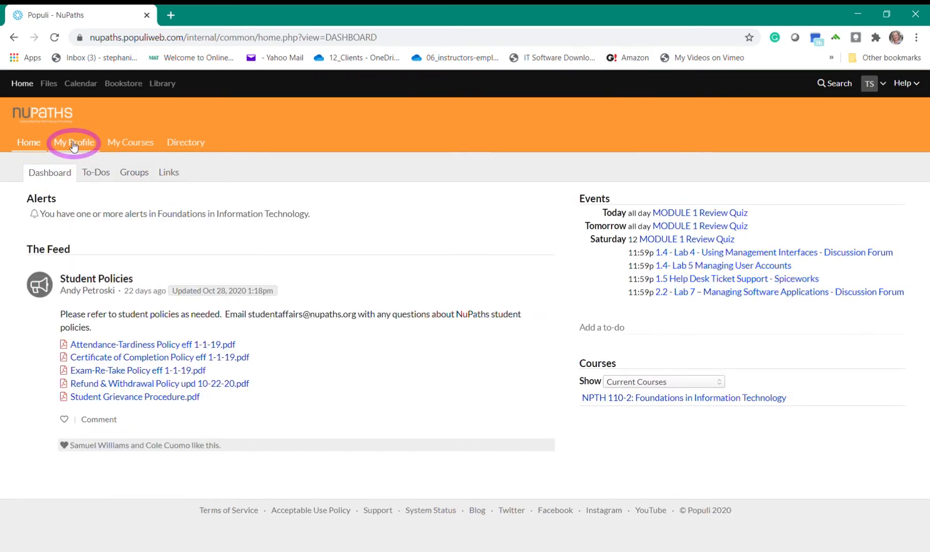
Open My Profile, view its Info, Student and Financial tabs, and return to Bulletin Board
click(73, 143)
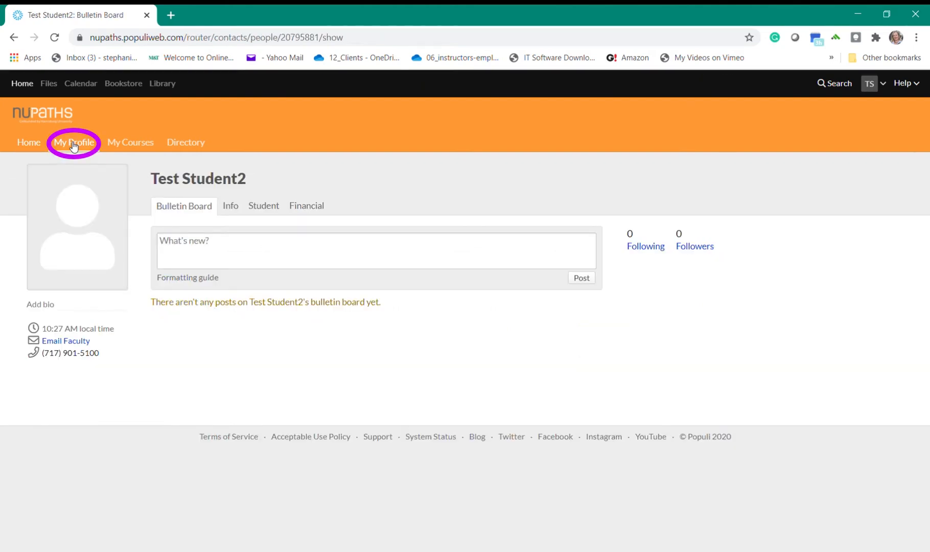
mouse_move(231, 206)
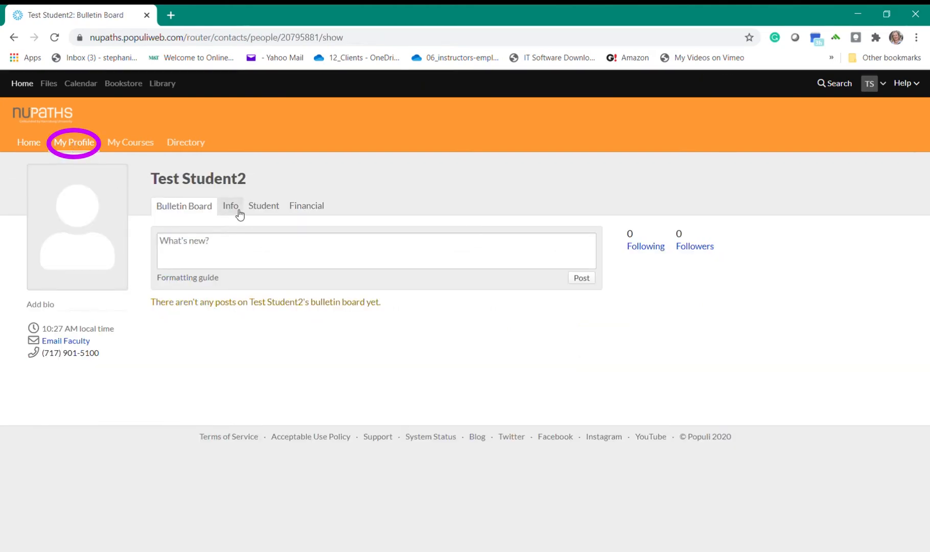
click(230, 206)
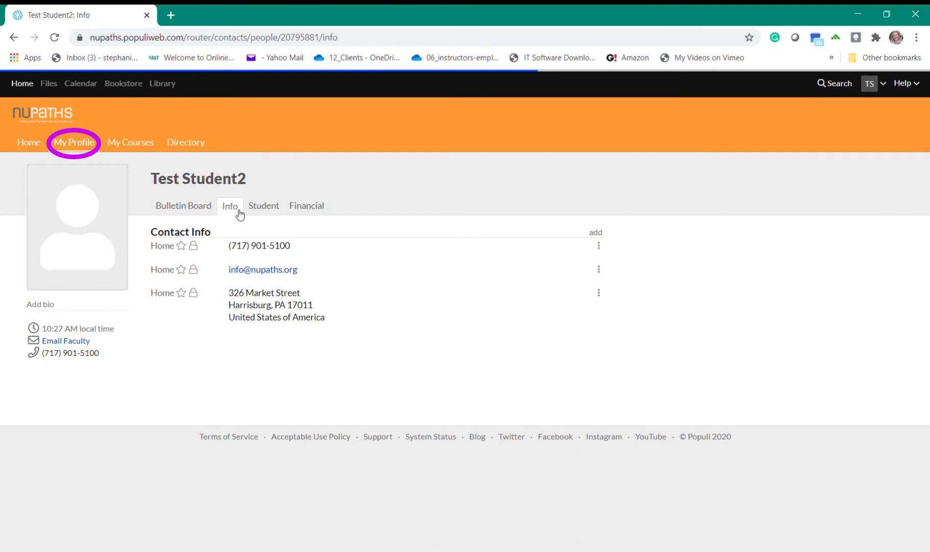
mouse_move(264, 206)
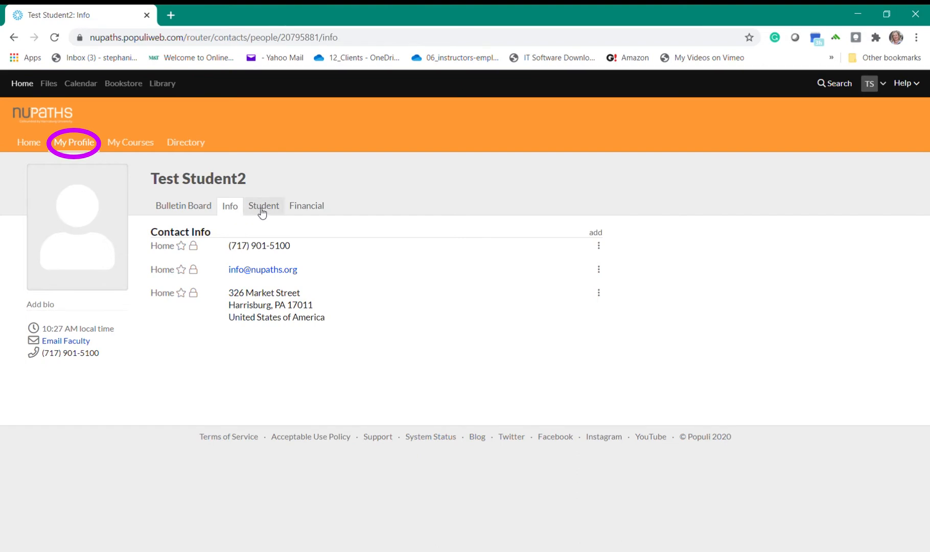
click(263, 206)
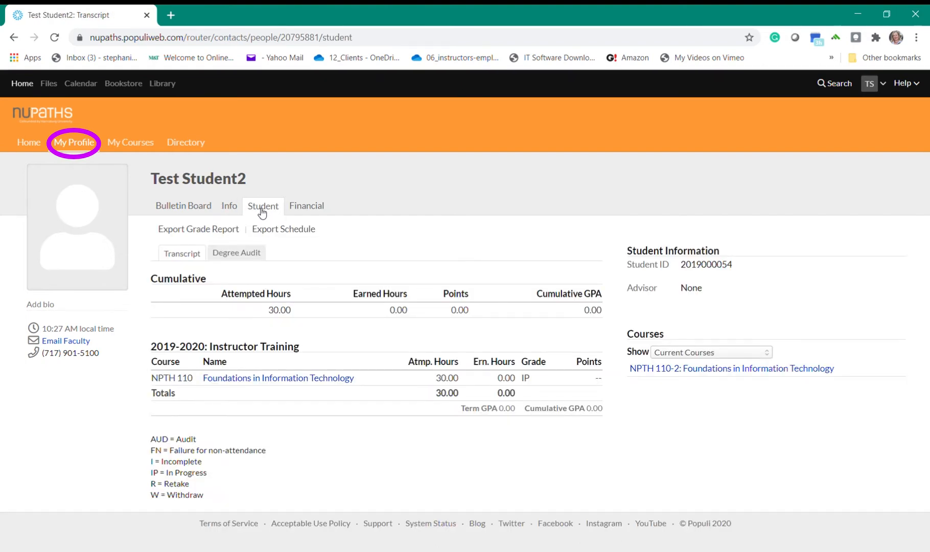
mouse_move(307, 206)
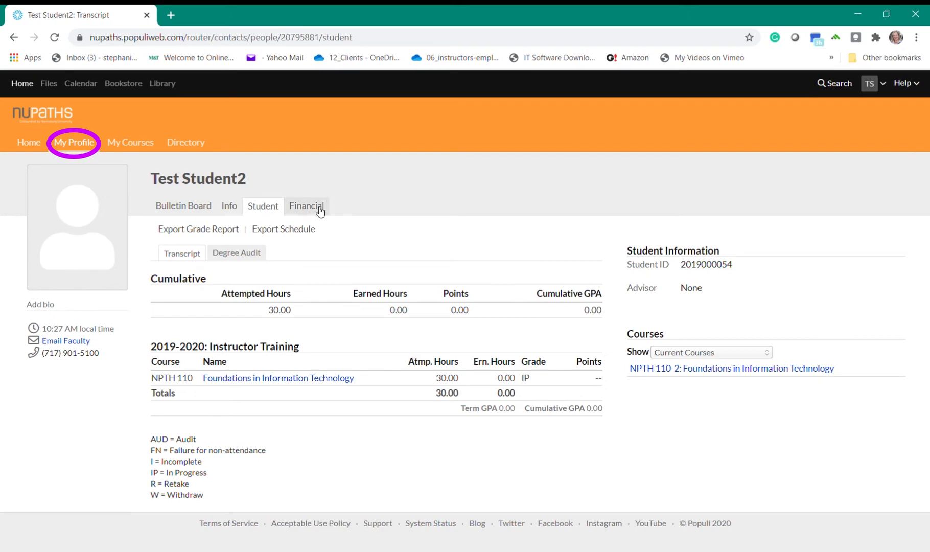
click(306, 206)
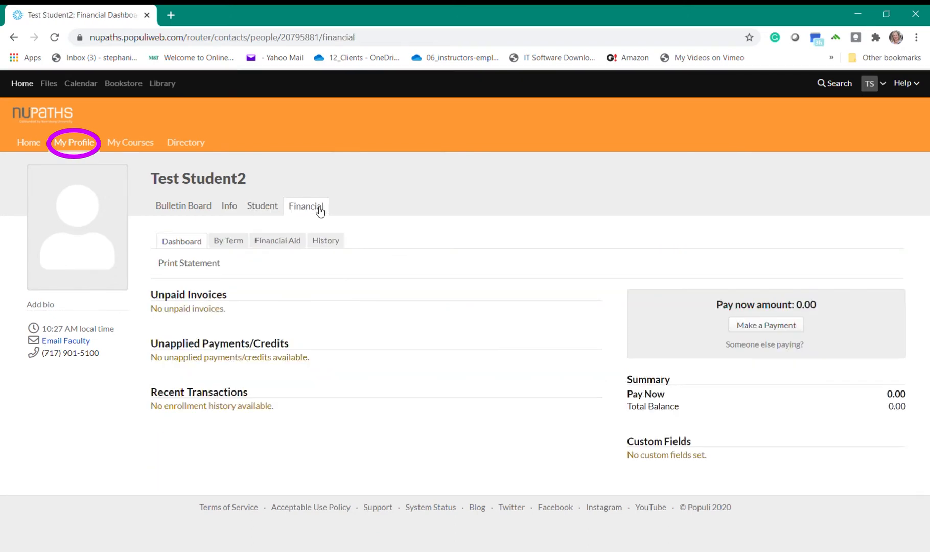
mouse_move(195, 209)
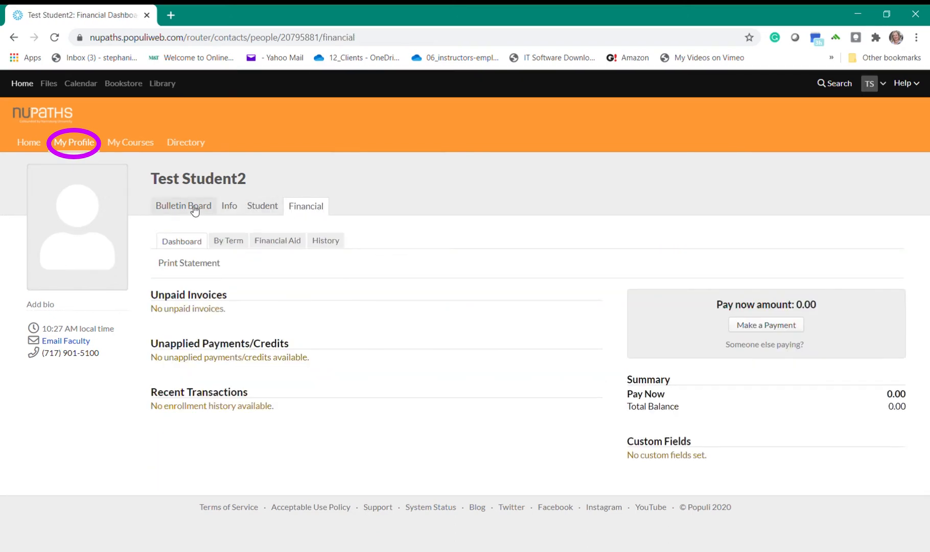
click(183, 206)
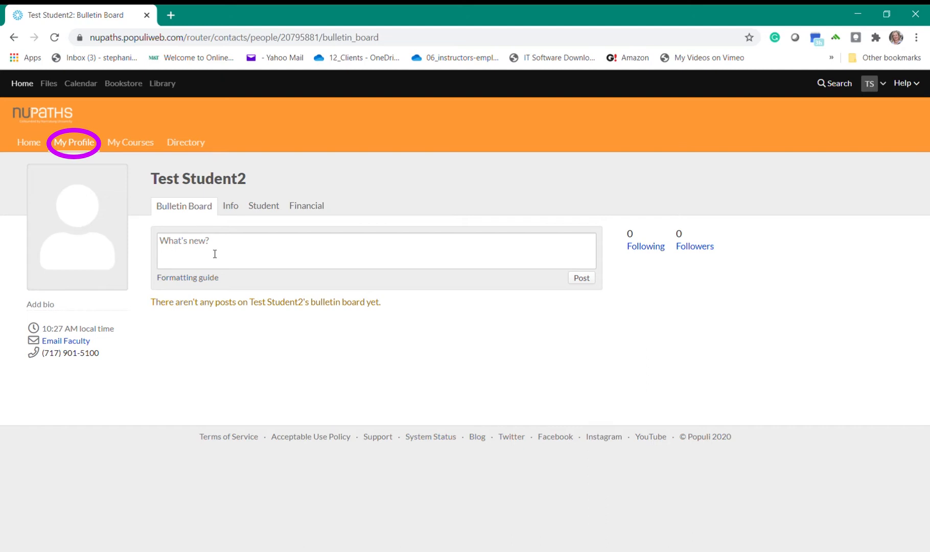
mouse_move(92, 246)
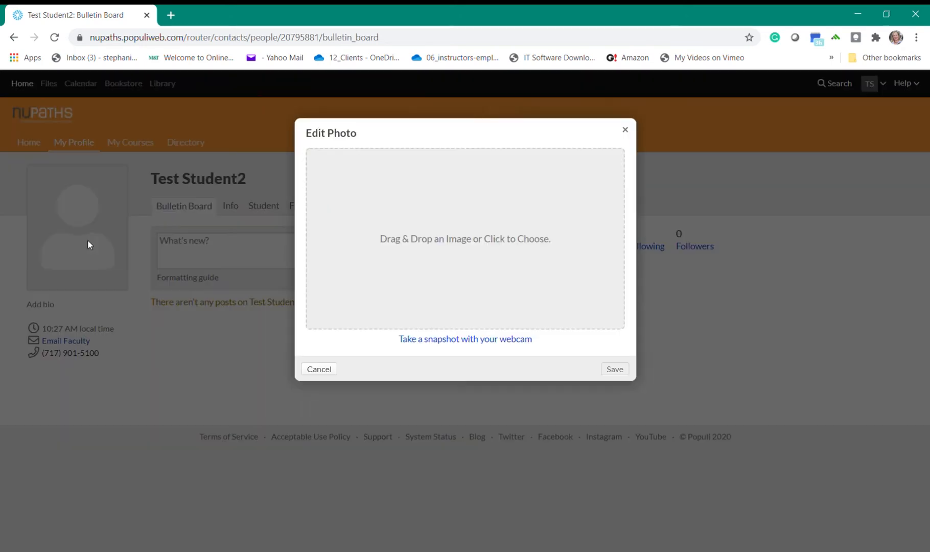
mouse_move(442, 244)
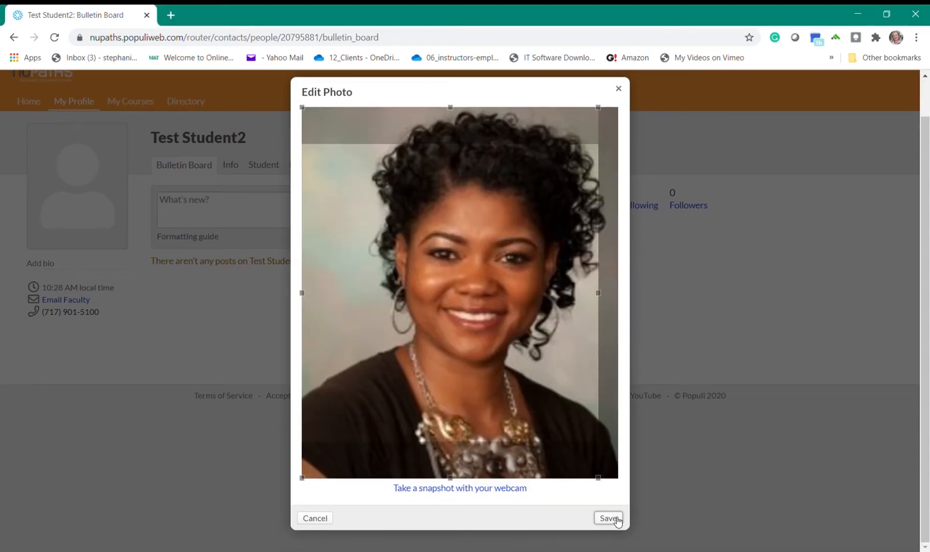
Save the new portrait photo in the Edit Photo dialog
click(607, 518)
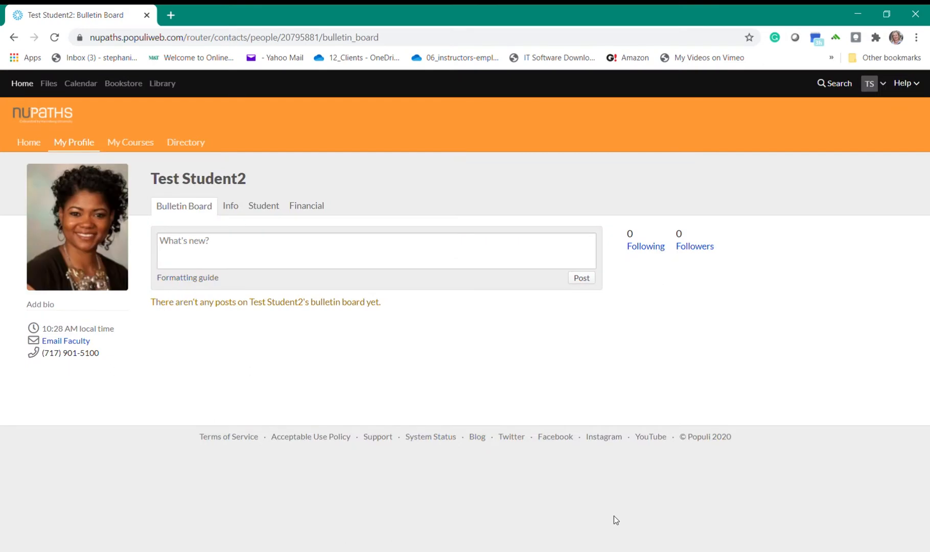
View My Courses, glance at the staff Directory, then return to My Courses showing NPTH 110
click(130, 142)
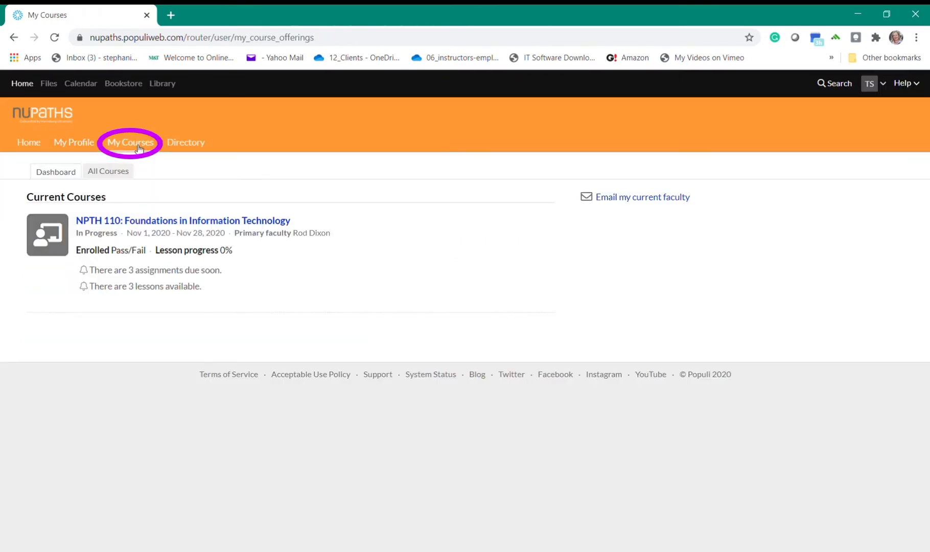
mouse_move(139, 290)
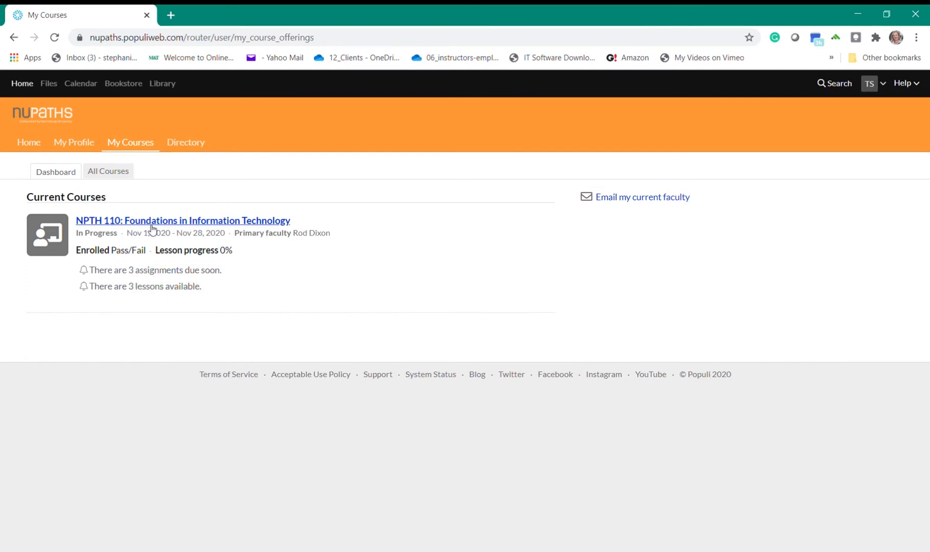
click(186, 142)
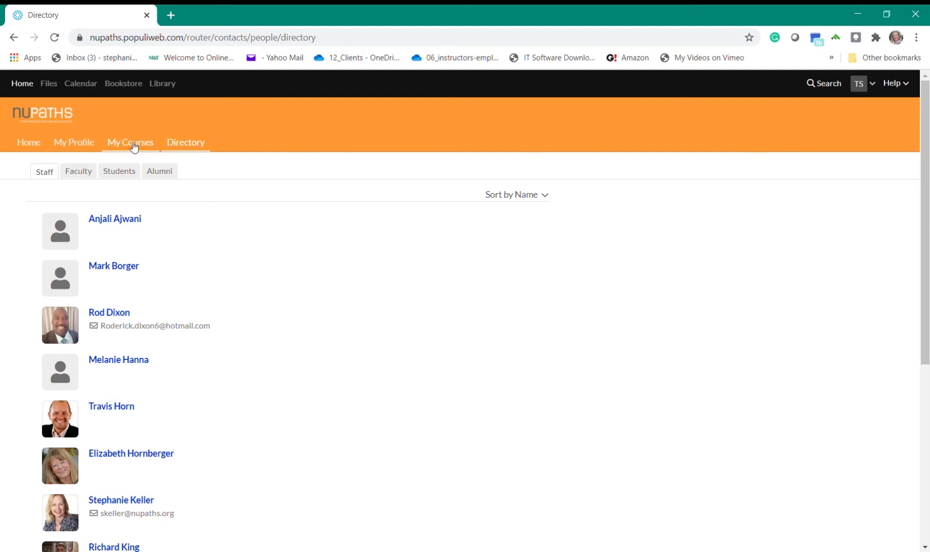
click(130, 143)
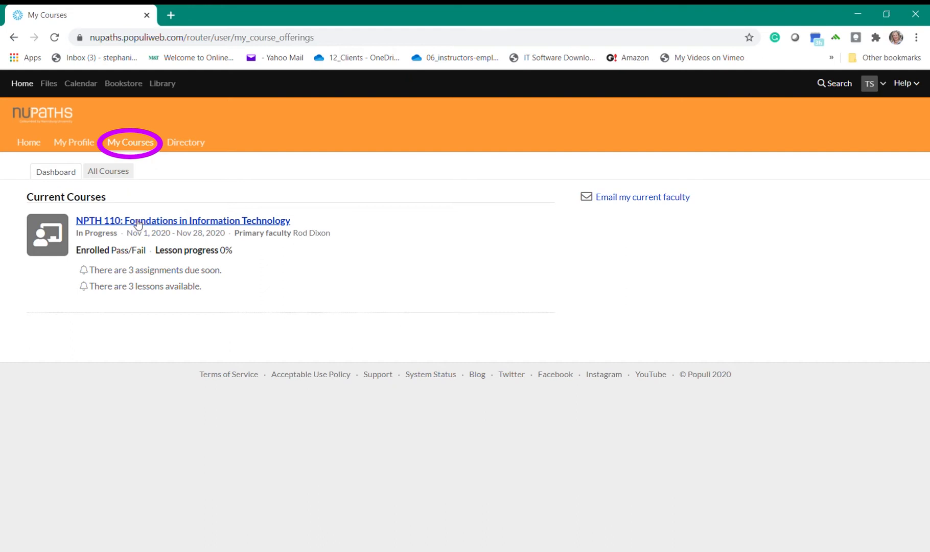
Open the NPTH 110 course and type 'Type' into its bulletin board box without posting
click(181, 220)
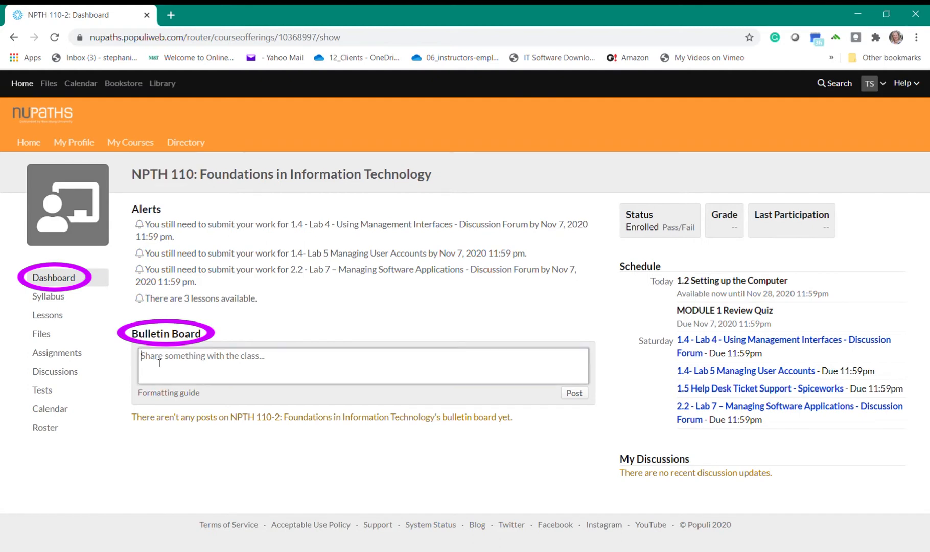
text(Type a message to your peers or instructor. Everyone can see this message.)
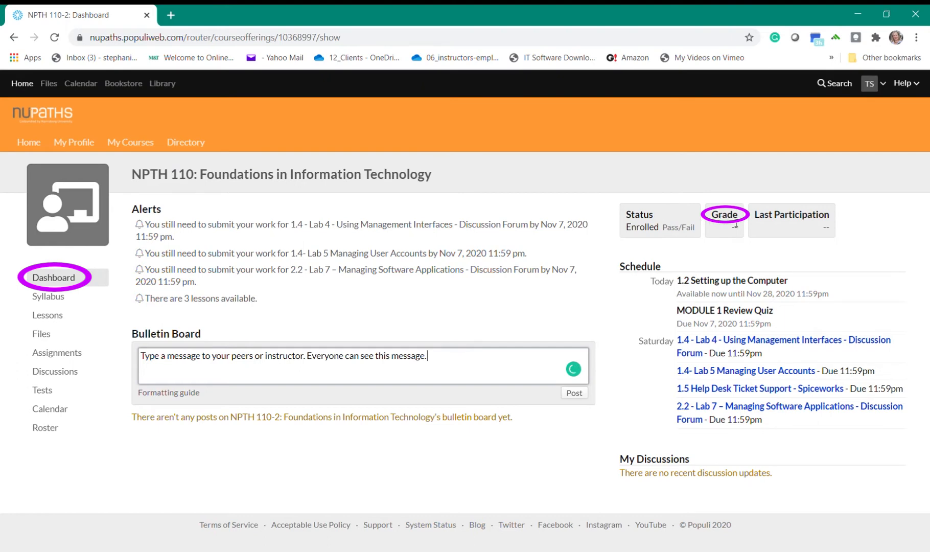
mouse_move(791, 214)
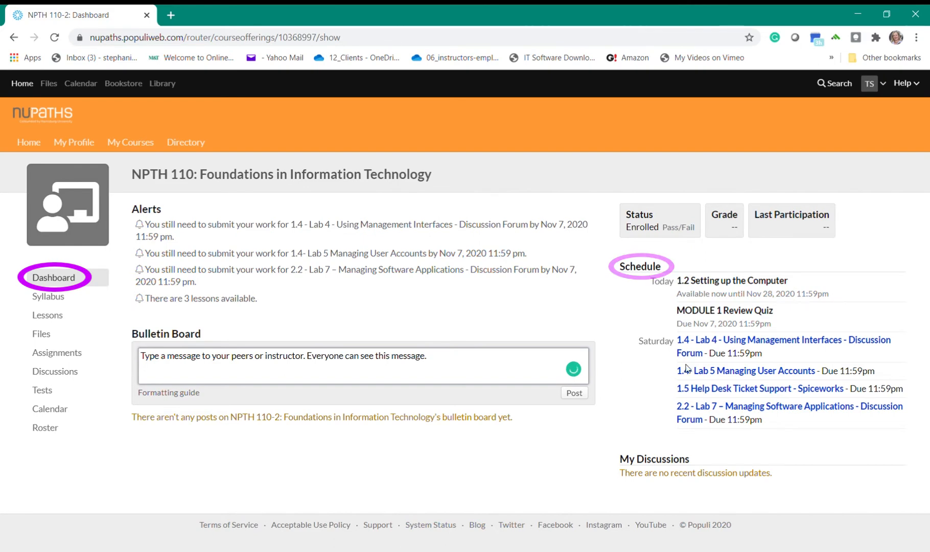
click(49, 296)
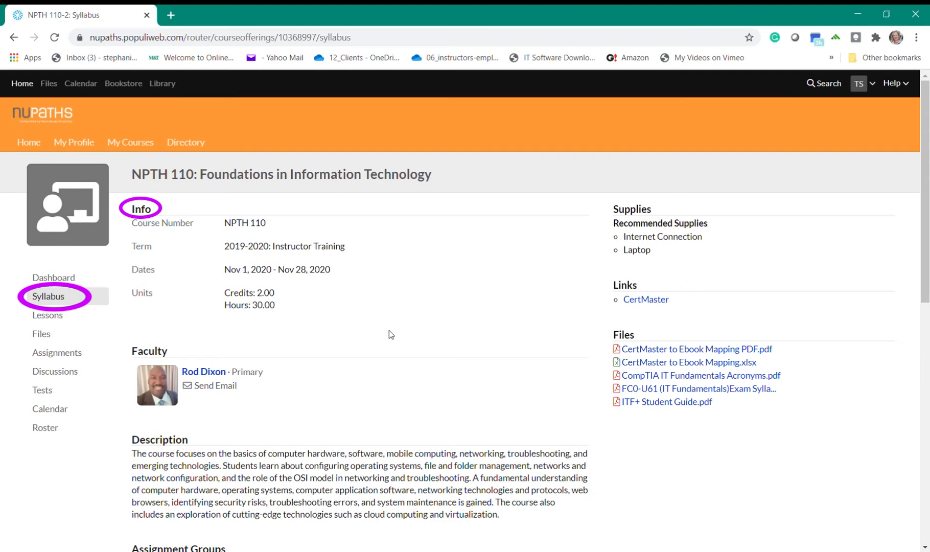
scroll(down, 3)
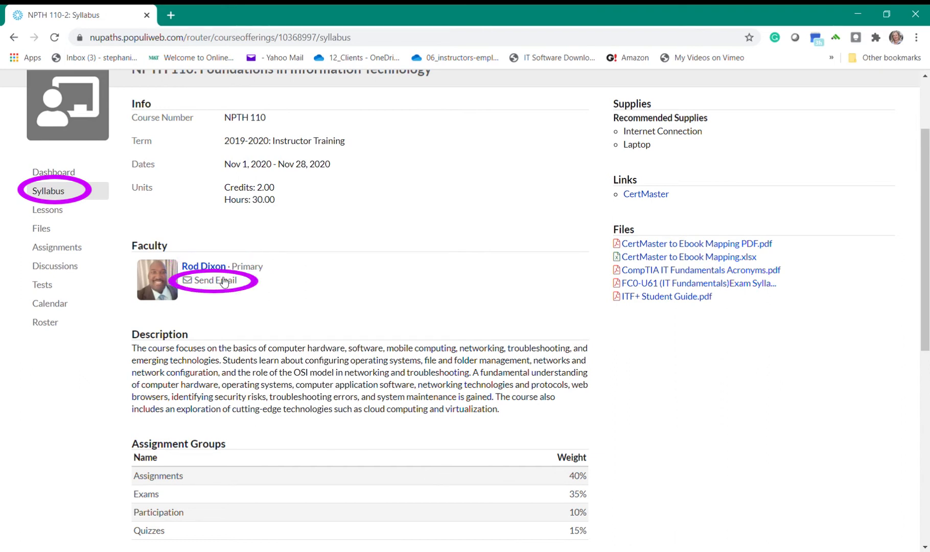
Scroll to the embedded syllabus, advance it to page 3, and open it as a full PDF
scroll(down, 3)
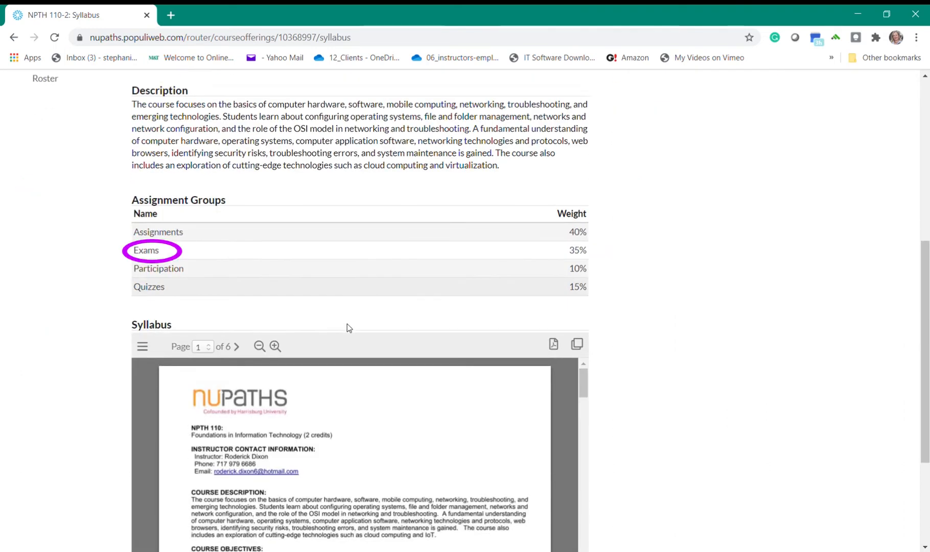
scroll(down, 3)
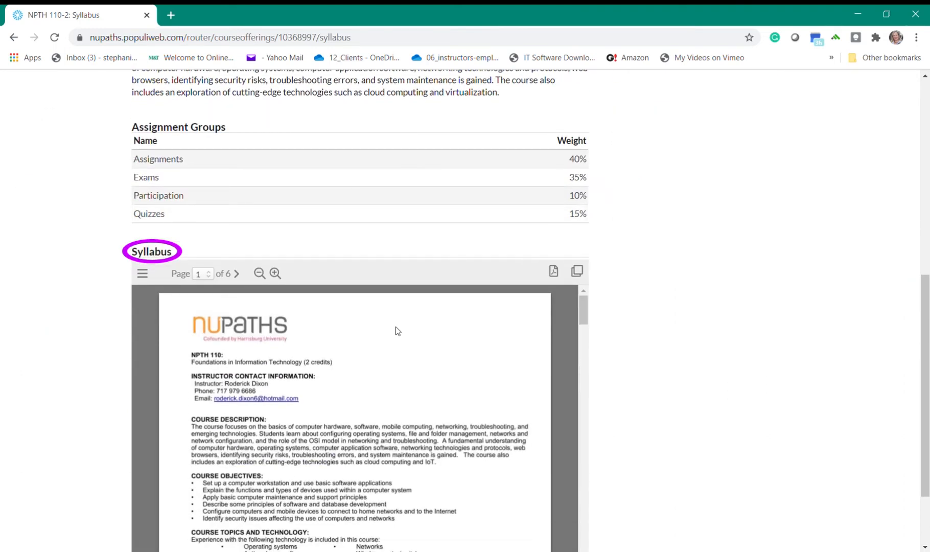
scroll(down, 3)
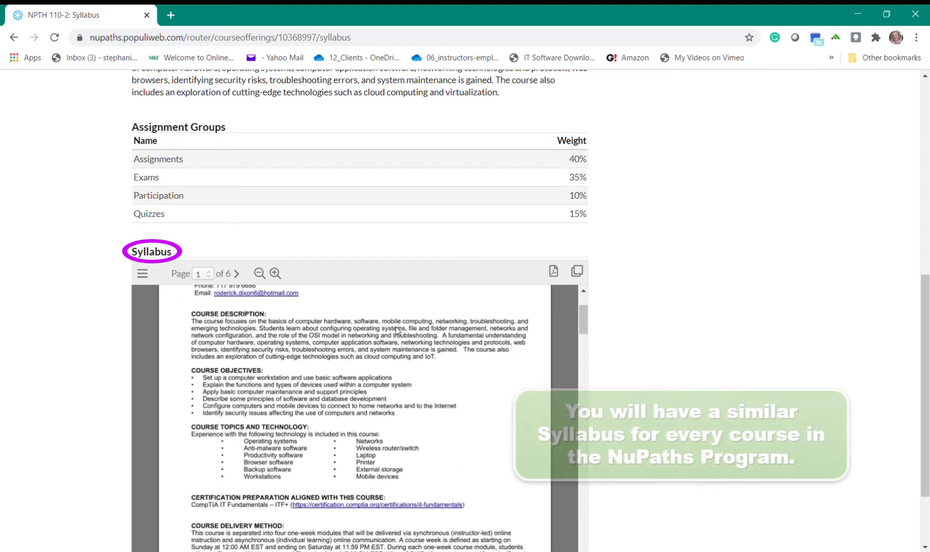
scroll(down, 3)
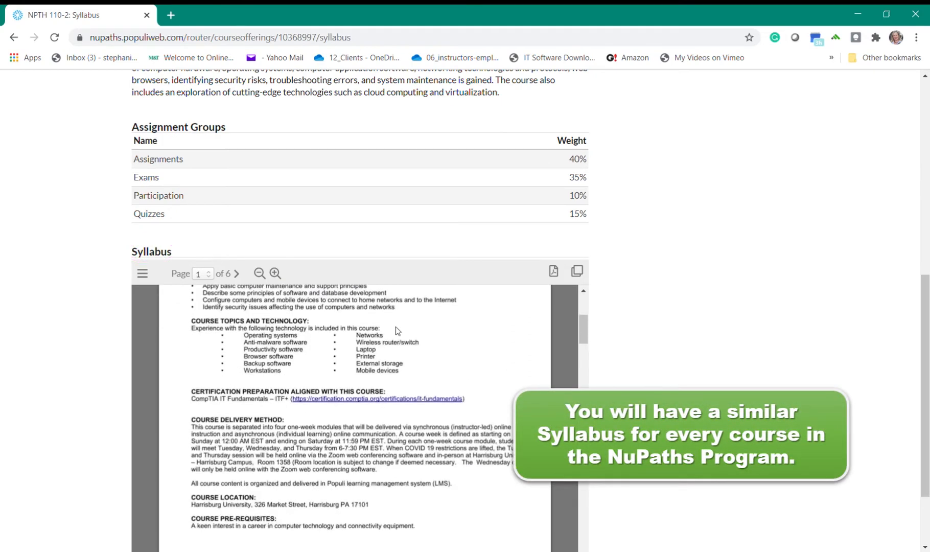
scroll(down, 3)
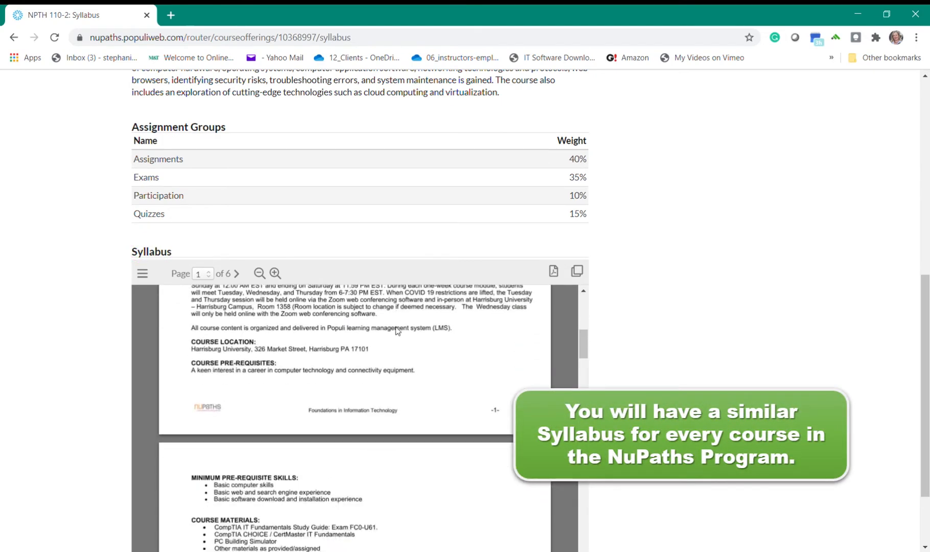
click(236, 273)
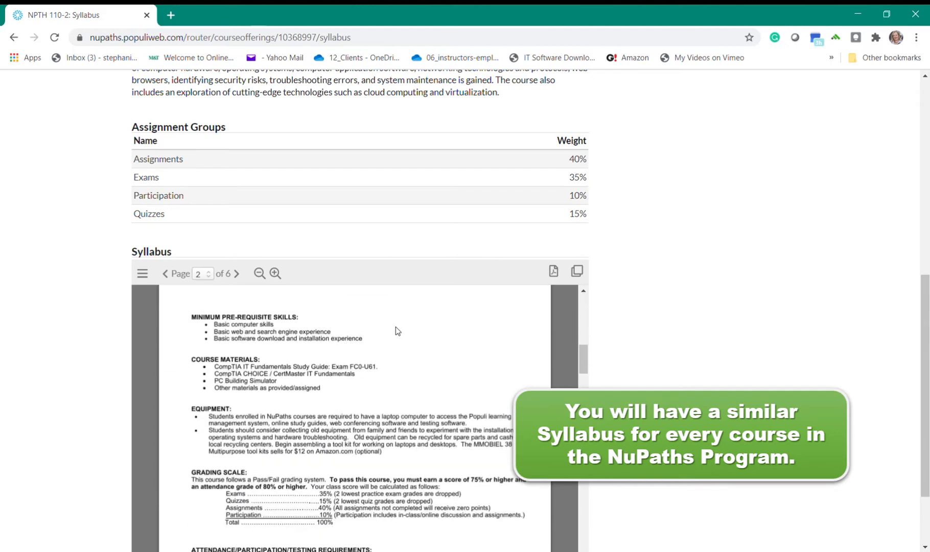
scroll(down, 3)
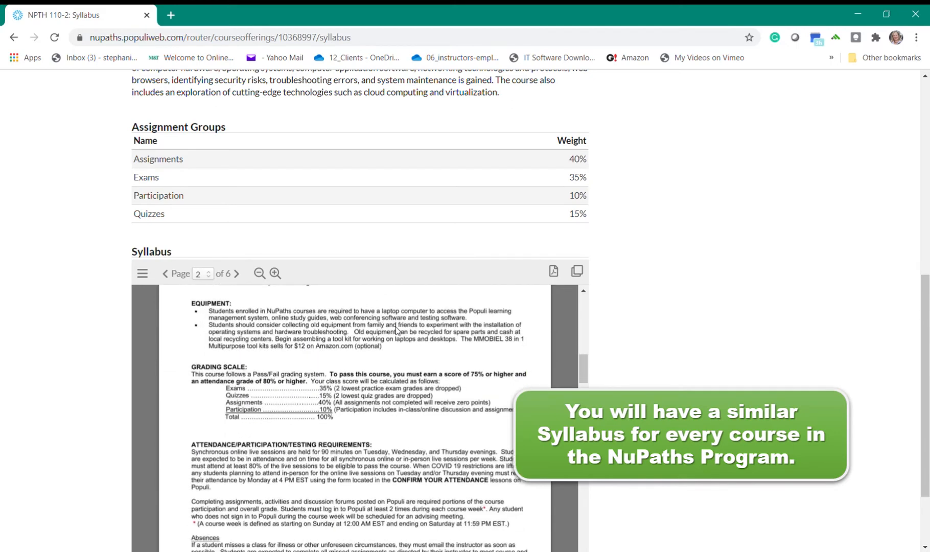
scroll(down, 3)
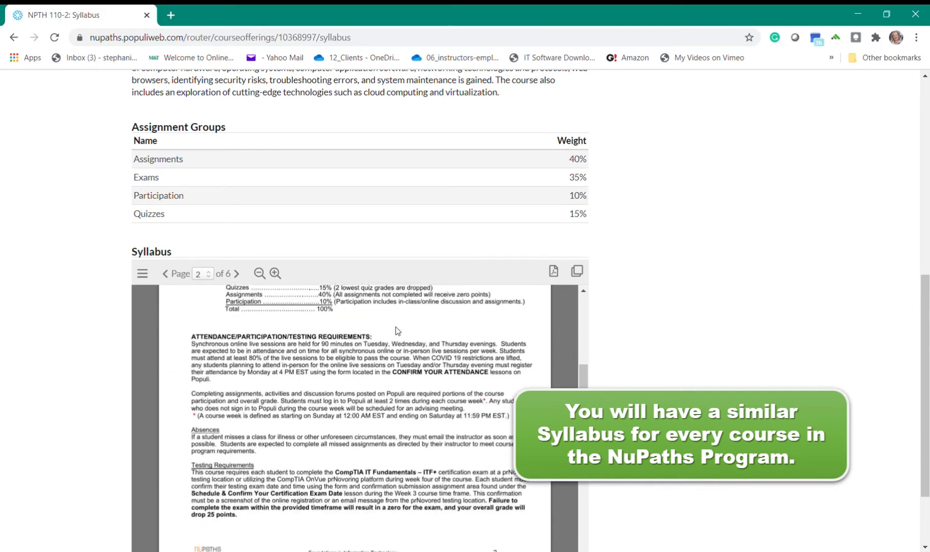
click(236, 273)
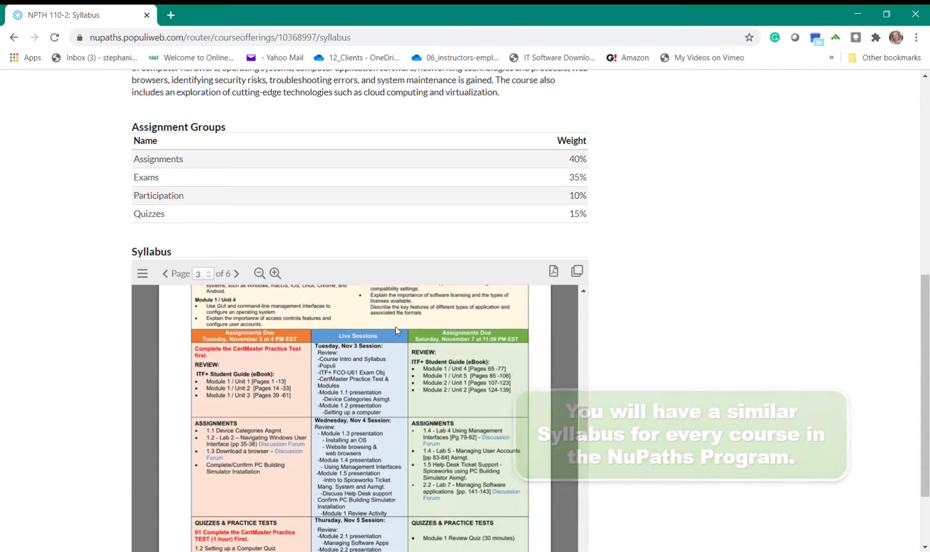
click(236, 274)
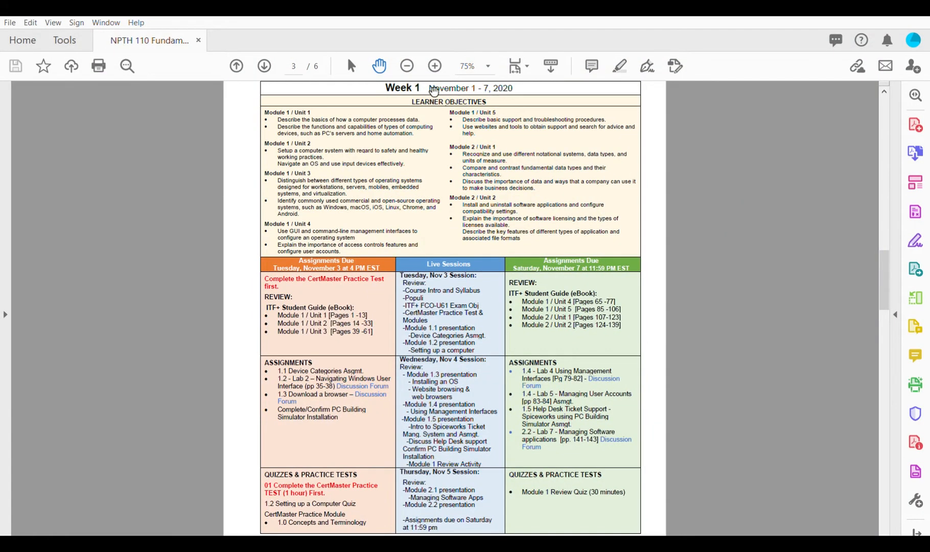
mouse_move(439, 102)
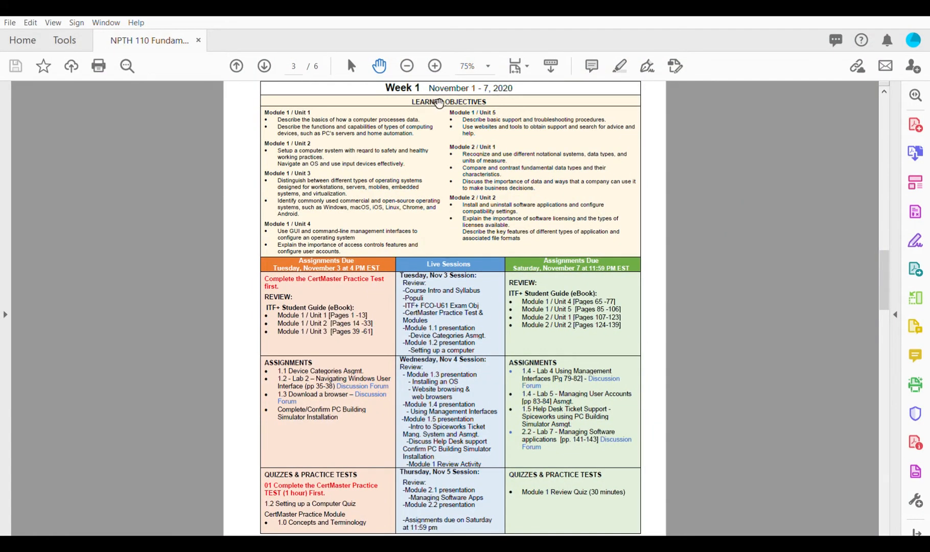
mouse_move(267, 203)
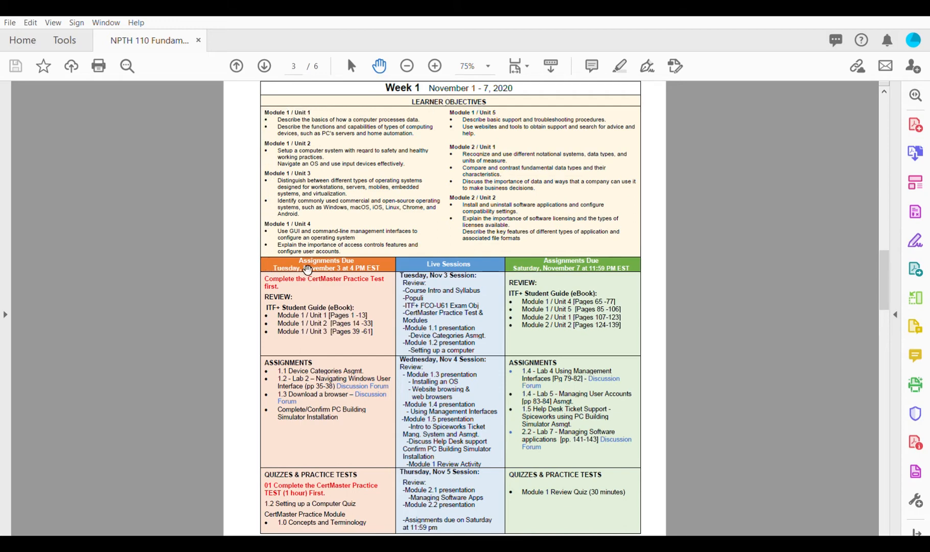
mouse_move(264, 274)
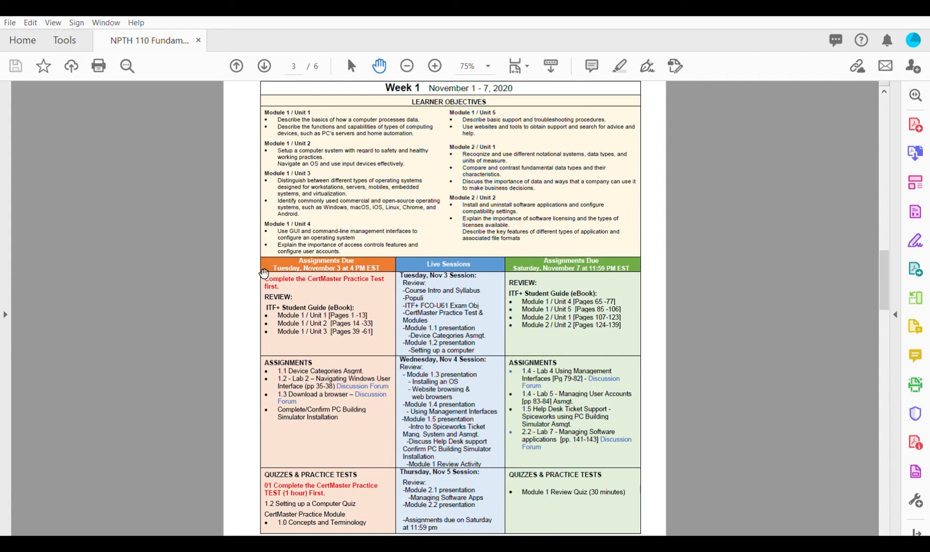
mouse_move(265, 354)
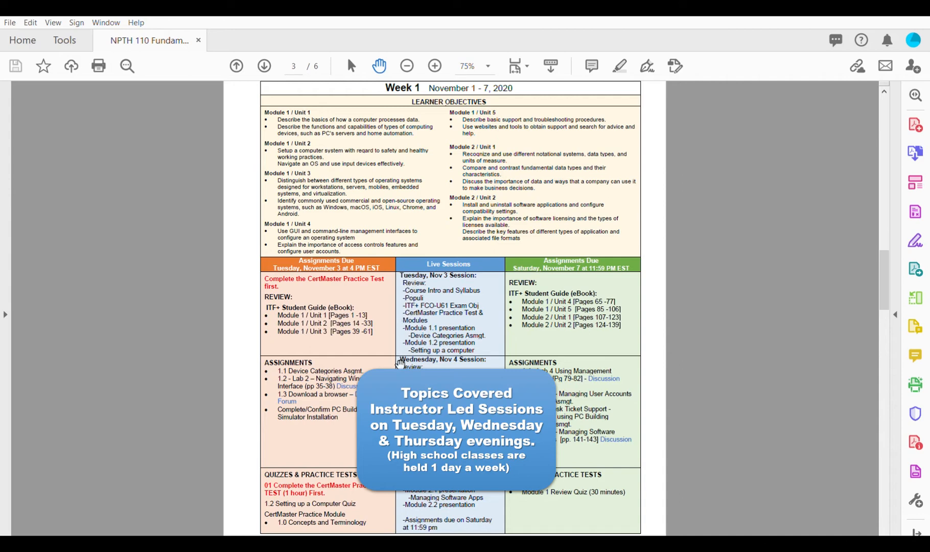
mouse_move(405, 521)
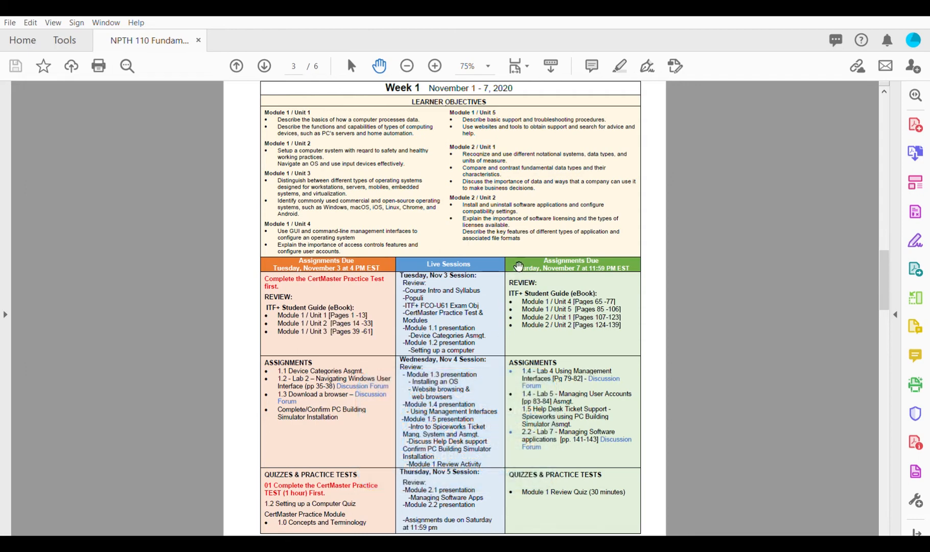
mouse_move(633, 268)
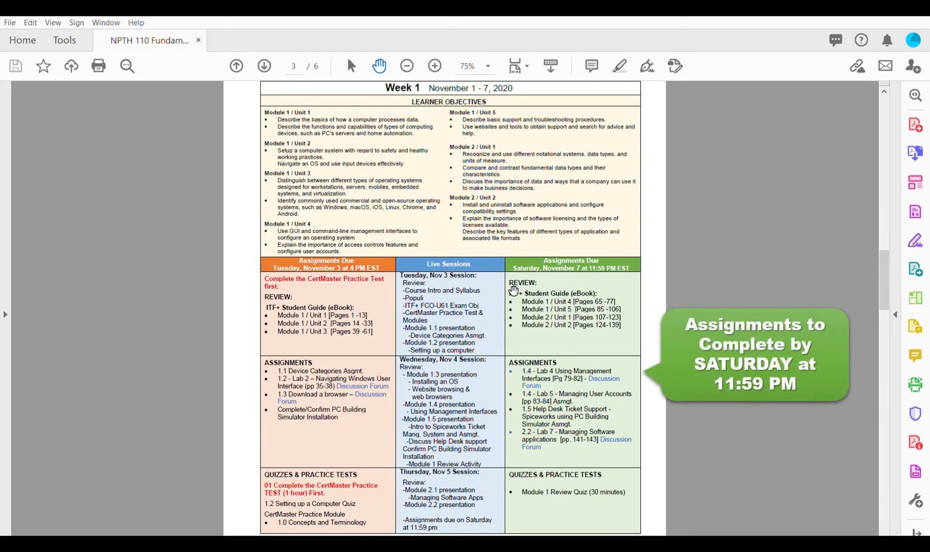
mouse_move(515, 355)
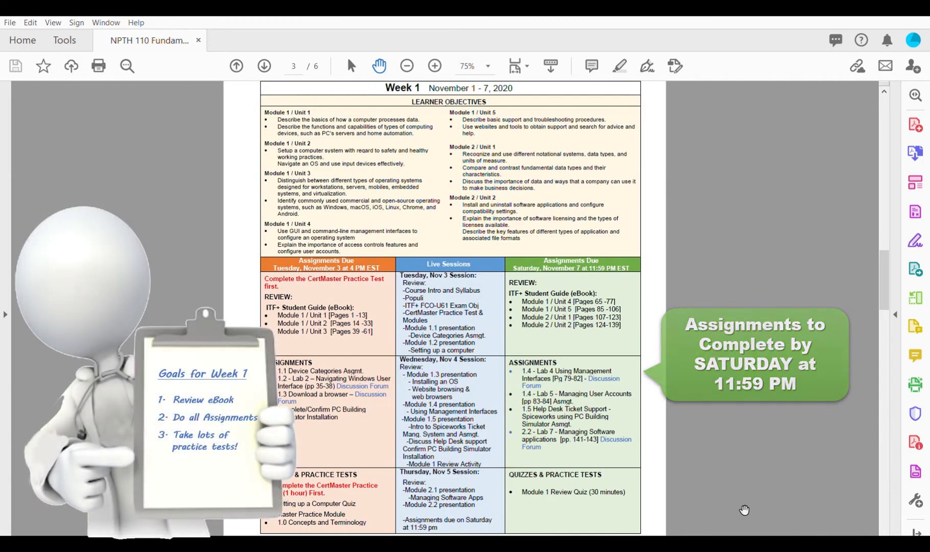
Scroll past the Week 1 page down to the Week 2 schedule in Acrobat Reader
scroll(down, 3)
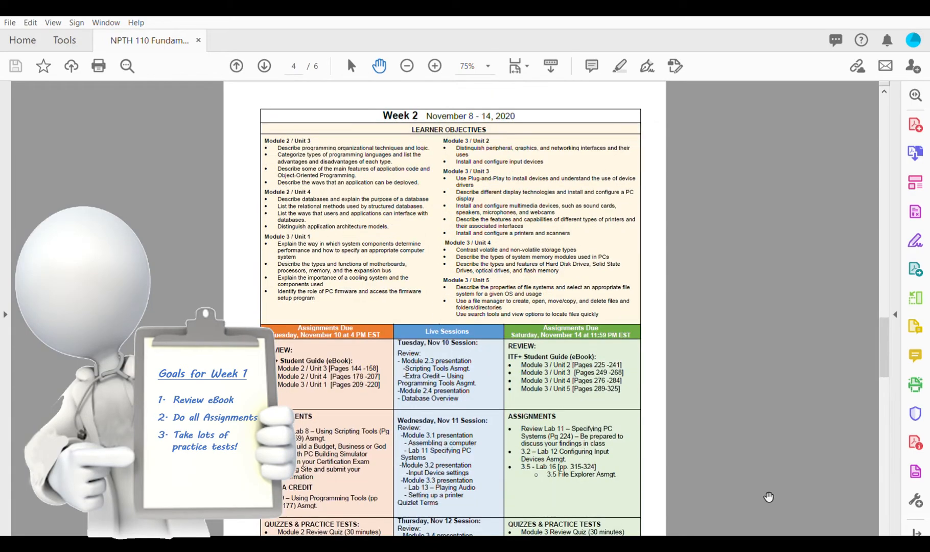
scroll(down, 3)
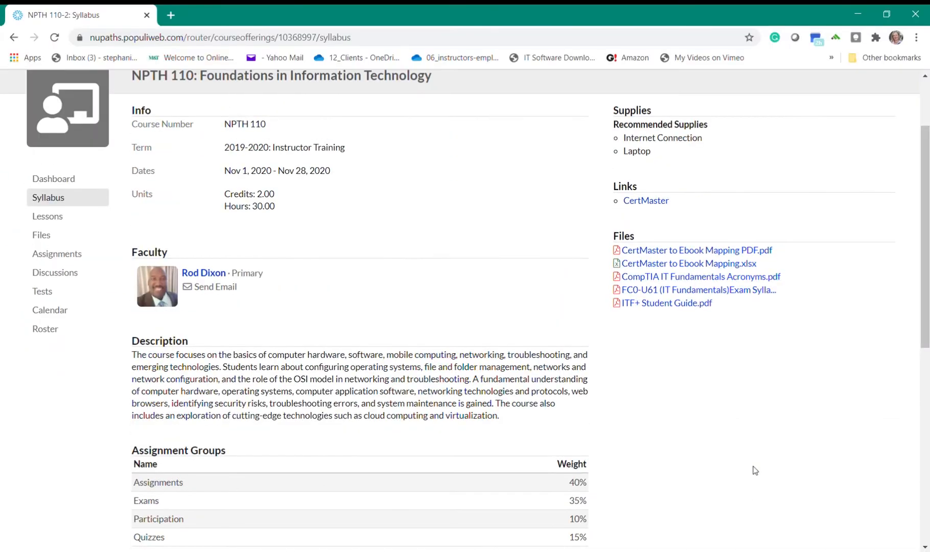
Scroll back up and open Lessons from the NPTH 110 sidebar
scroll(up, 3)
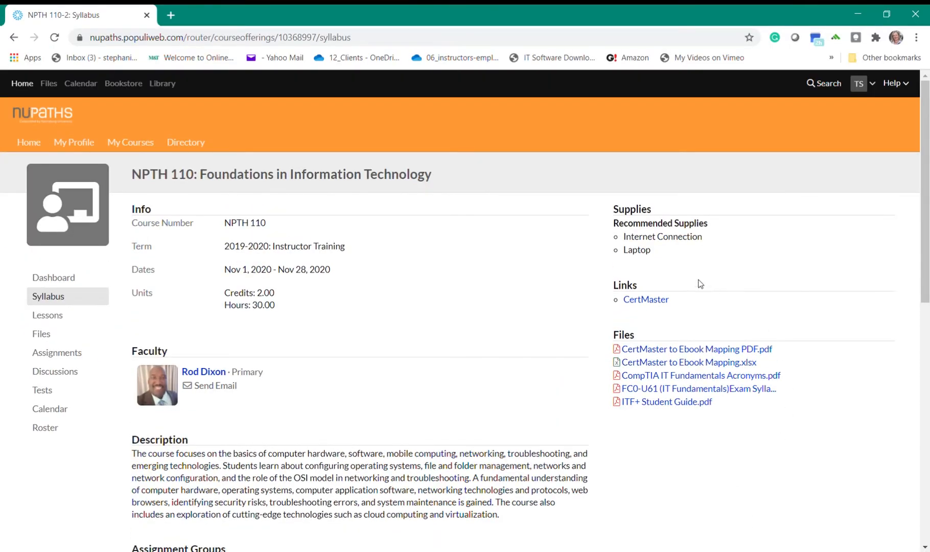
mouse_move(657, 278)
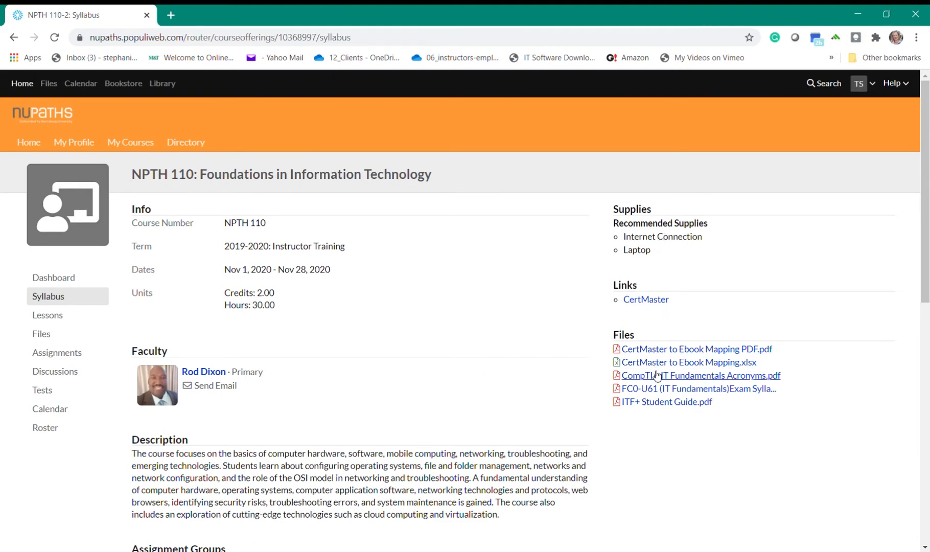
click(47, 315)
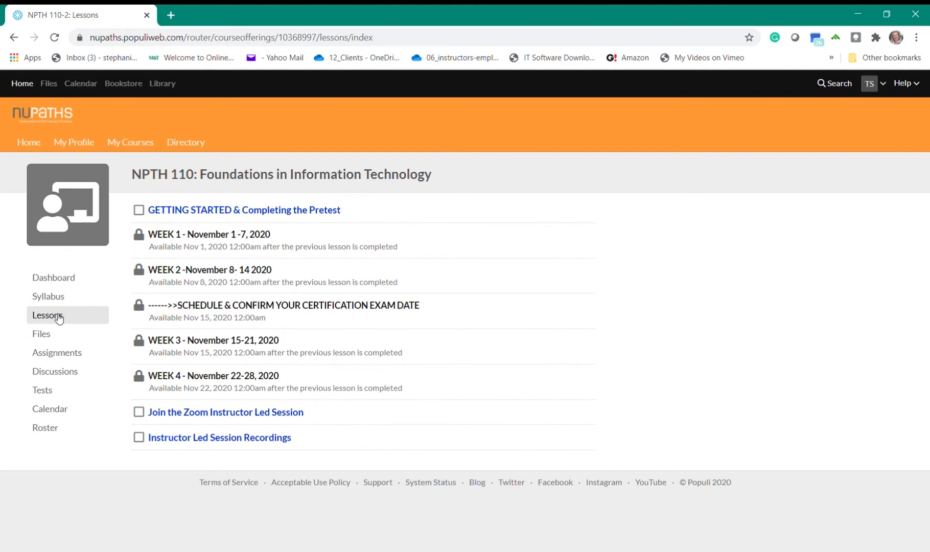
click(46, 316)
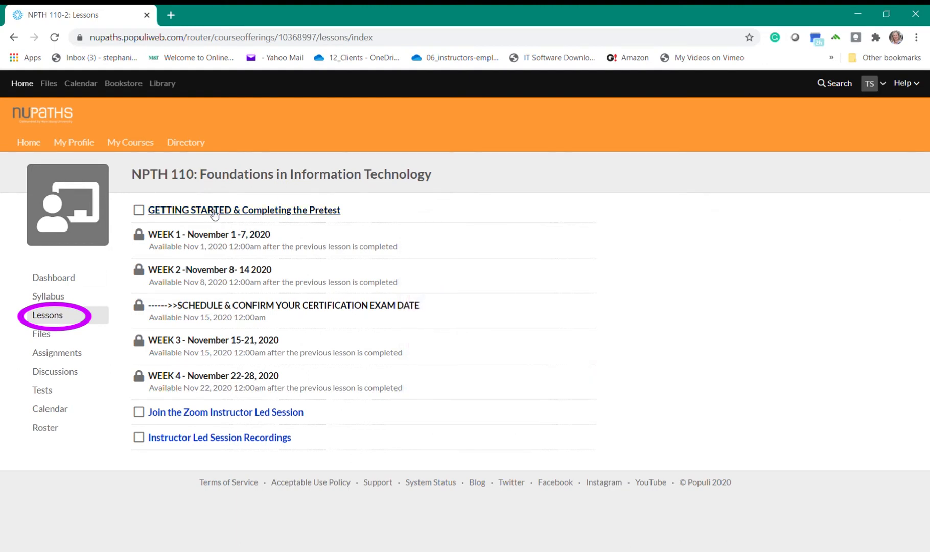
Page through Getting Started to the PC Building Simulator installation page and show its Files
click(243, 210)
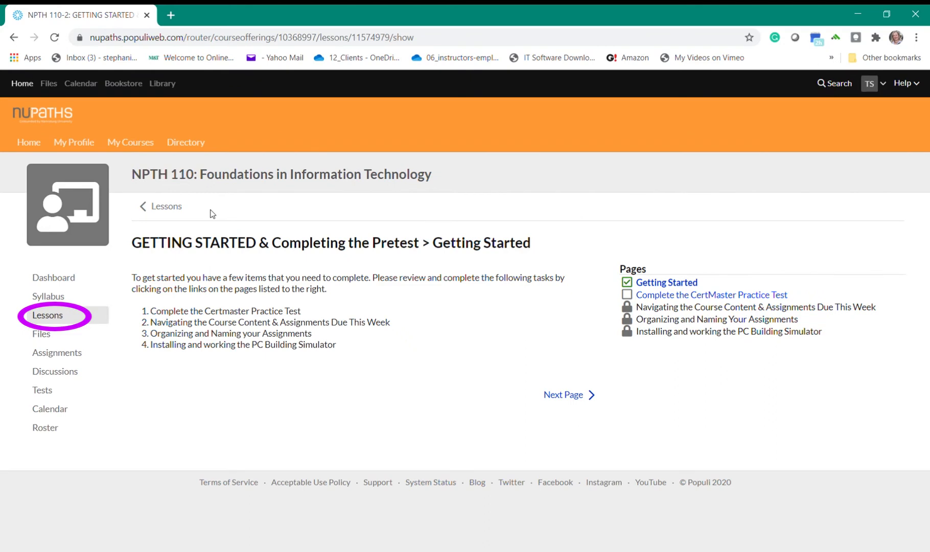
mouse_move(424, 294)
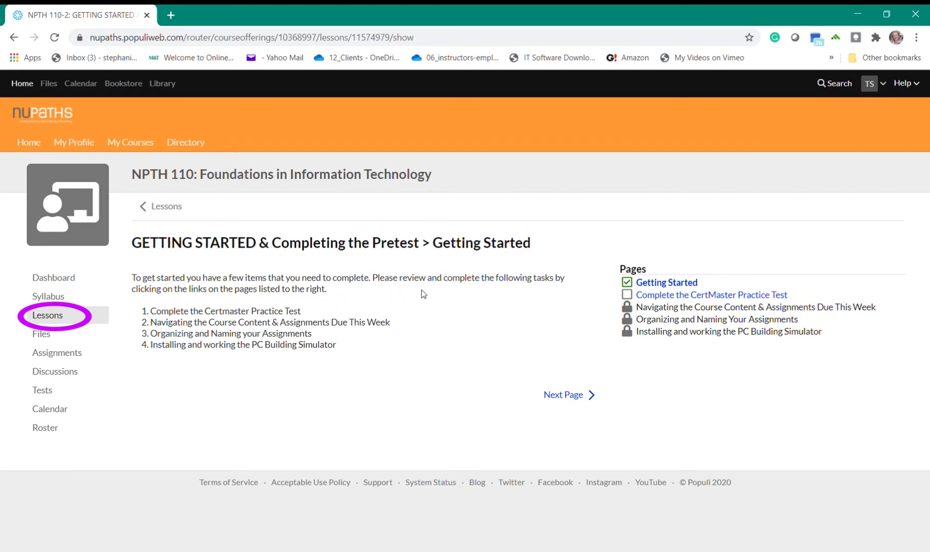
mouse_move(469, 291)
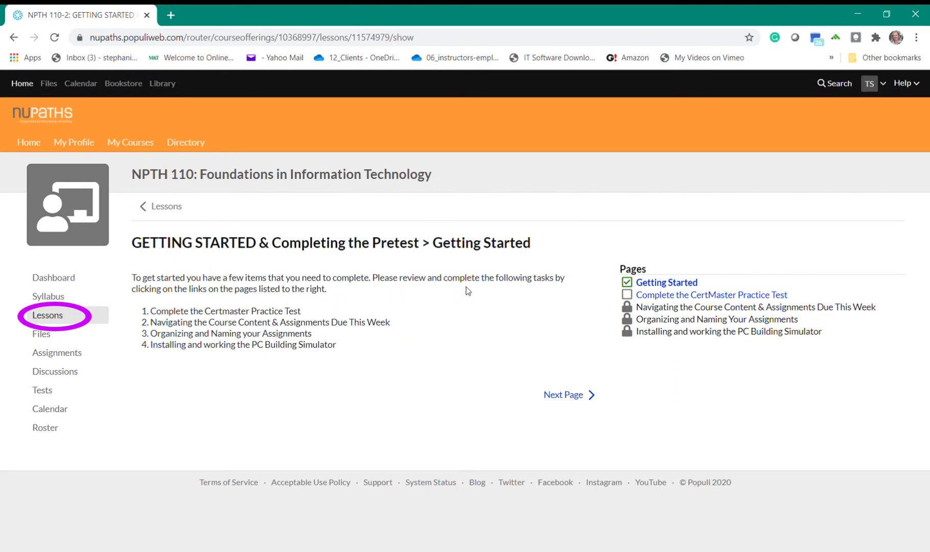
mouse_move(344, 316)
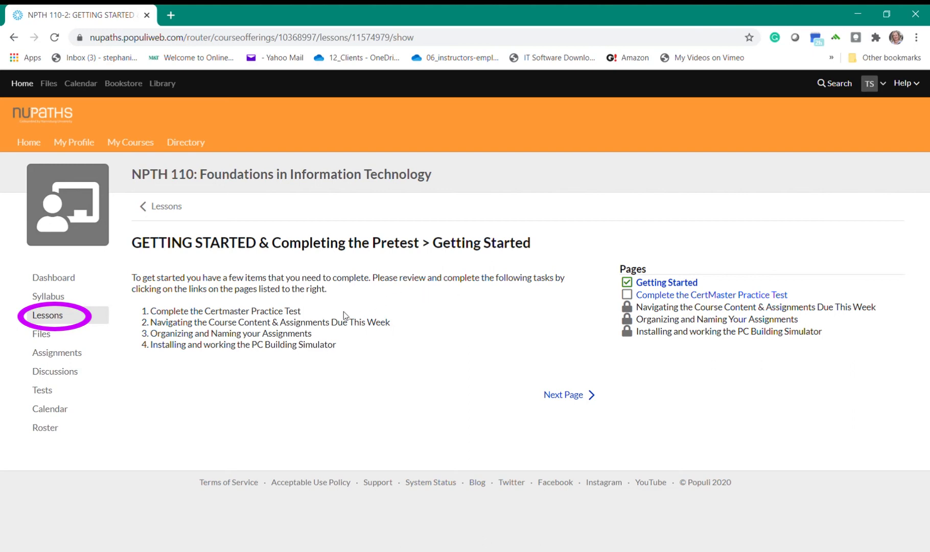
mouse_move(595, 296)
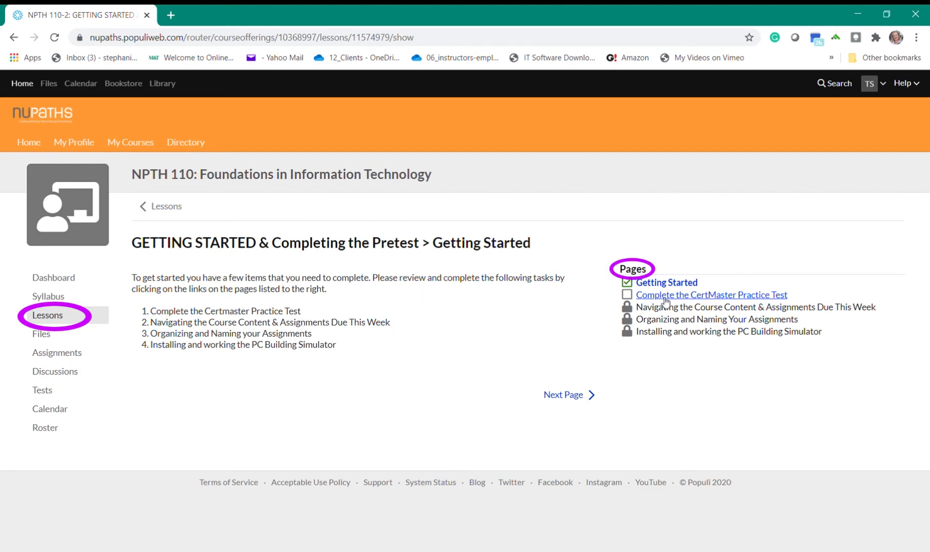
click(711, 295)
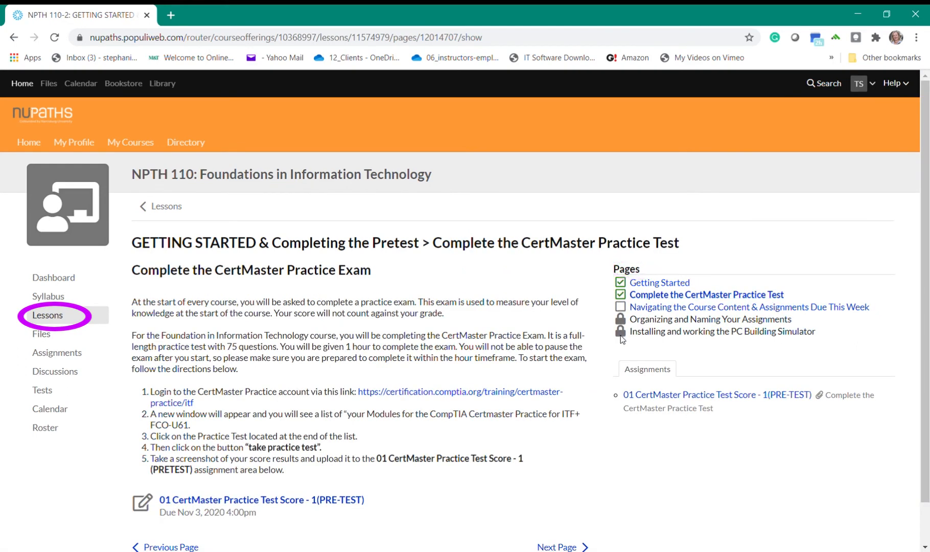
click(750, 307)
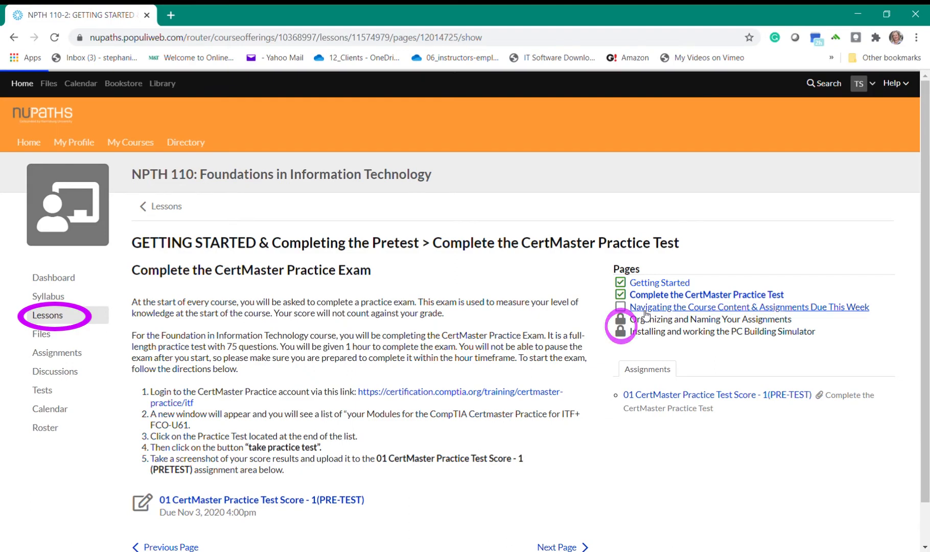
click(749, 306)
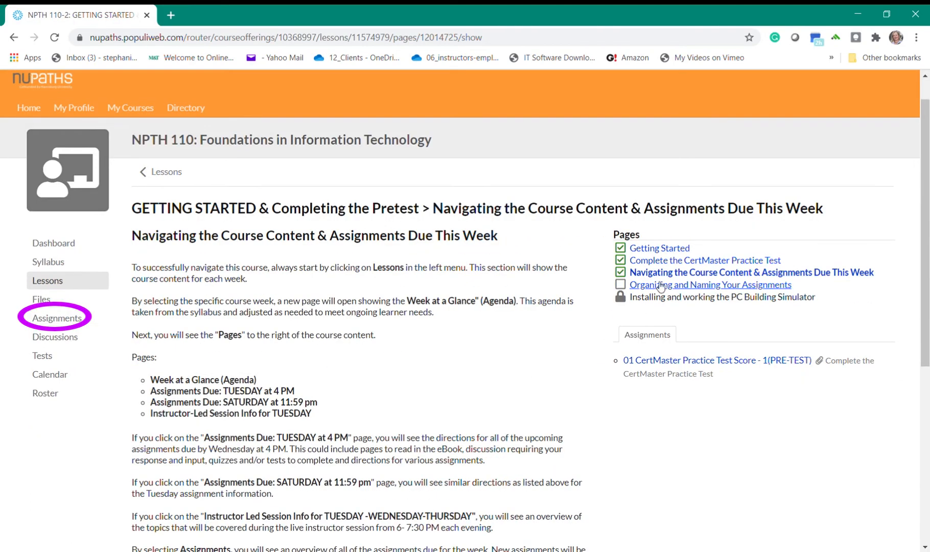
click(723, 297)
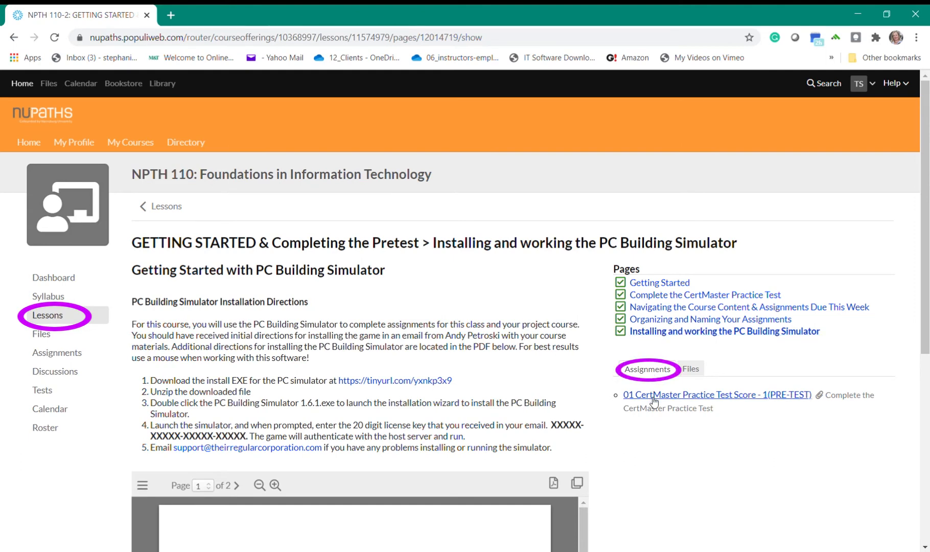
mouse_move(688, 401)
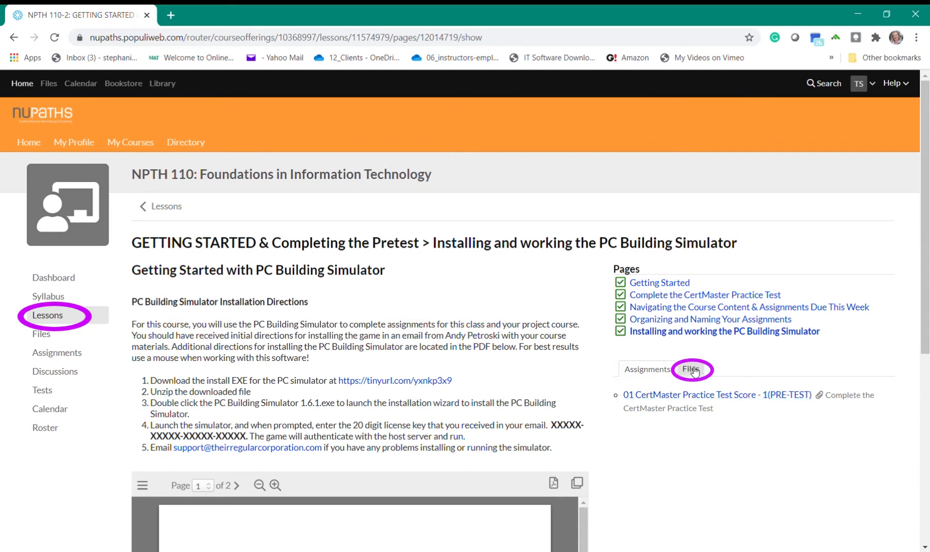
click(693, 370)
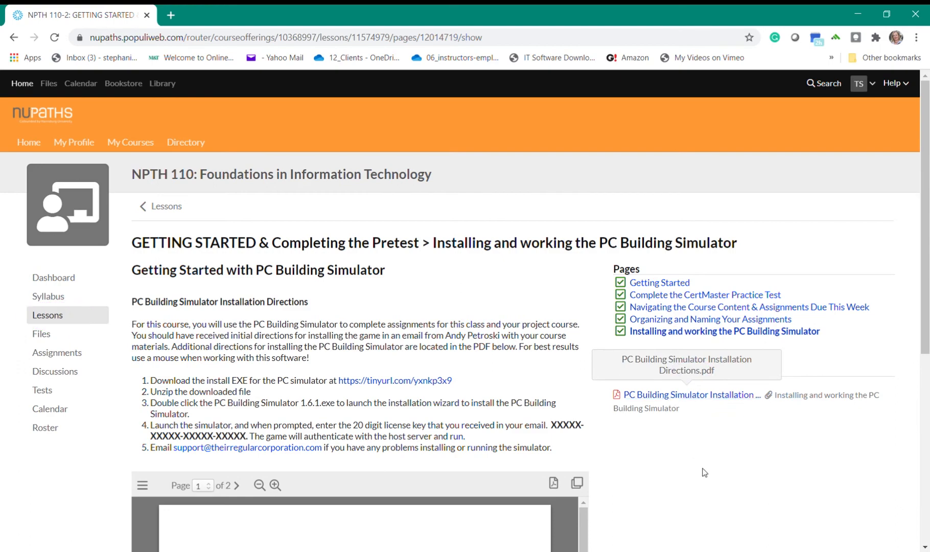
scroll(down, 3)
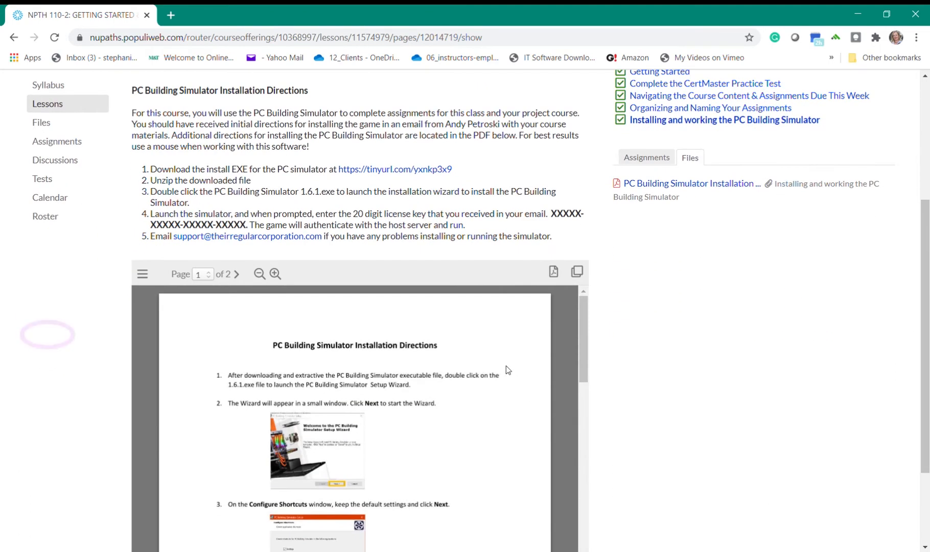
View the course Files page, then go back to the Lessons list
click(41, 122)
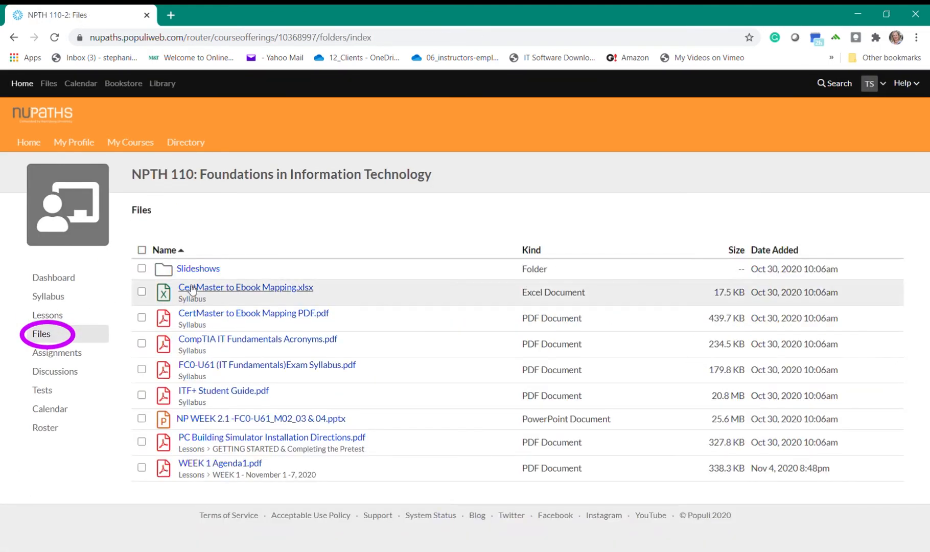
mouse_move(207, 468)
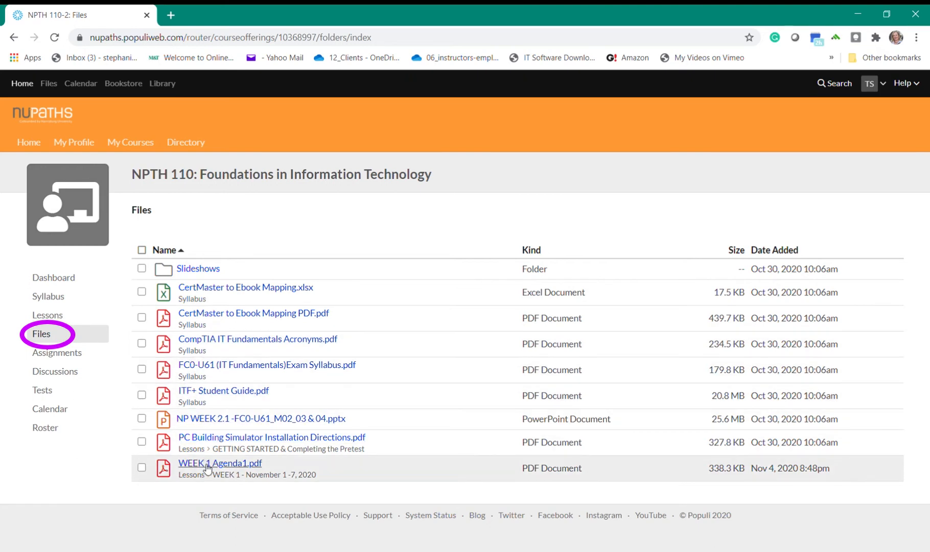
mouse_move(196, 491)
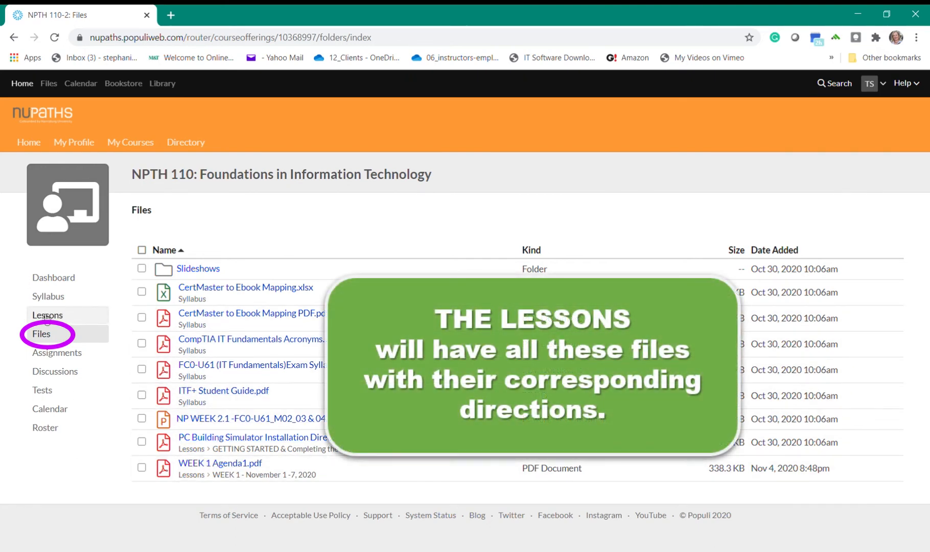
click(47, 316)
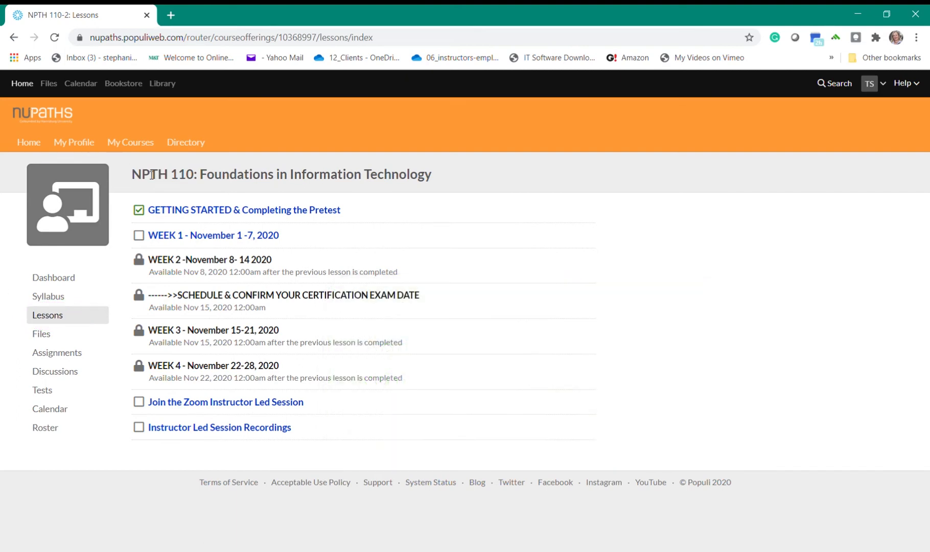
mouse_move(199, 235)
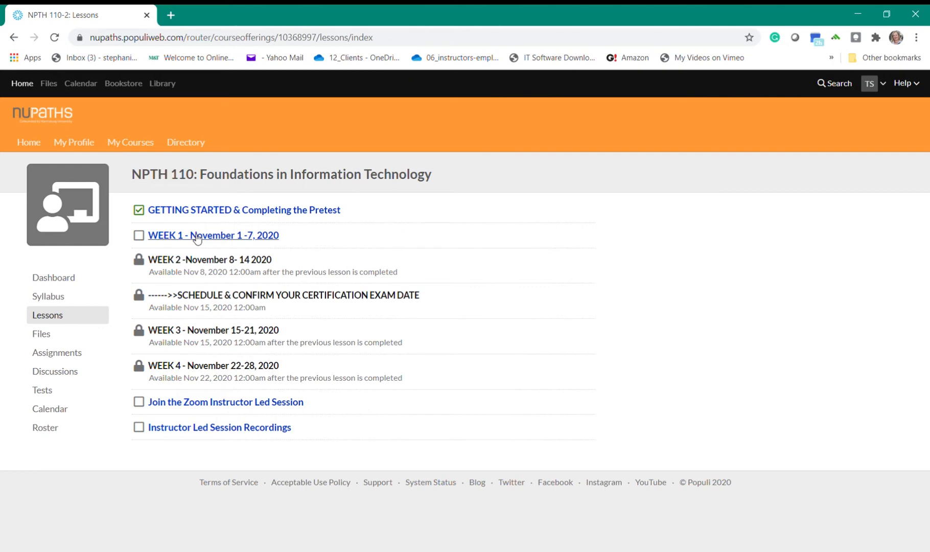
Open 'WEEK 1 - November 1 -7, 2020' and scroll through its Week at a Glance agenda
click(213, 235)
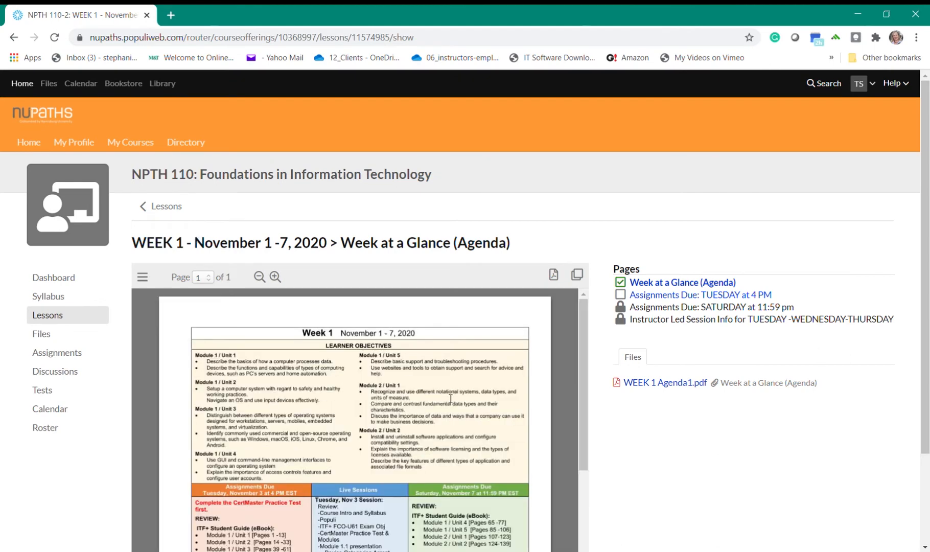
scroll(down, 3)
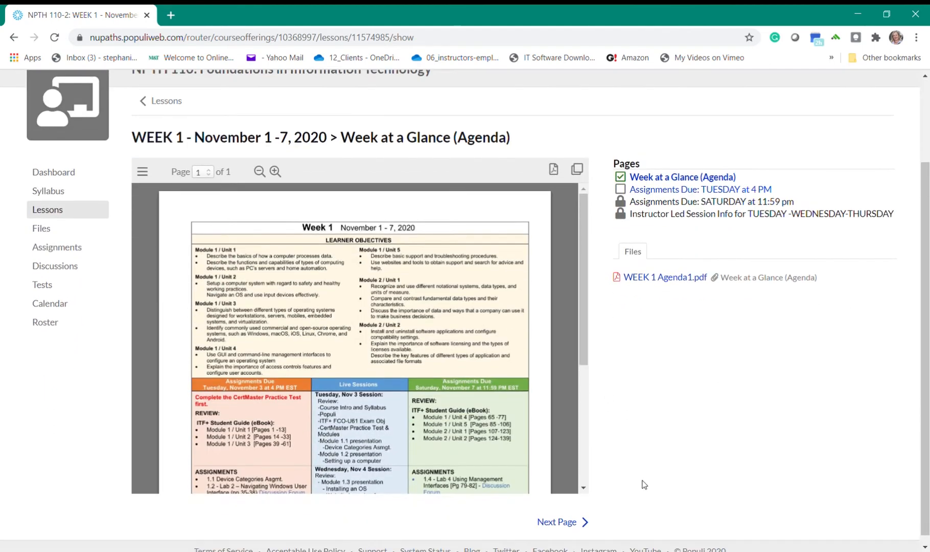
scroll(down, 3)
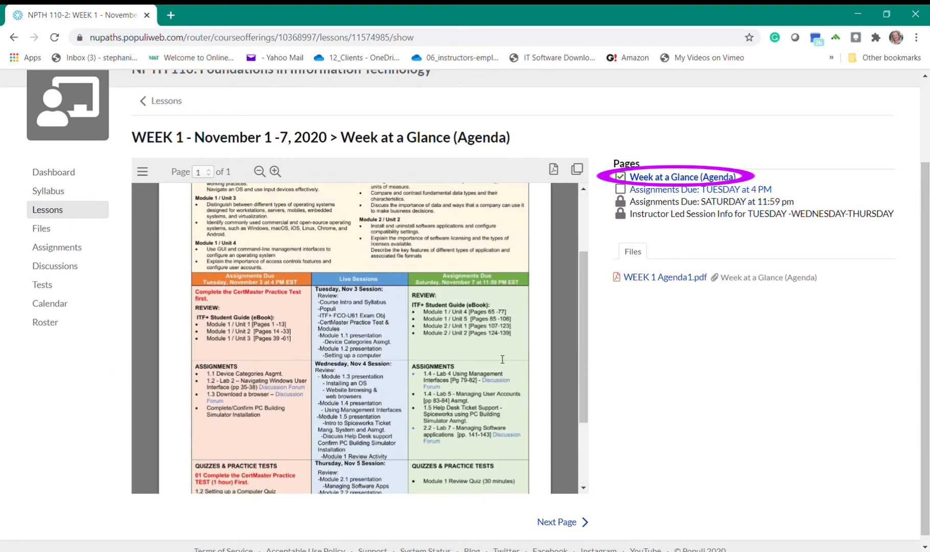
scroll(up, 3)
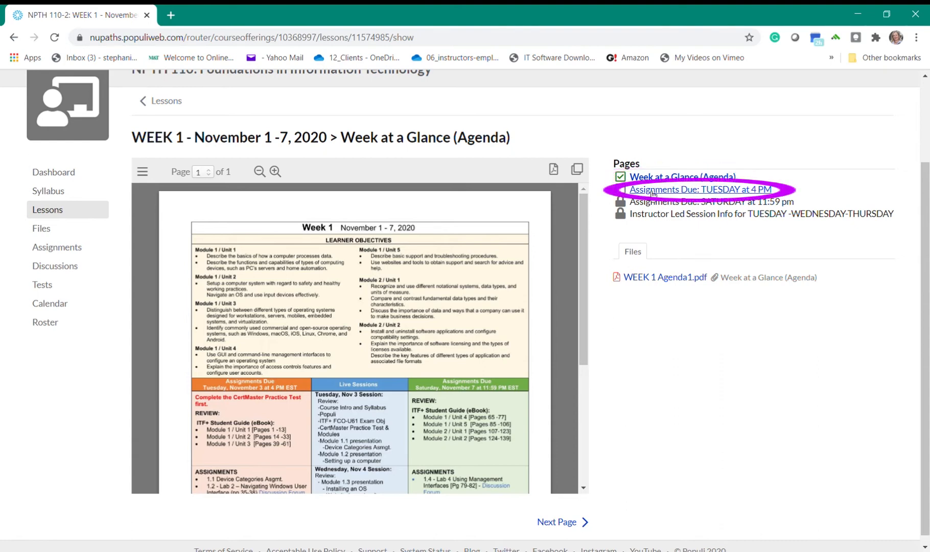
Read Week 1's Tuesday 4 PM assignments page, then advance to the Saturday 11:59 pm page
click(700, 189)
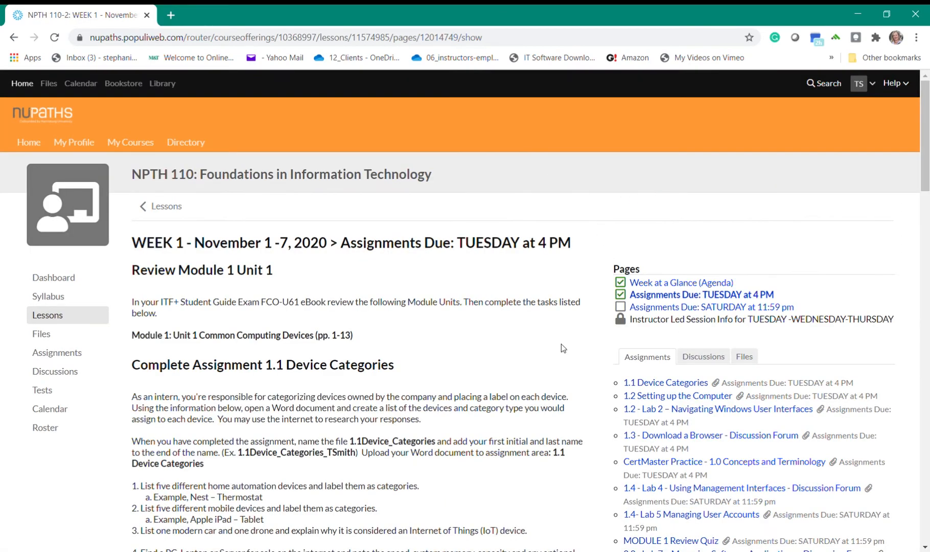
scroll(down, 3)
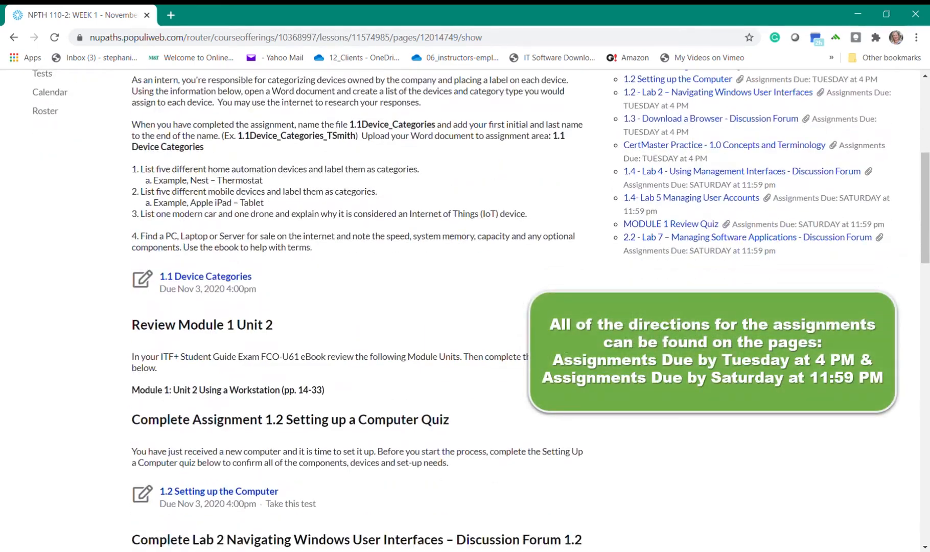
scroll(down, 3)
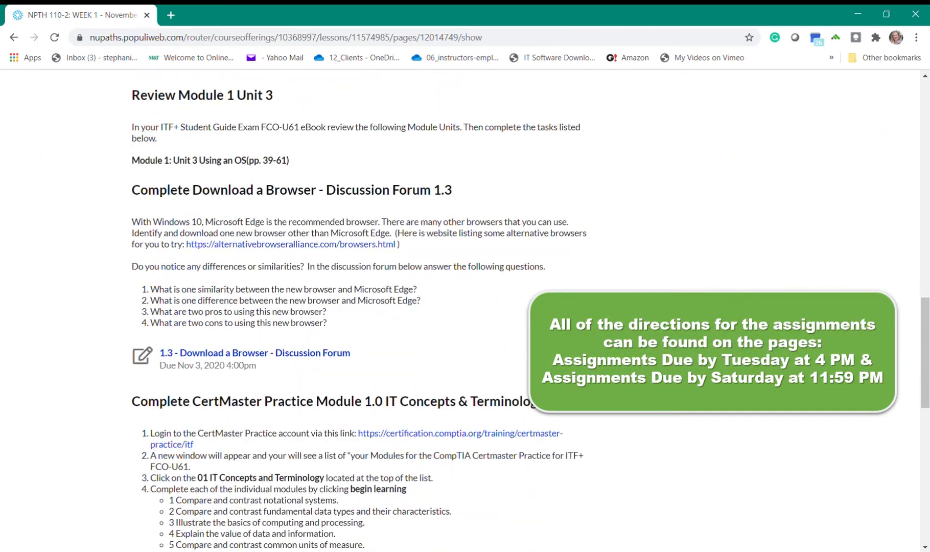
scroll(down, 3)
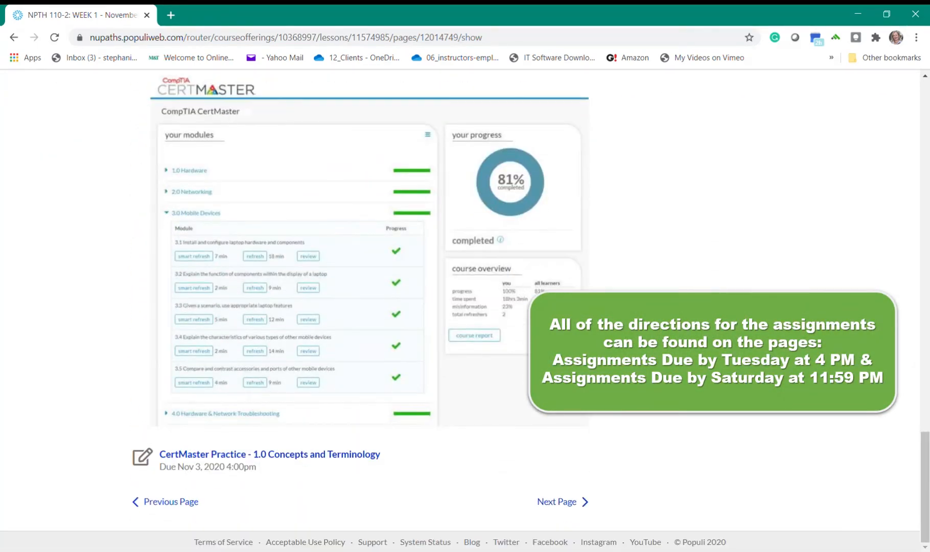
click(556, 502)
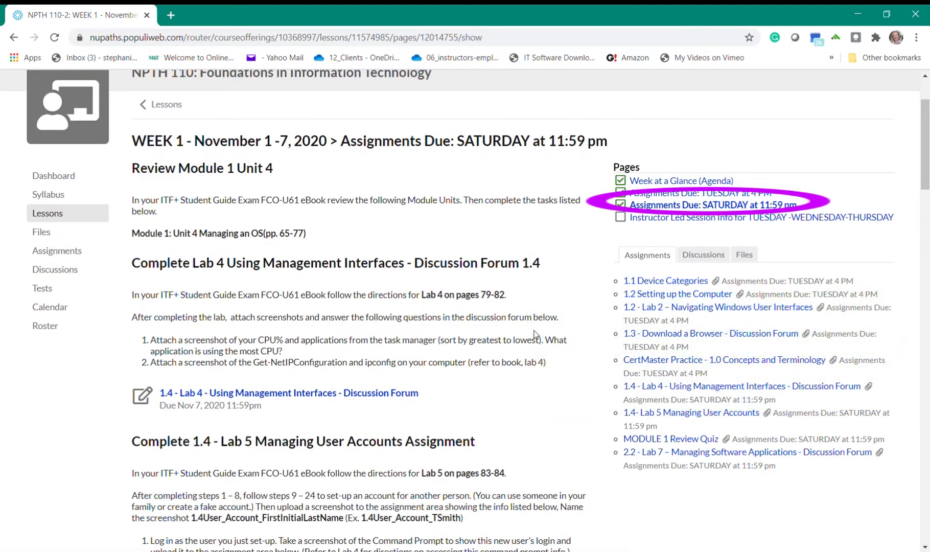
scroll(down, 3)
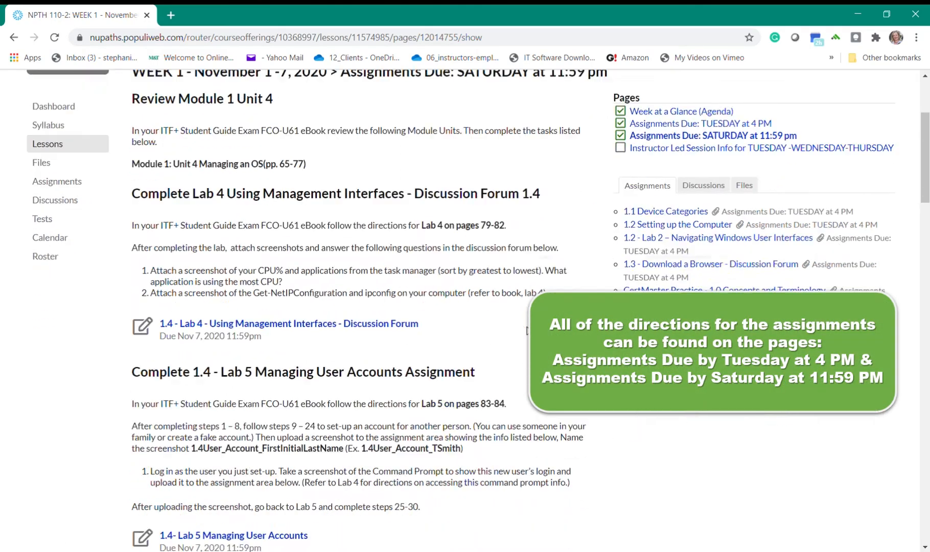
scroll(down, 3)
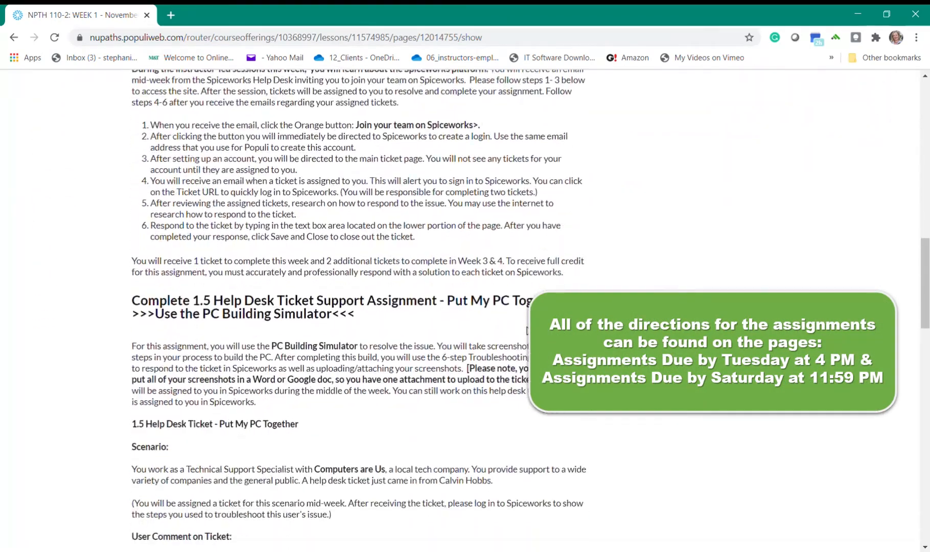
scroll(down, 3)
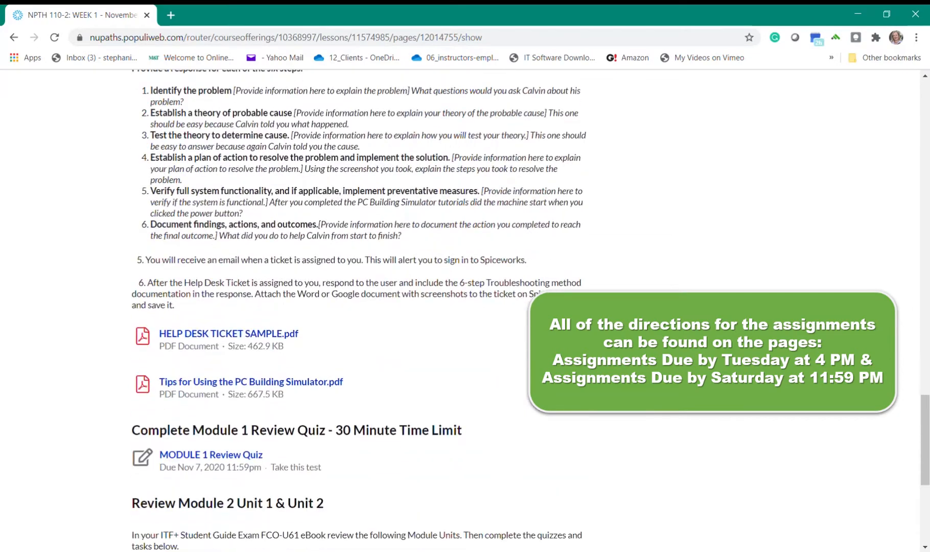
scroll(down, 3)
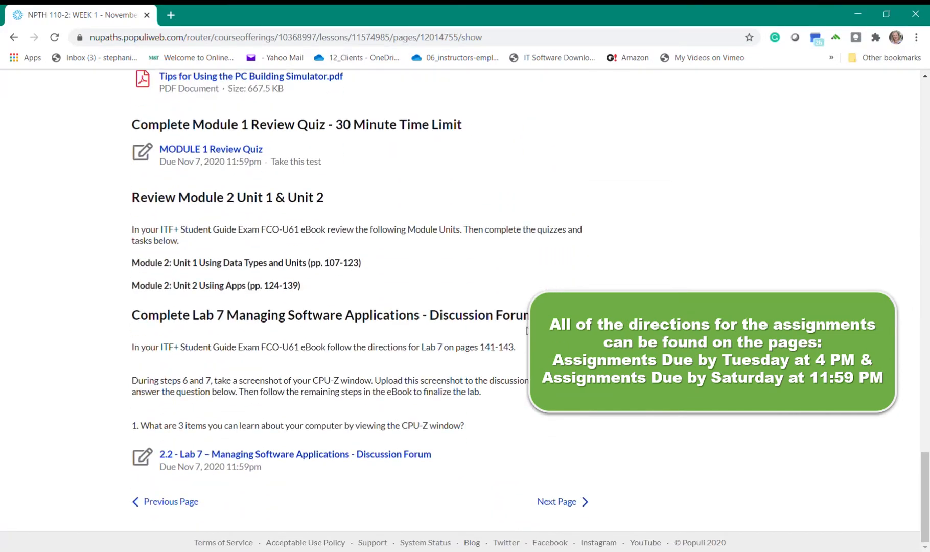
scroll(up, 3)
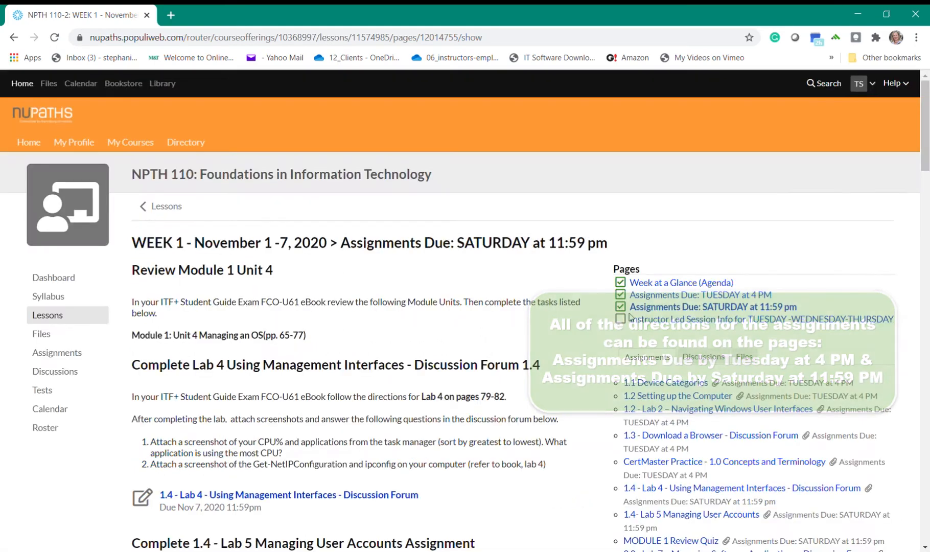
Scroll the Instructor Led Session Info page and view its linked assignments and discussions
click(760, 319)
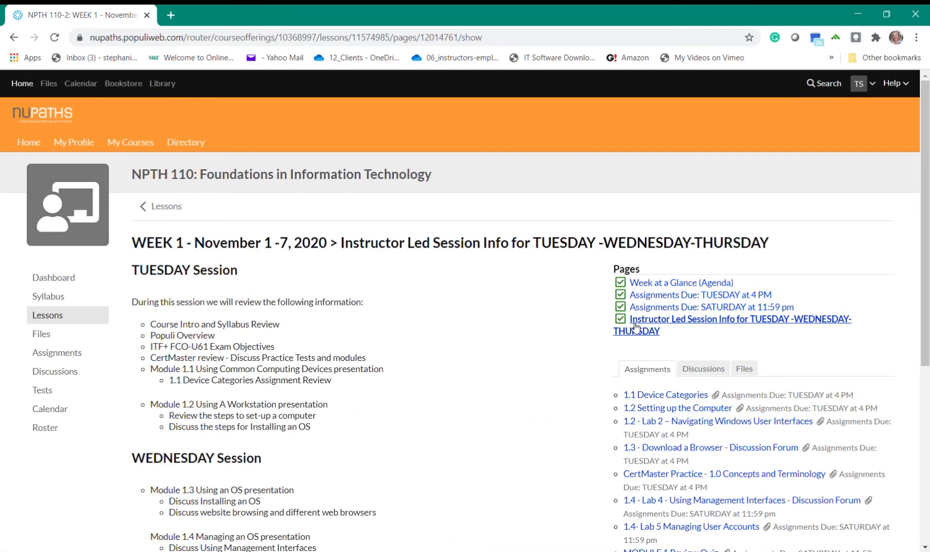
scroll(down, 3)
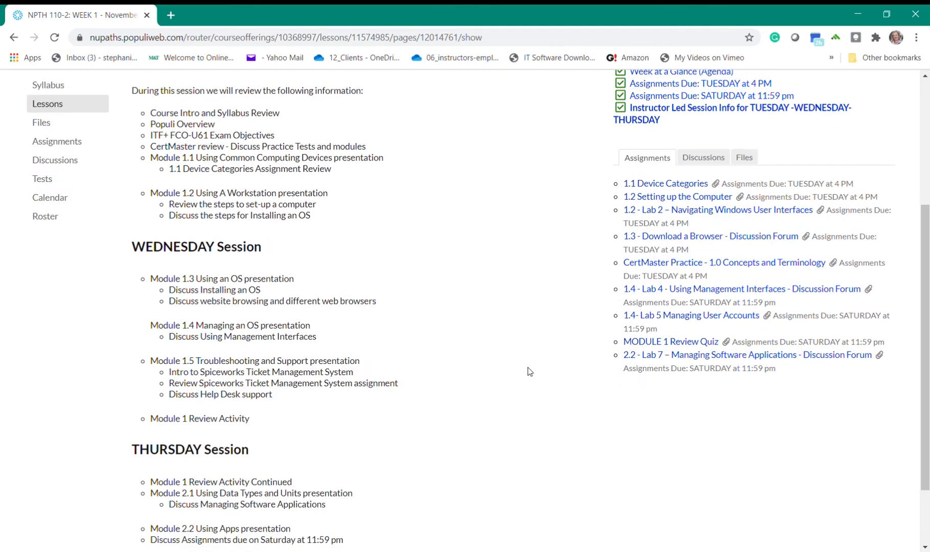
scroll(up, 3)
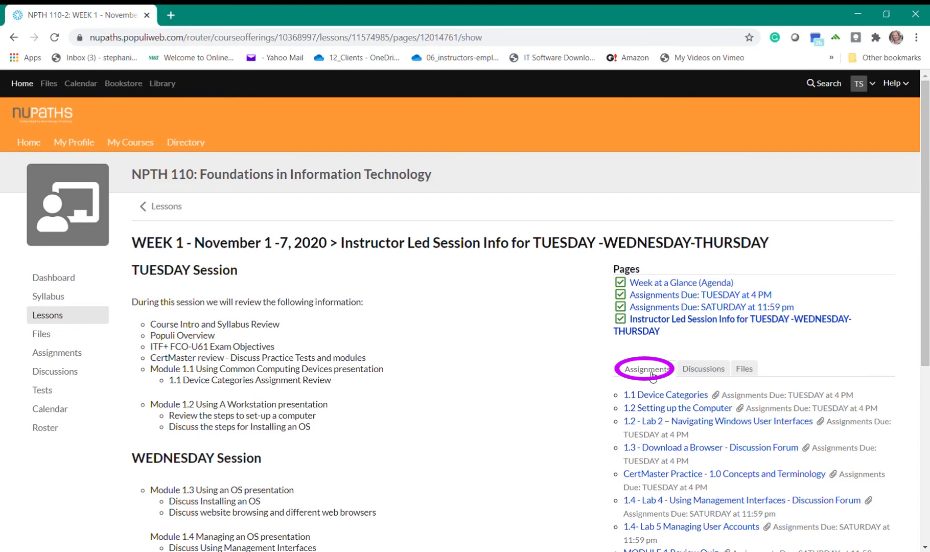
click(703, 368)
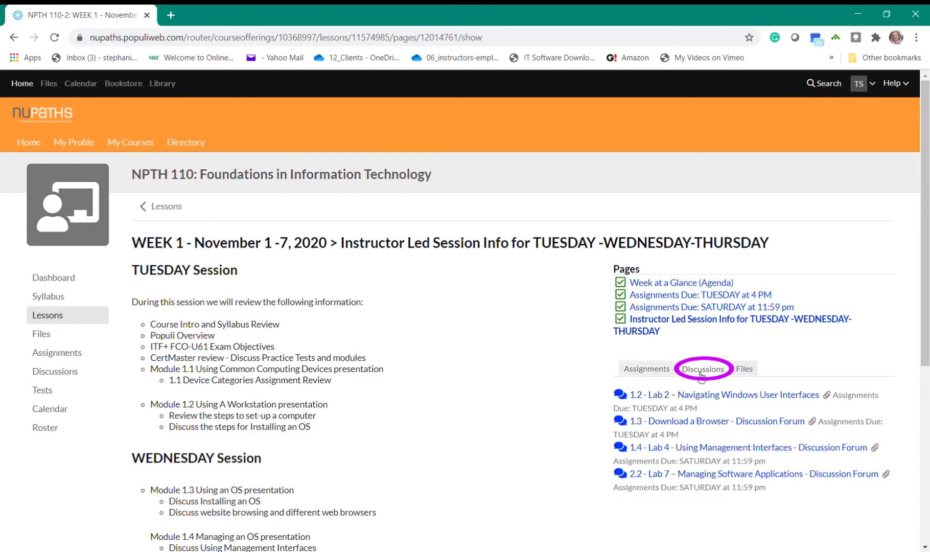
click(745, 369)
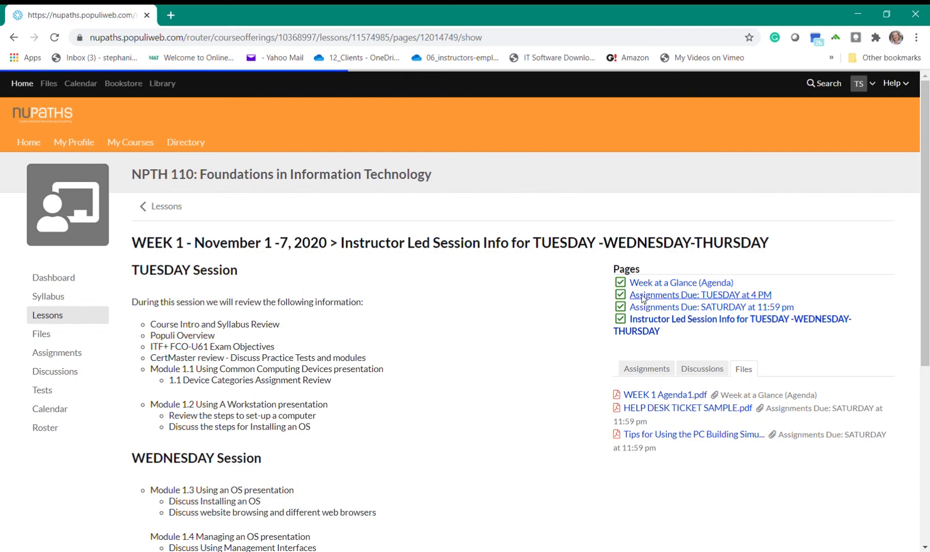
Submit 1.1Device_Categories_TStudent.pdf to 1.1 Device Categories and dismiss the success notice
click(700, 295)
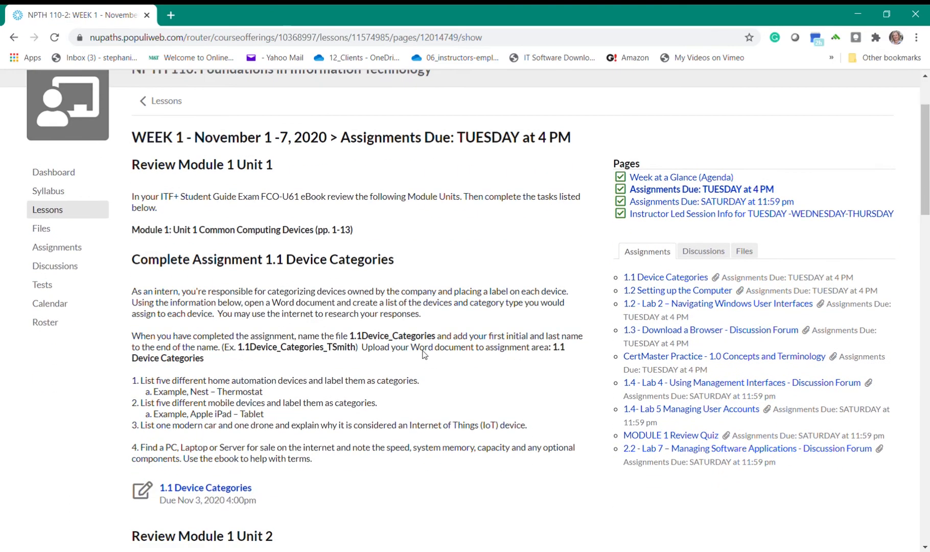
scroll(down, 3)
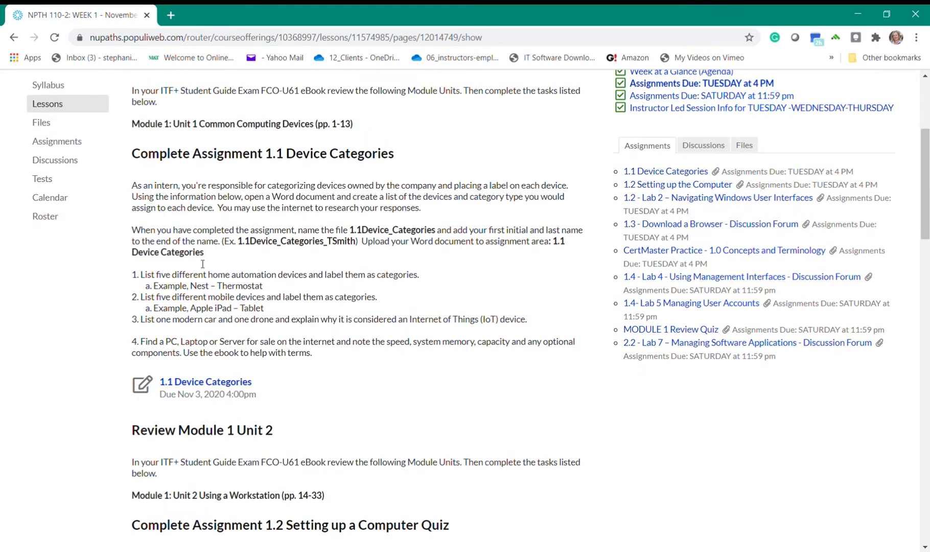
mouse_move(205, 382)
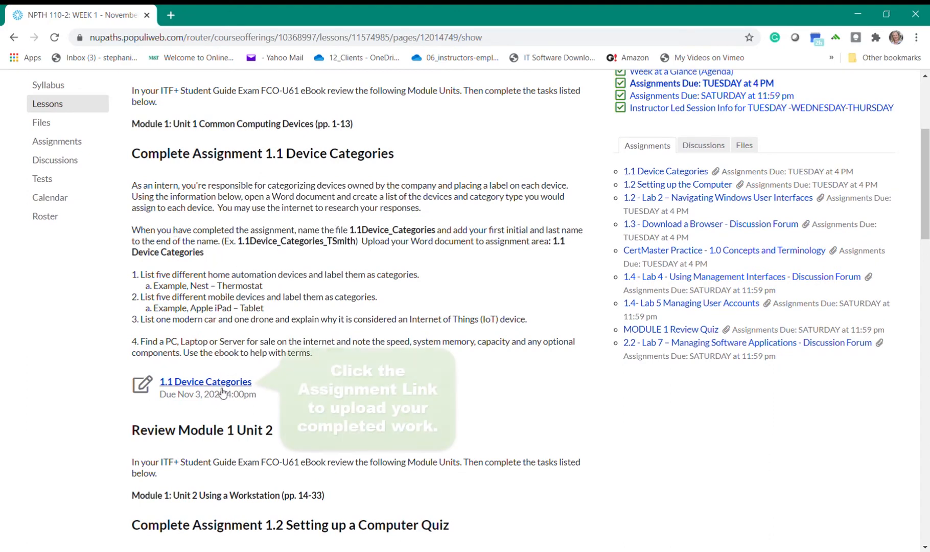
click(206, 382)
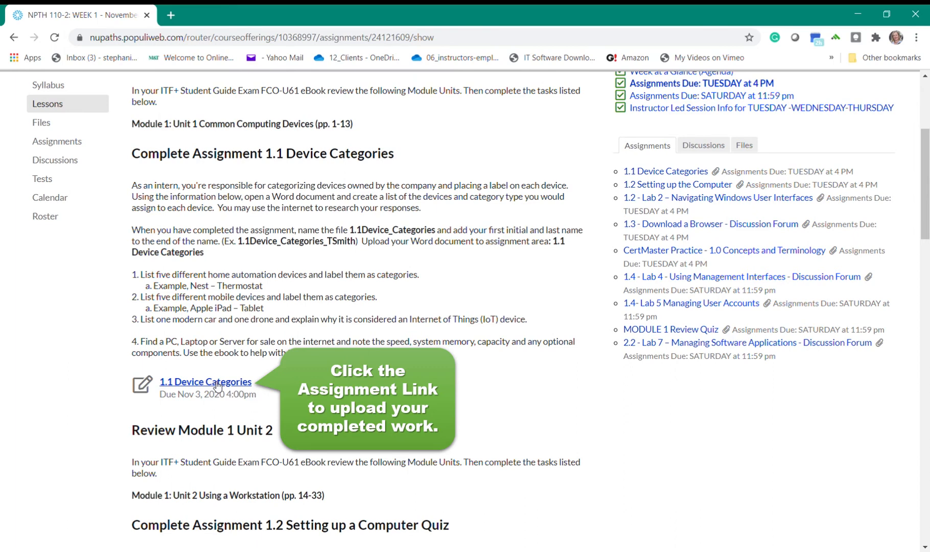
click(206, 382)
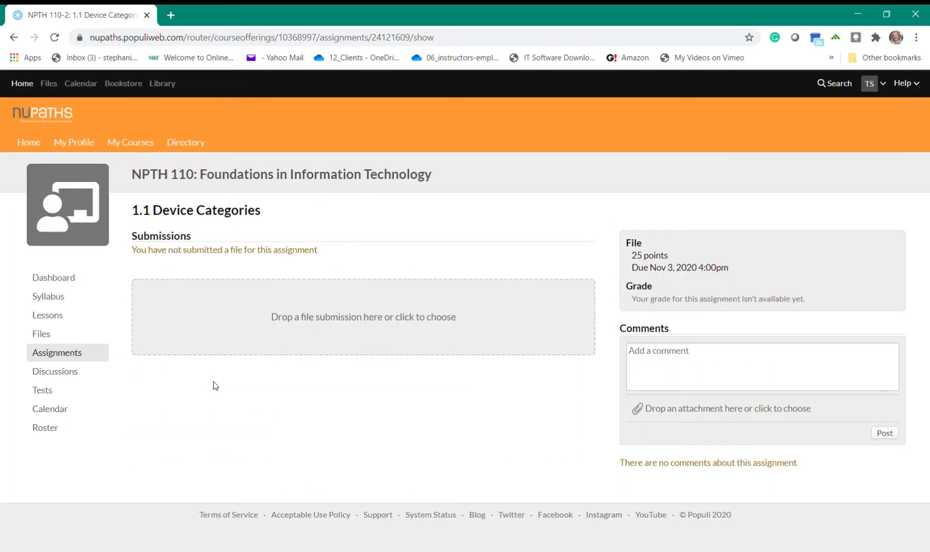
mouse_move(332, 323)
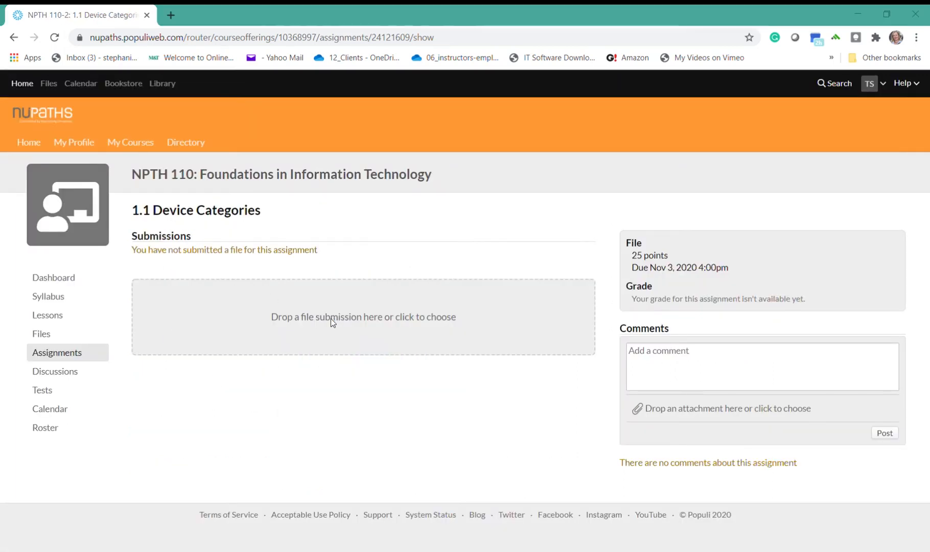
mouse_move(227, 121)
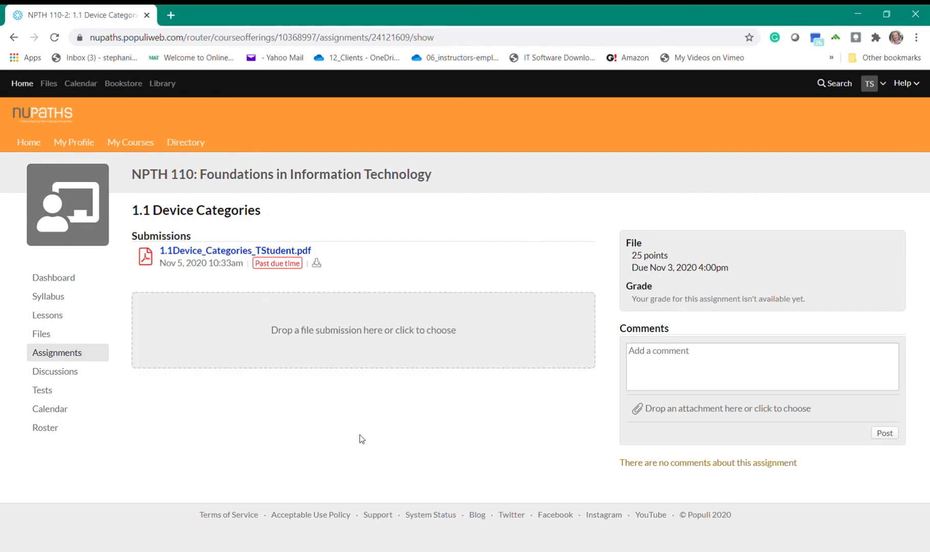
click(363, 331)
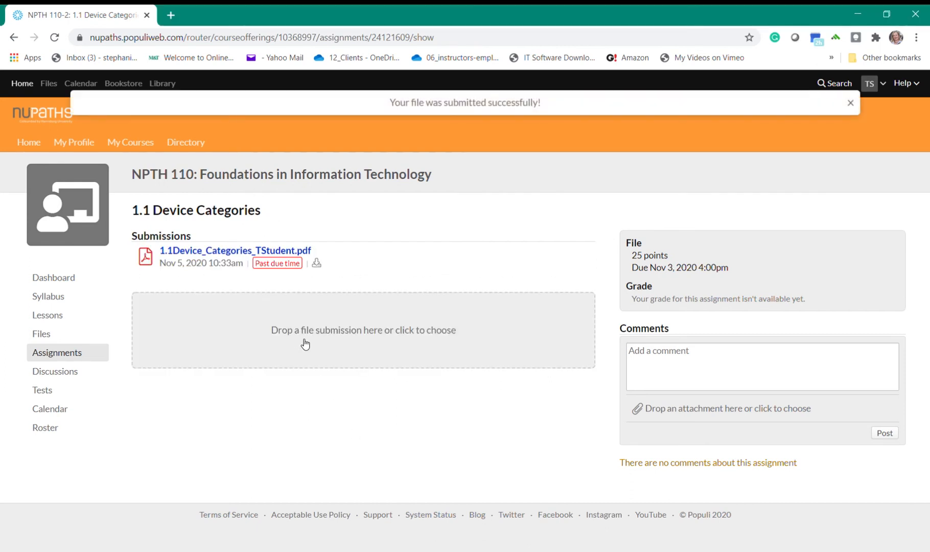
mouse_move(533, 299)
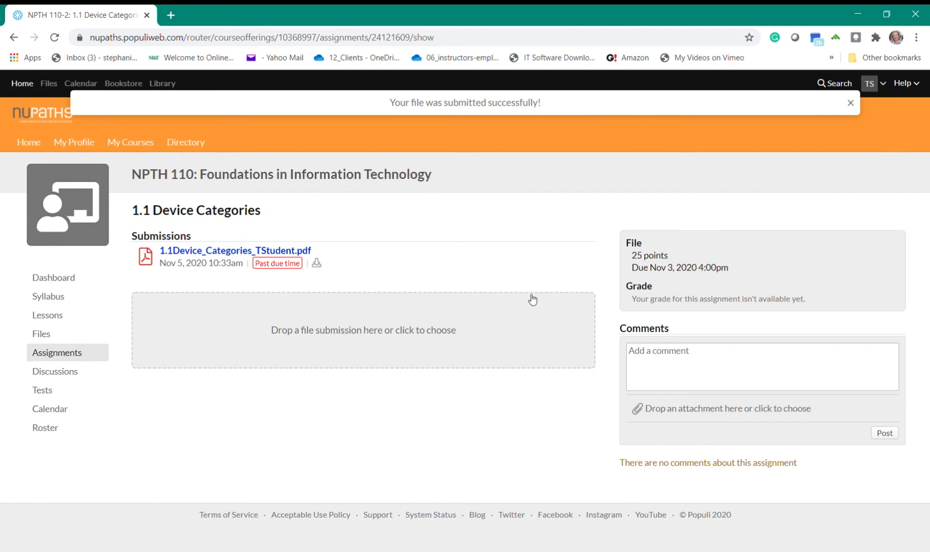
click(850, 103)
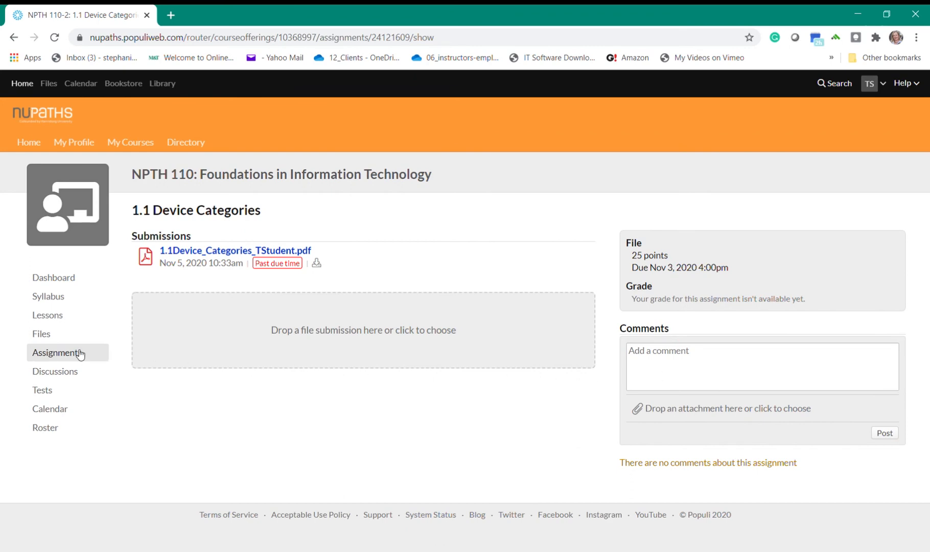
Check the 25/25 'Nice Job!' grade for 1.1 Device Categories and the 80.7% dashboard grade
click(56, 353)
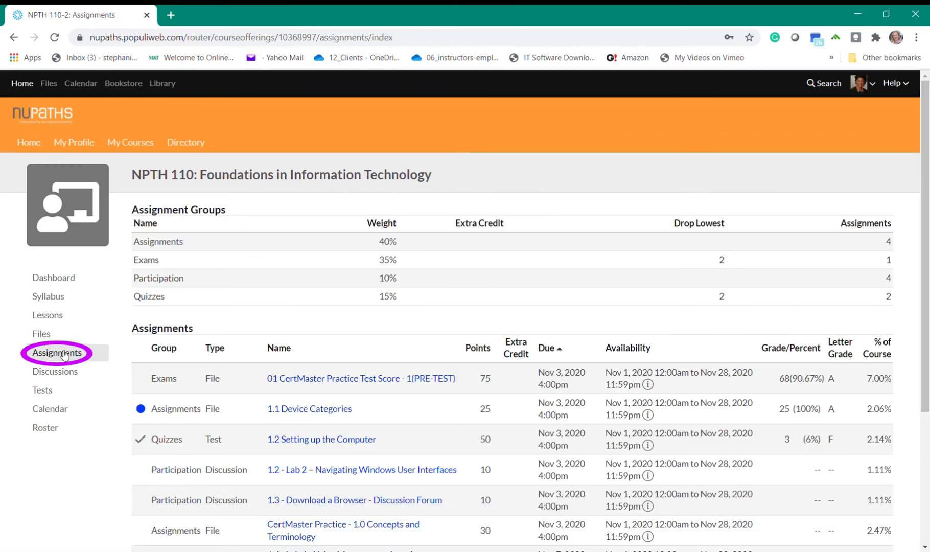
mouse_move(309, 408)
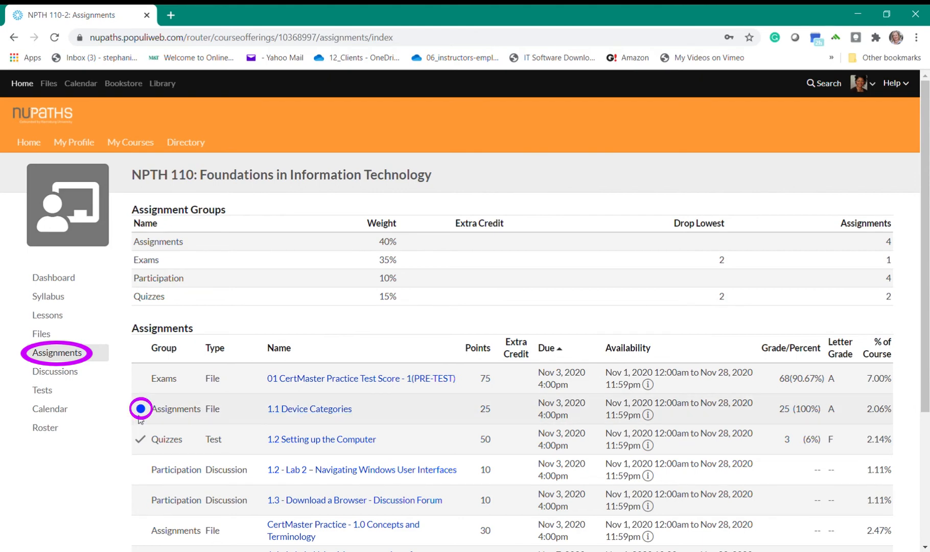
mouse_move(309, 409)
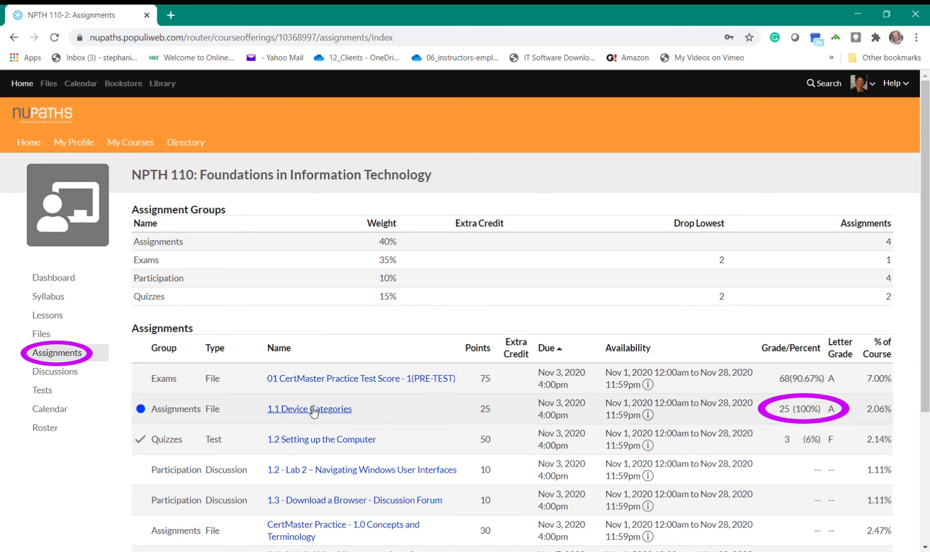
click(308, 409)
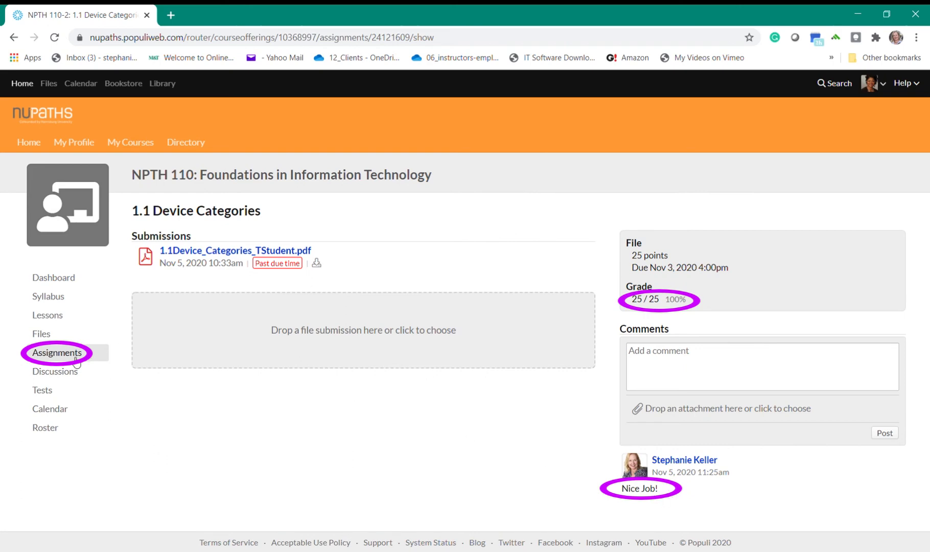
click(56, 353)
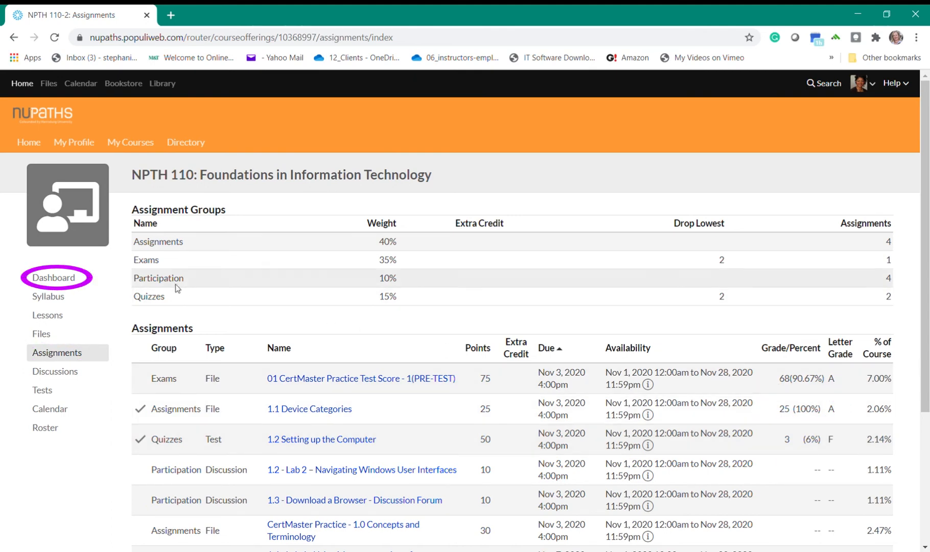
click(52, 277)
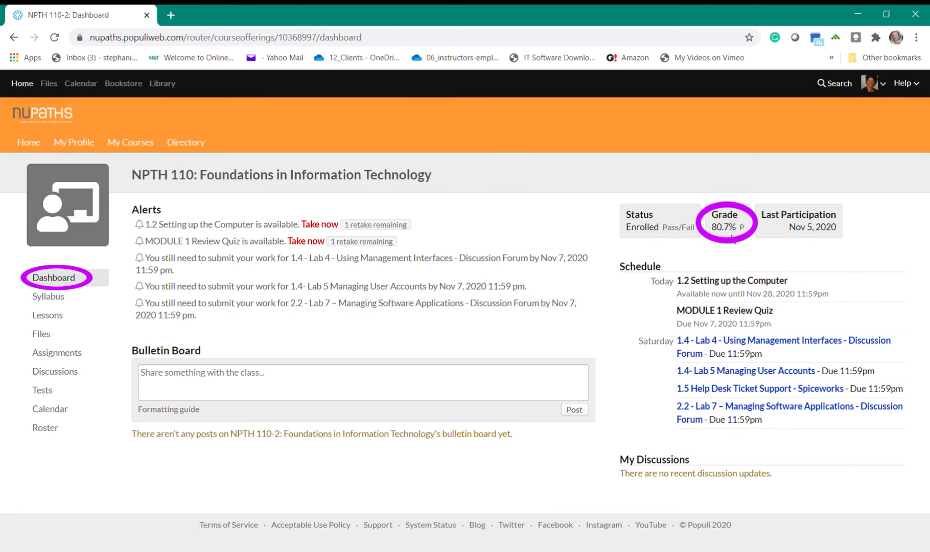
View the Discussions list and November 2020 calendar, then the roster with Test Student and Test Student2
click(54, 371)
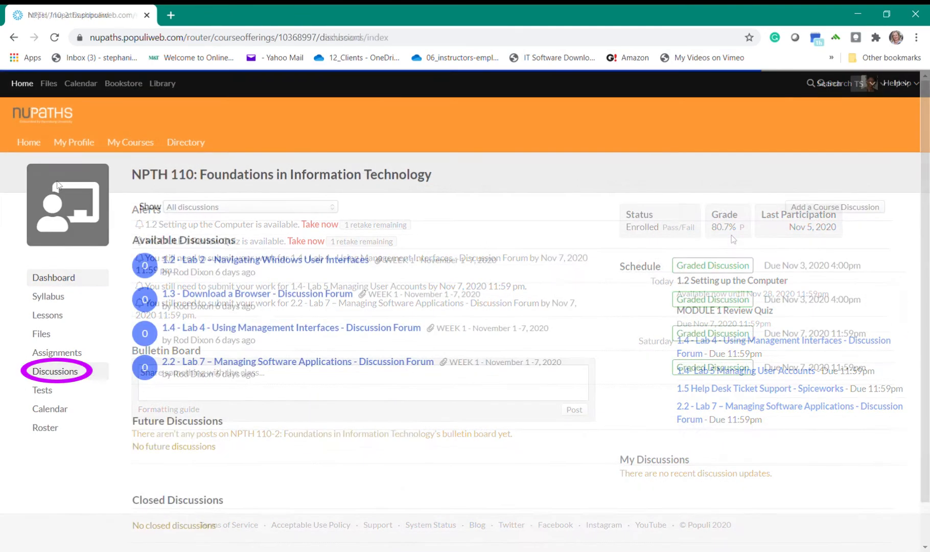
click(54, 371)
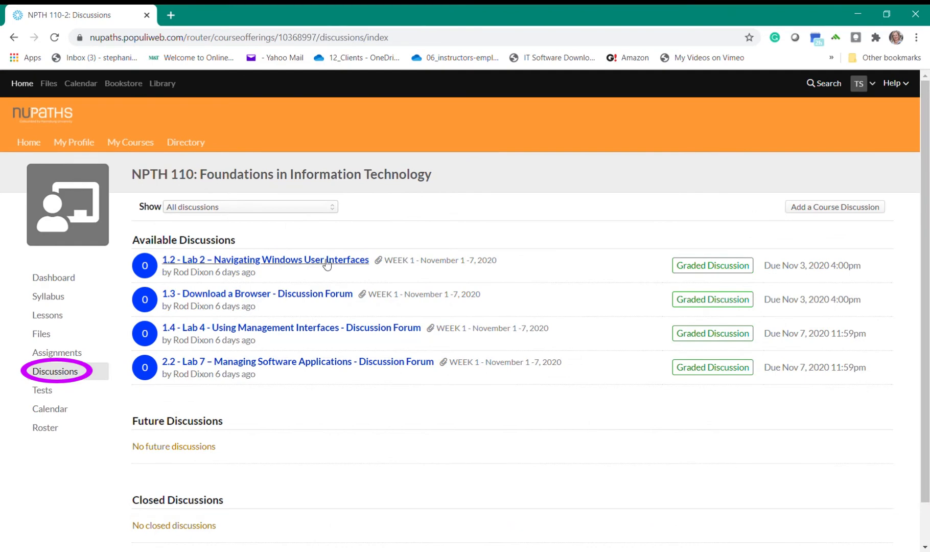
mouse_move(728, 293)
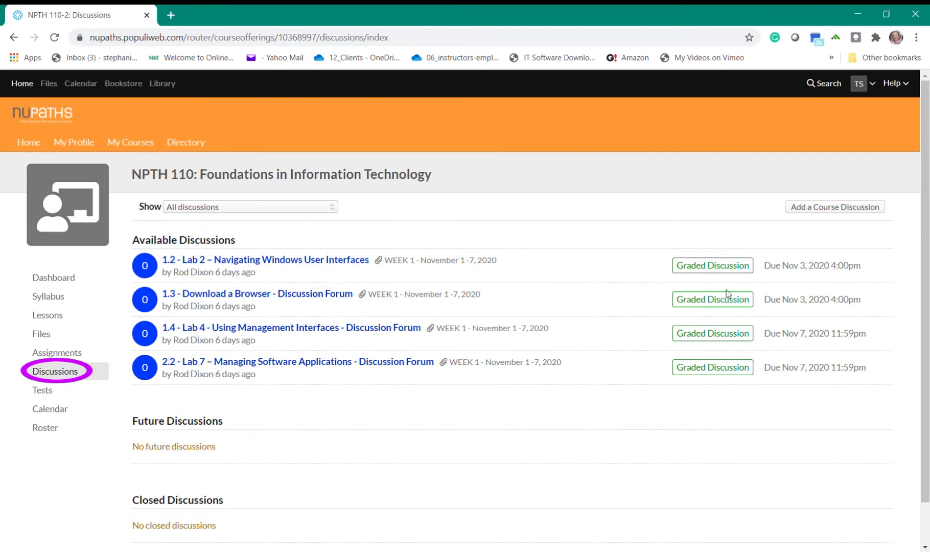
mouse_move(781, 309)
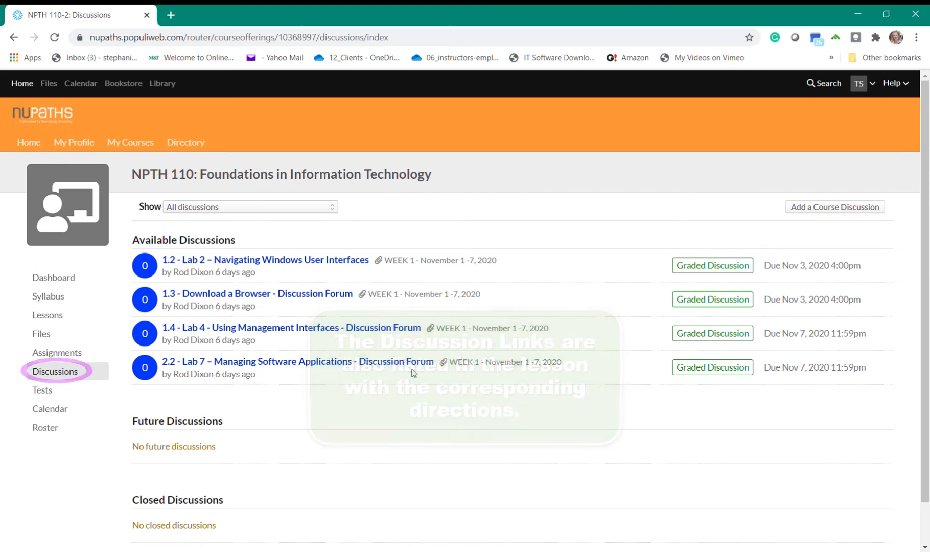
click(50, 409)
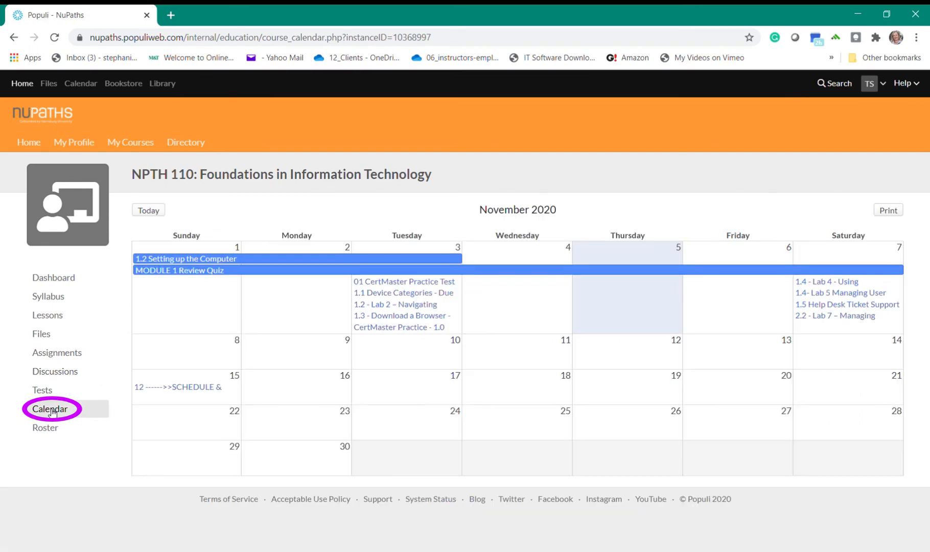
mouse_move(398, 327)
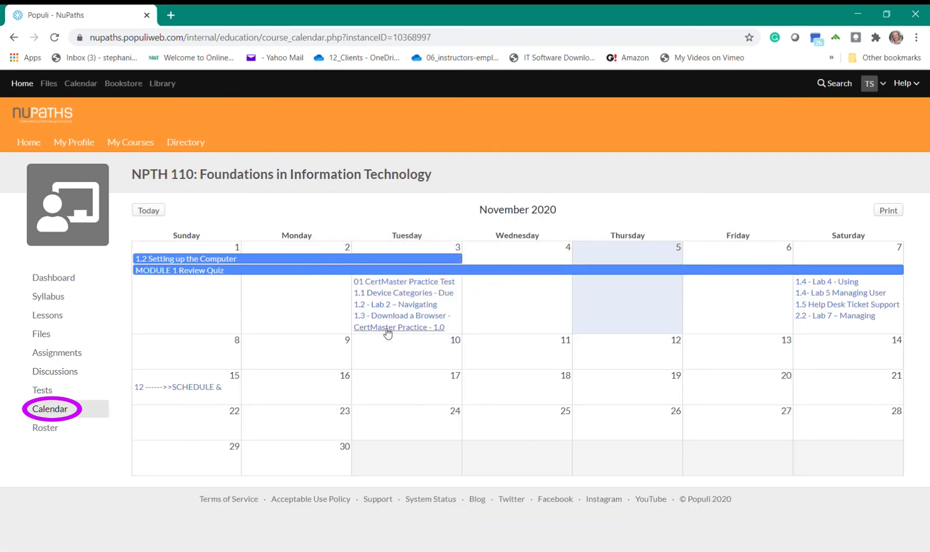
mouse_move(834, 316)
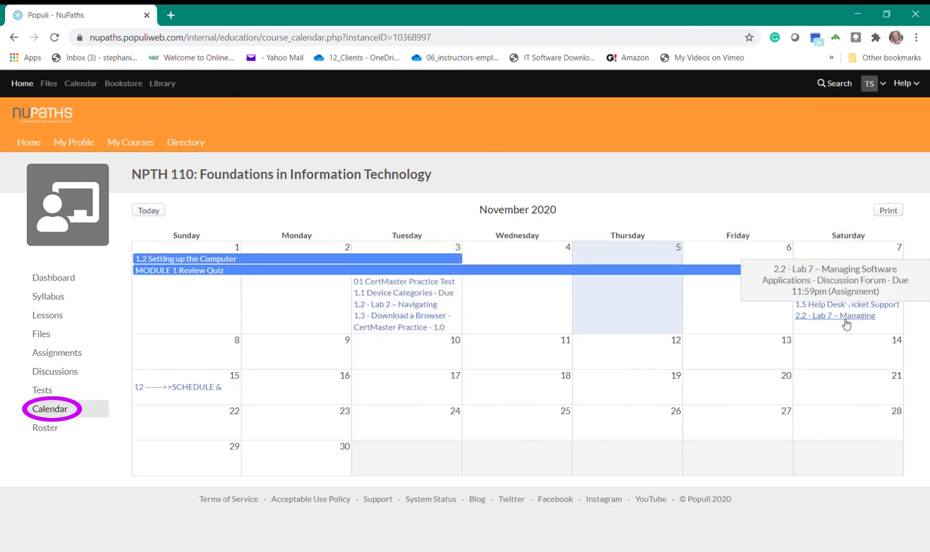
click(45, 427)
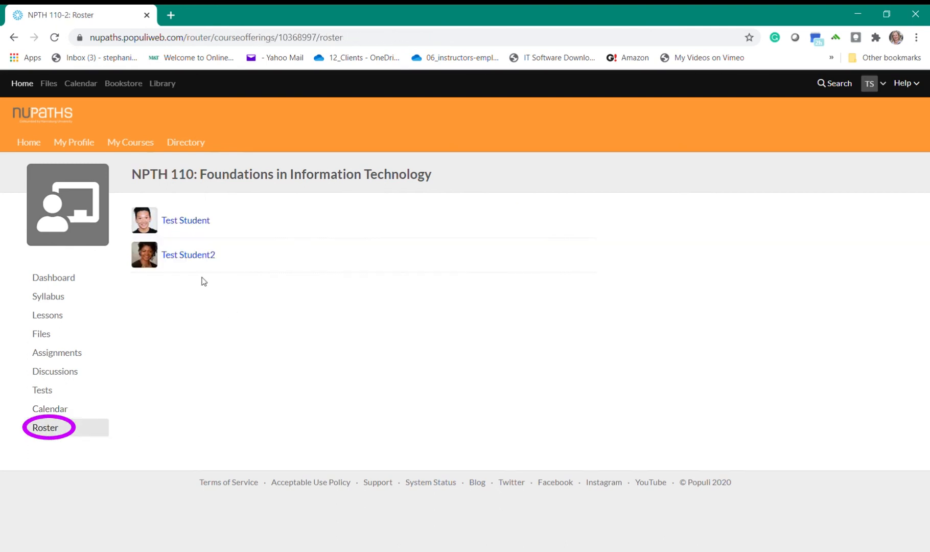
mouse_move(186, 221)
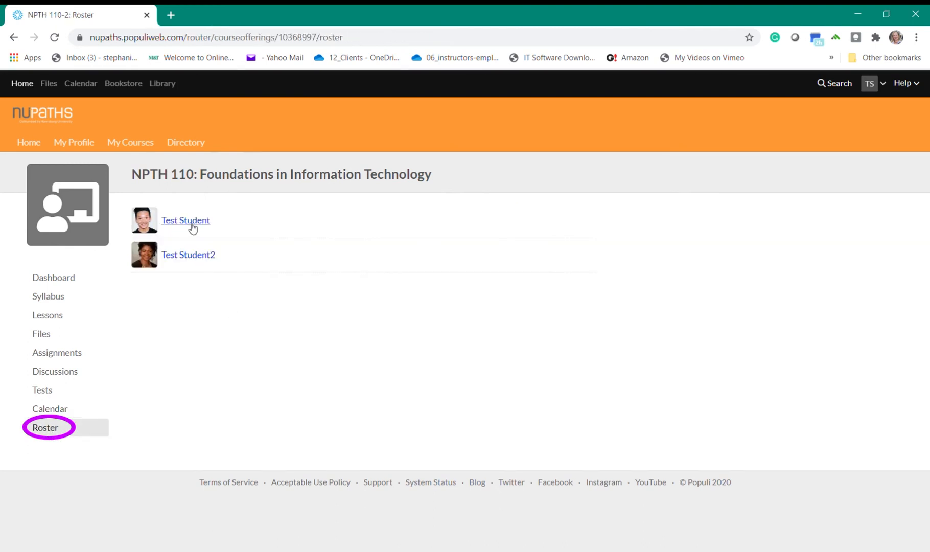
mouse_move(56, 401)
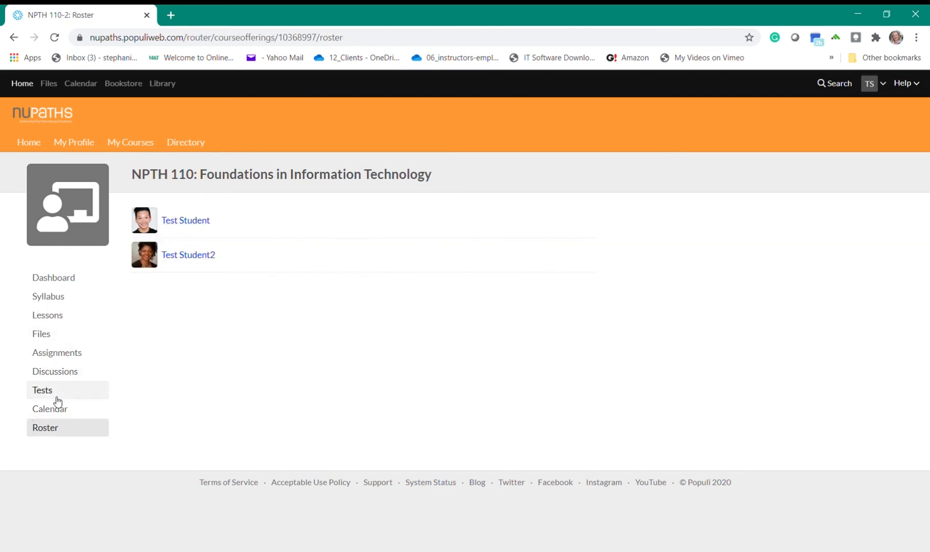
Start the 1.2 Setting up the Computer test from the course Tests list
click(41, 390)
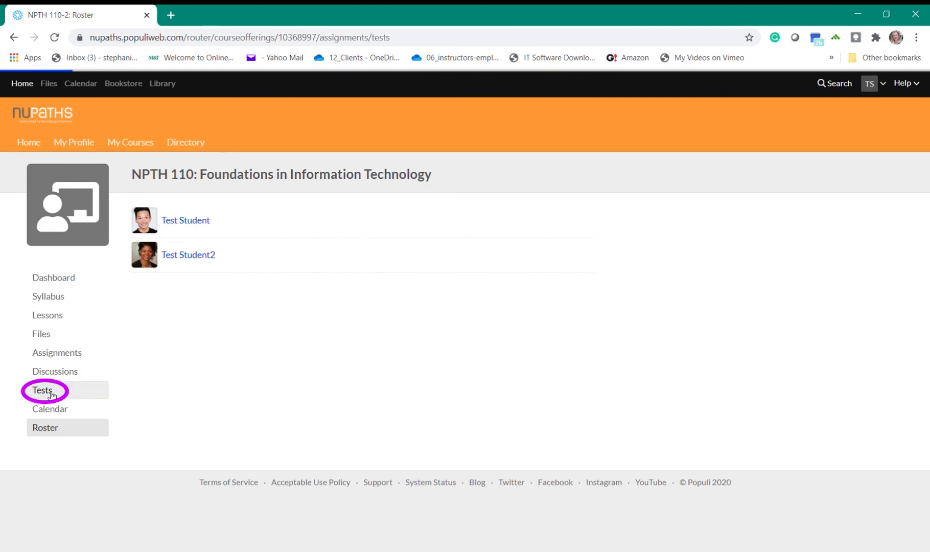
click(42, 390)
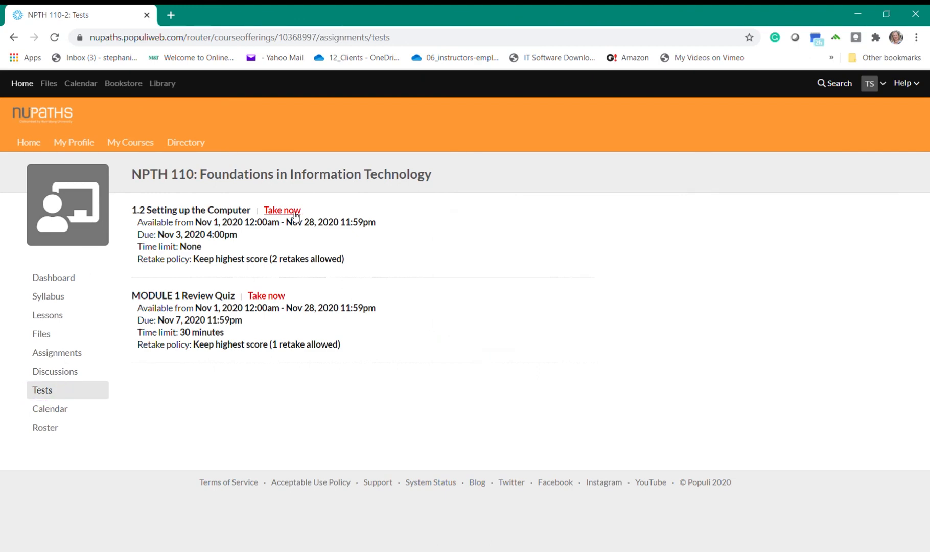
click(282, 210)
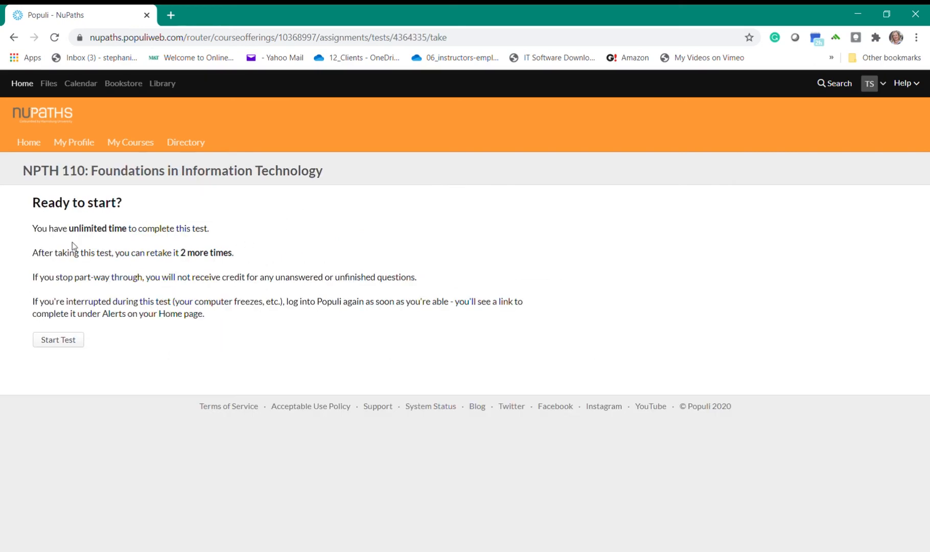
mouse_move(36, 297)
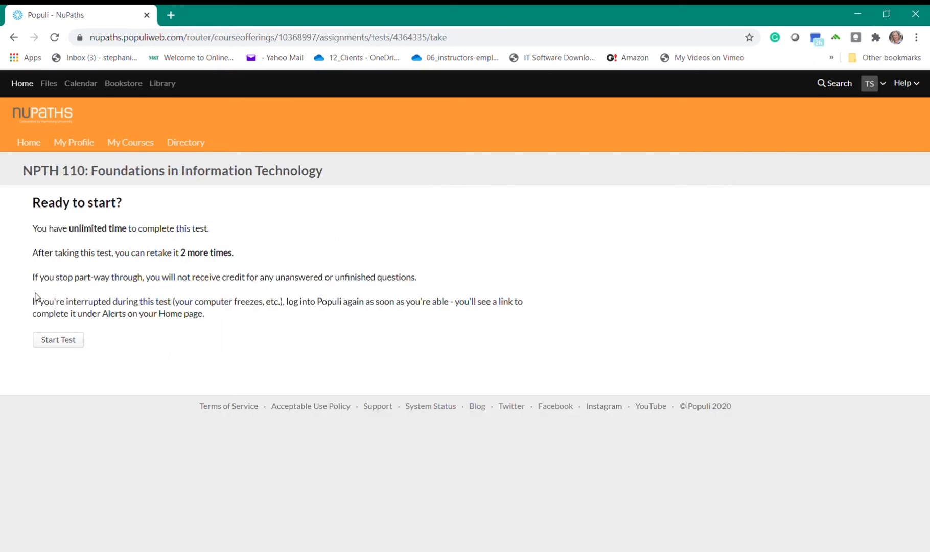
click(58, 339)
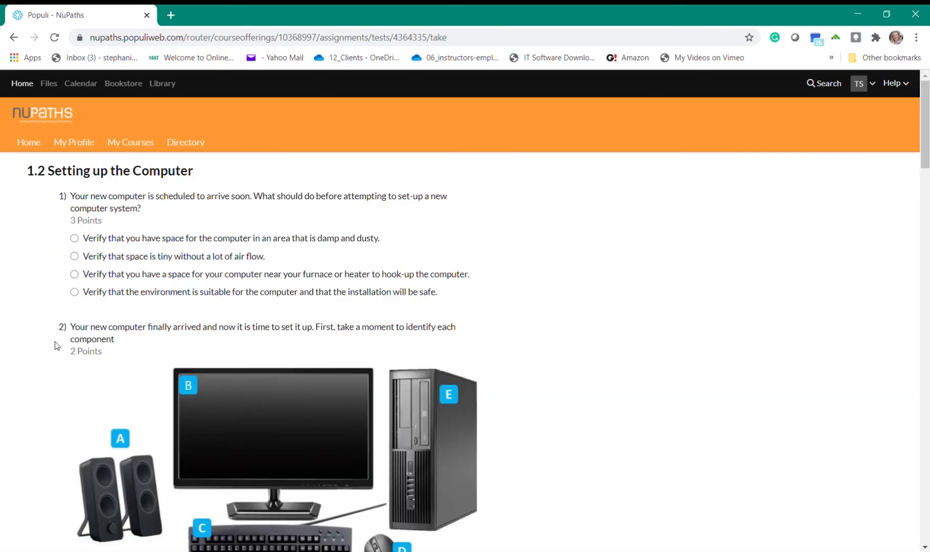
mouse_move(285, 213)
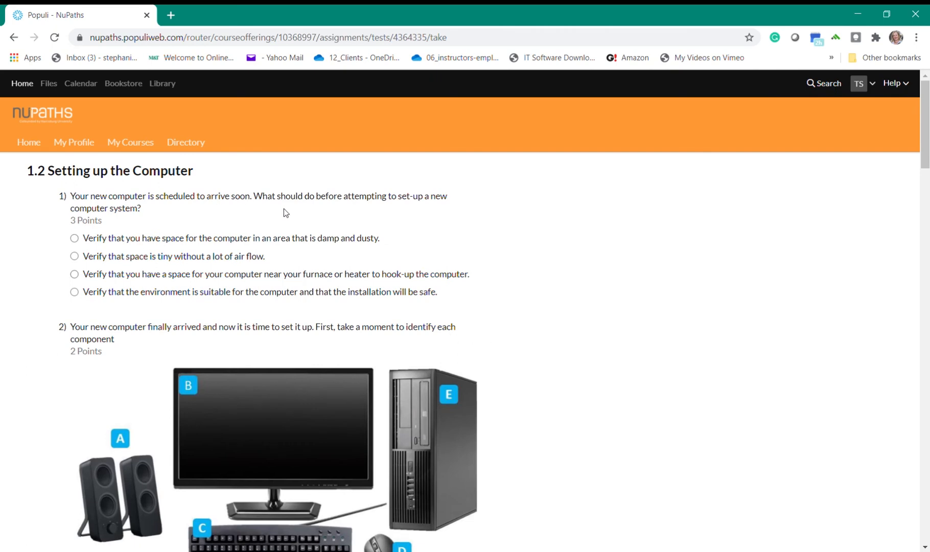
mouse_move(76, 280)
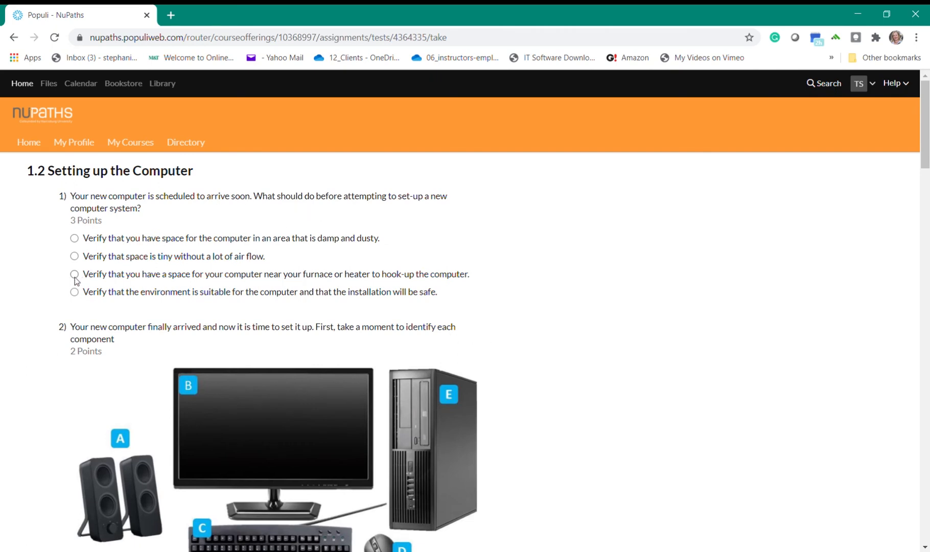
Answer question 1 with the safe-environment option and submit the test, scoring 6%
click(74, 273)
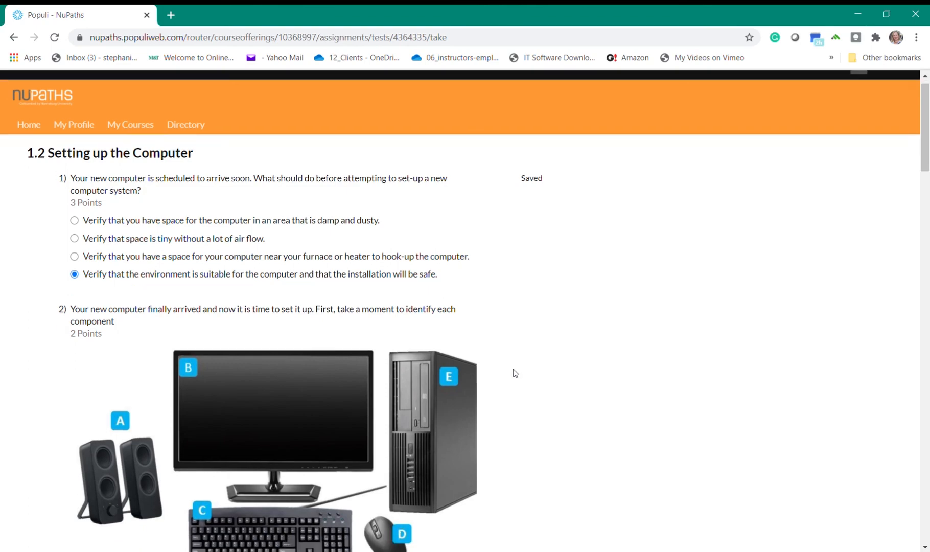
scroll(down, 3)
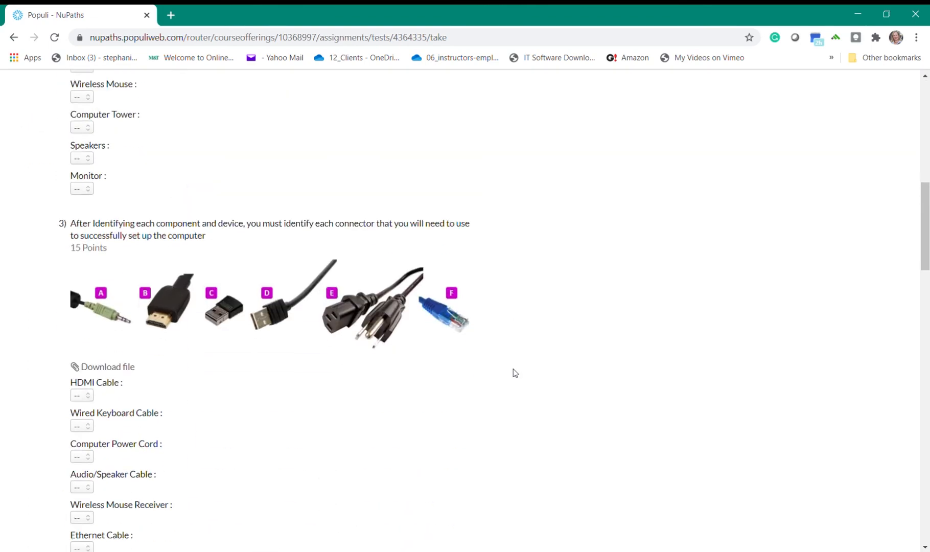
scroll(down, 3)
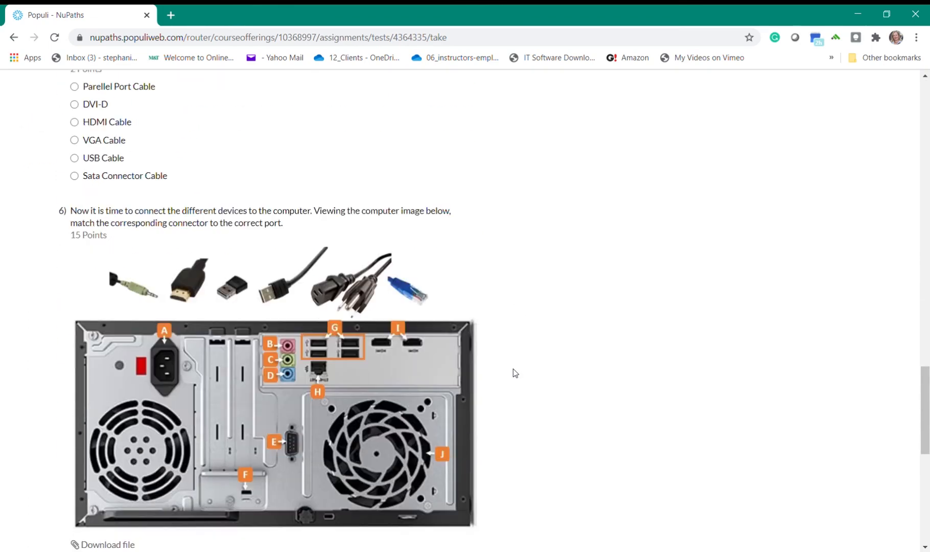
scroll(down, 3)
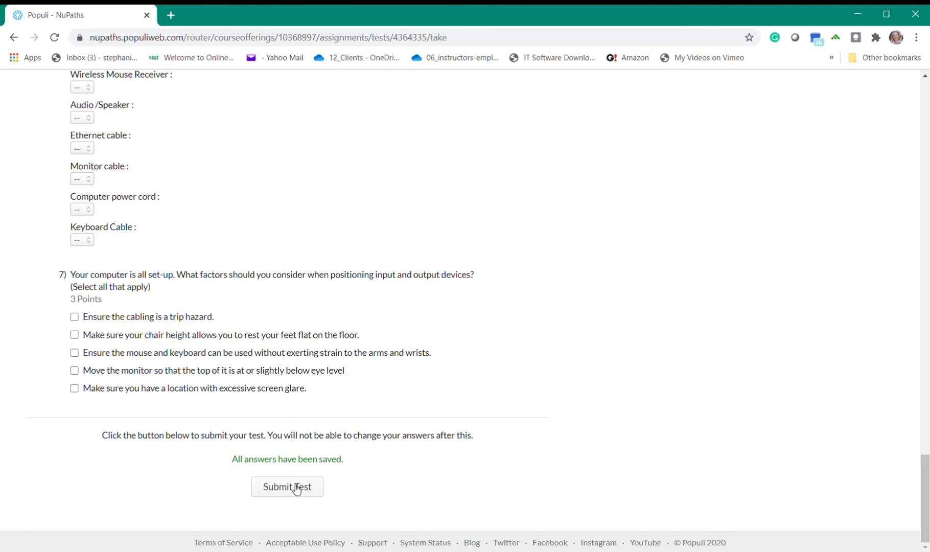
click(287, 486)
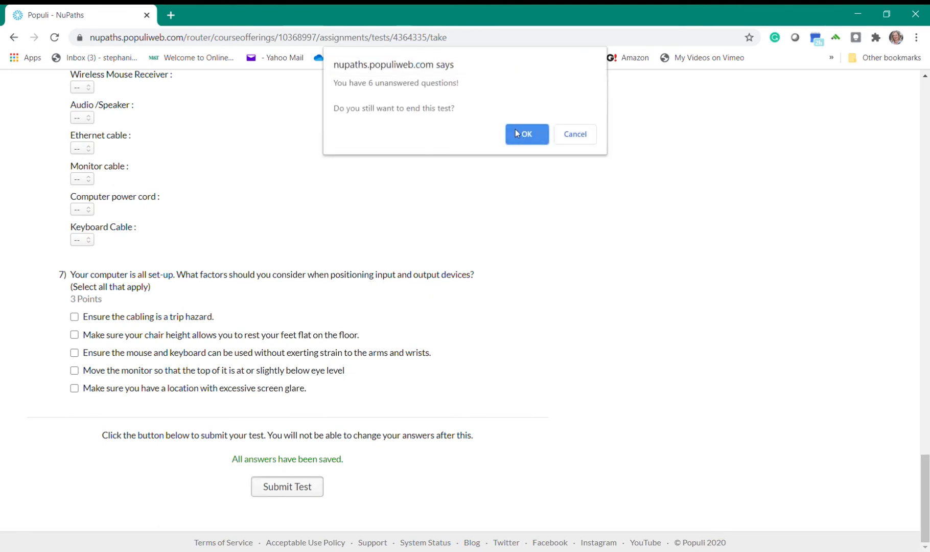
click(524, 134)
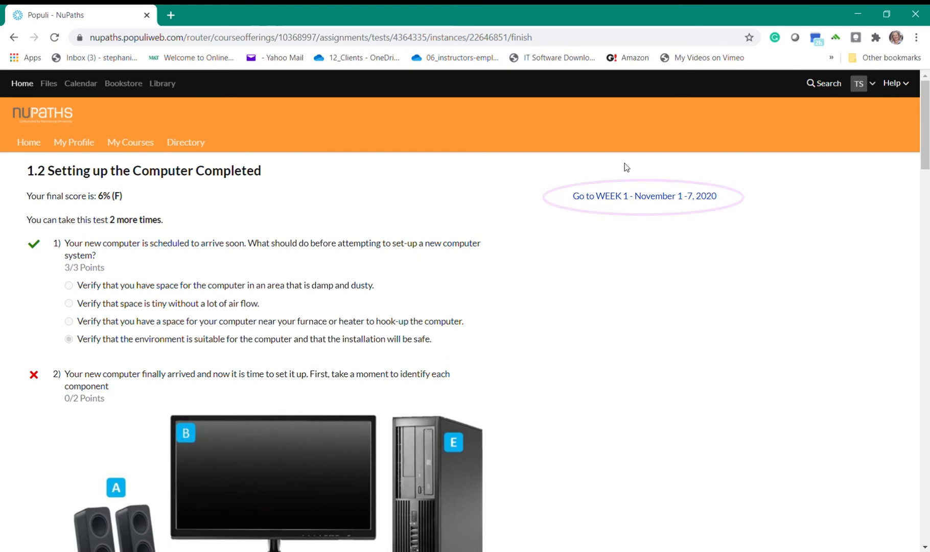
click(643, 195)
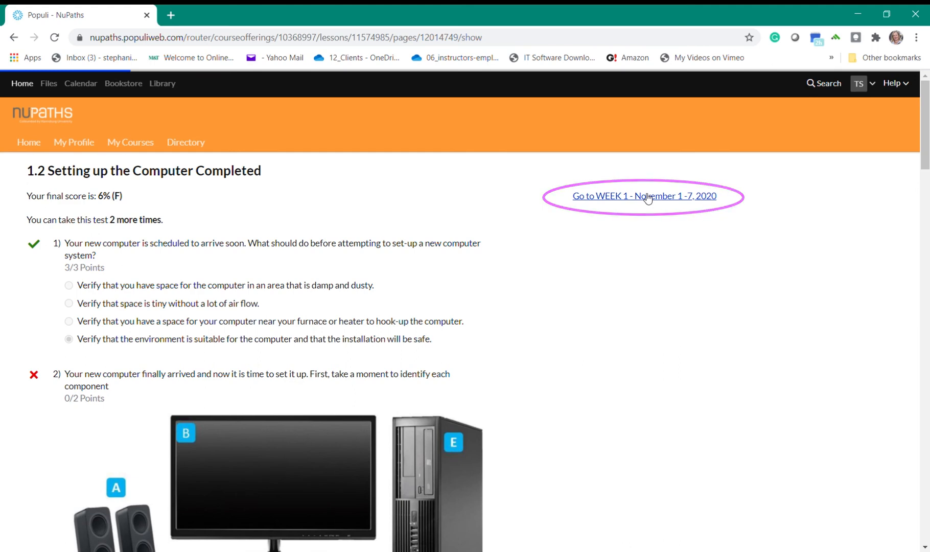
Follow the Go to WEEK 1 link, then open Join the Zoom Instructor Led Session from Lessons
click(645, 196)
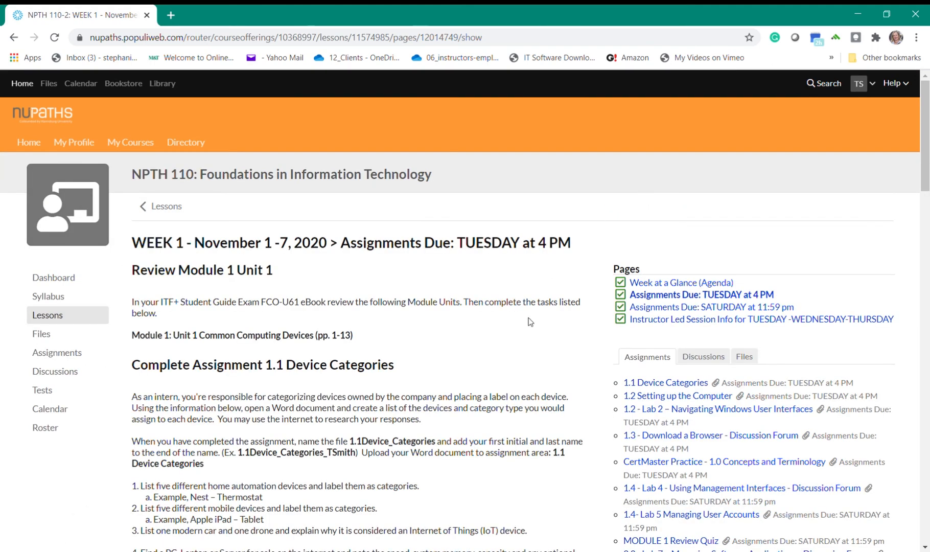
click(47, 315)
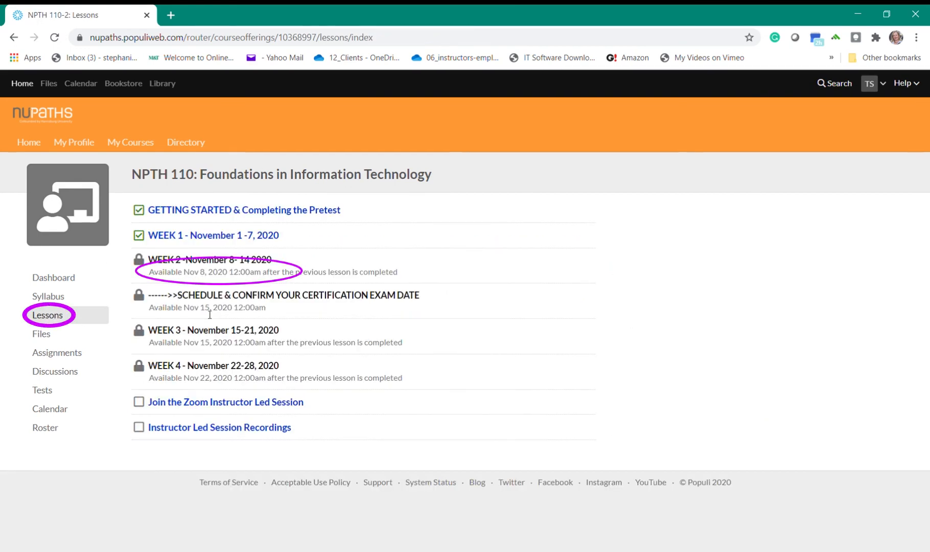
mouse_move(207, 386)
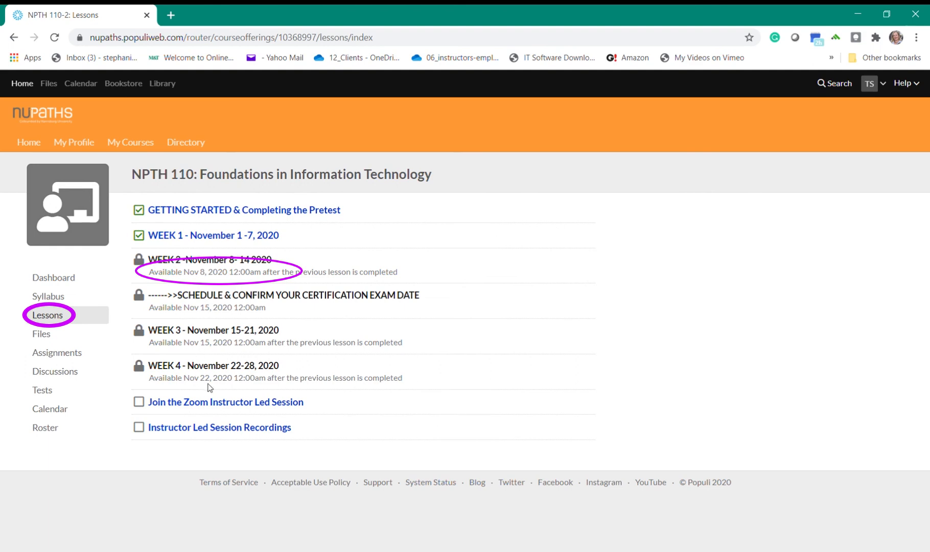
click(226, 401)
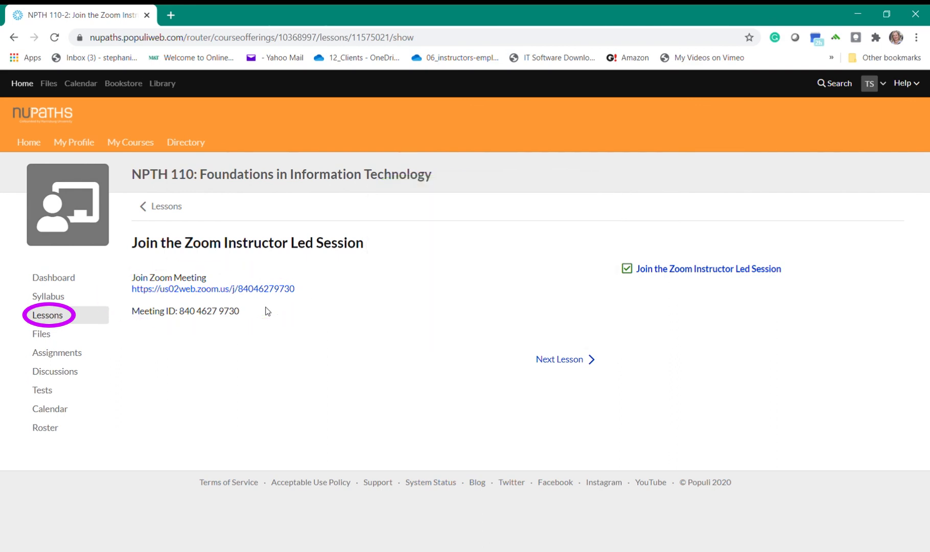
Advance to the Instructor Led Session Recordings lesson and scroll through the recordings
click(558, 359)
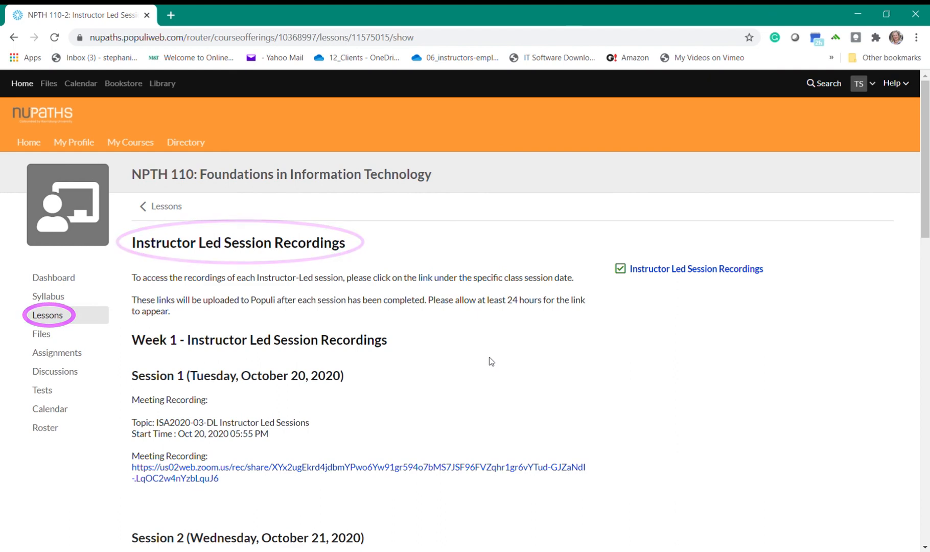
scroll(down, 3)
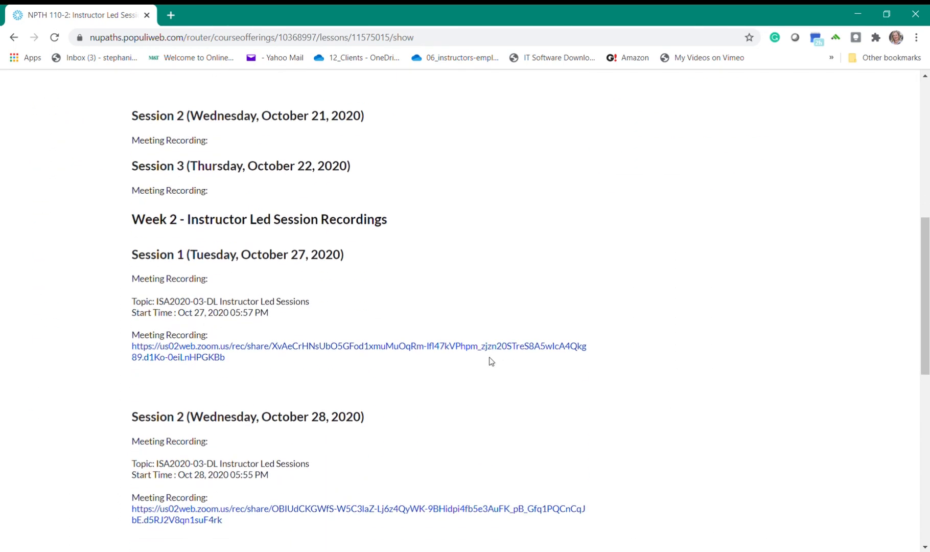
scroll(up, 3)
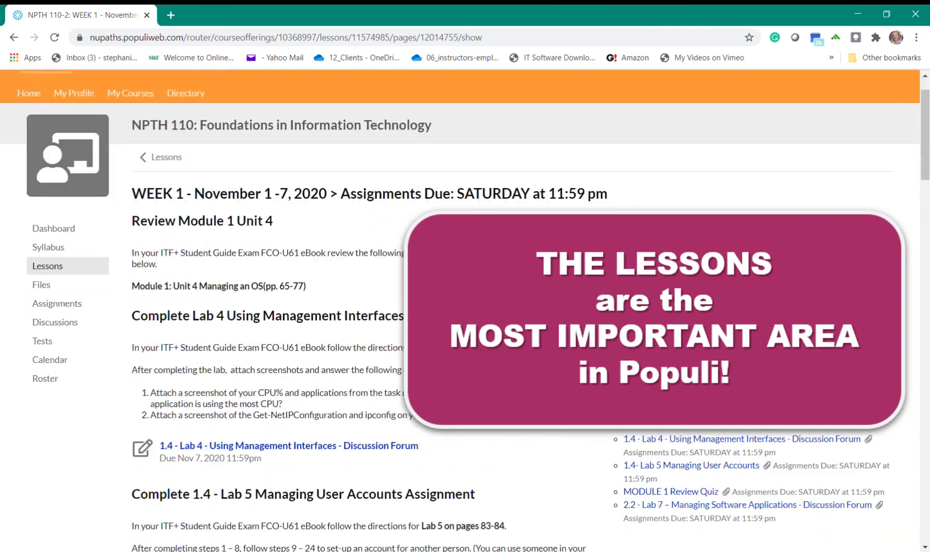
scroll(down, 3)
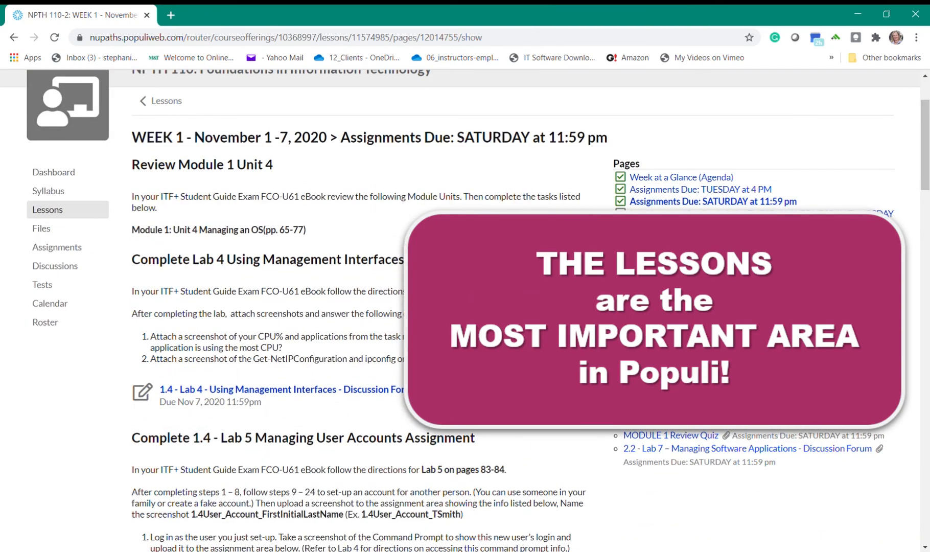
scroll(down, 3)
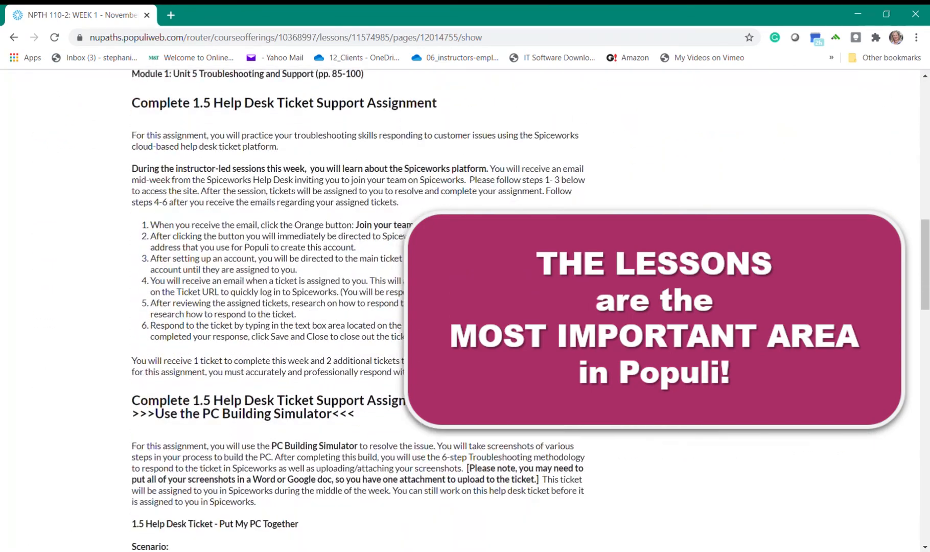